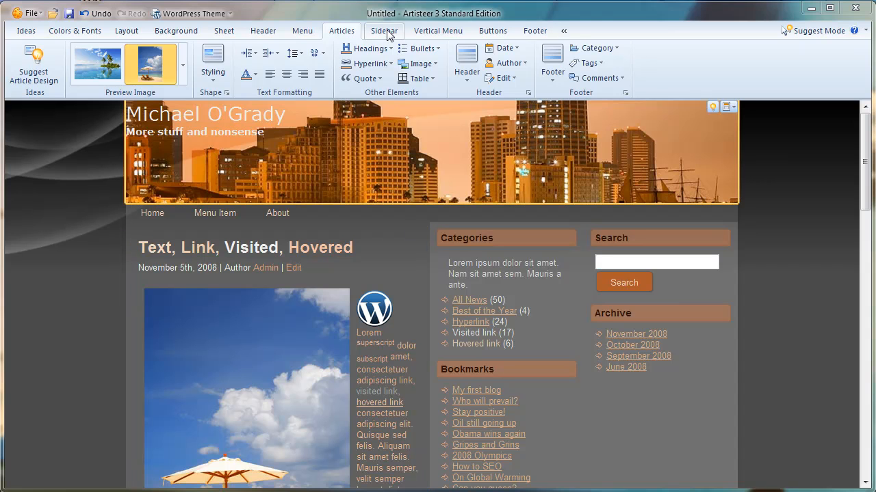
Step: Show the Sidebar design settings for the WordPress theme
{"action": "left_click", "coordinate": [383, 30]}
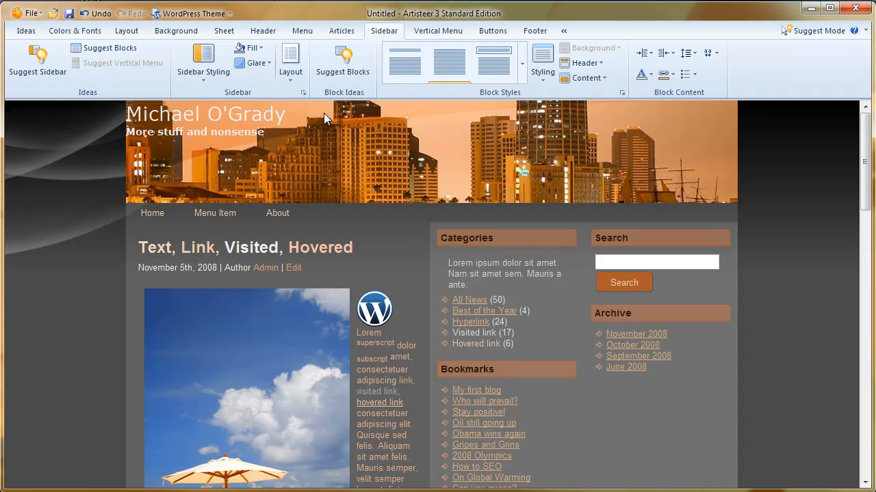
Step: Try the two-column left layout, then settle on three columns with sidebars on both sides
{"action": "left_click", "coordinate": [290, 62]}
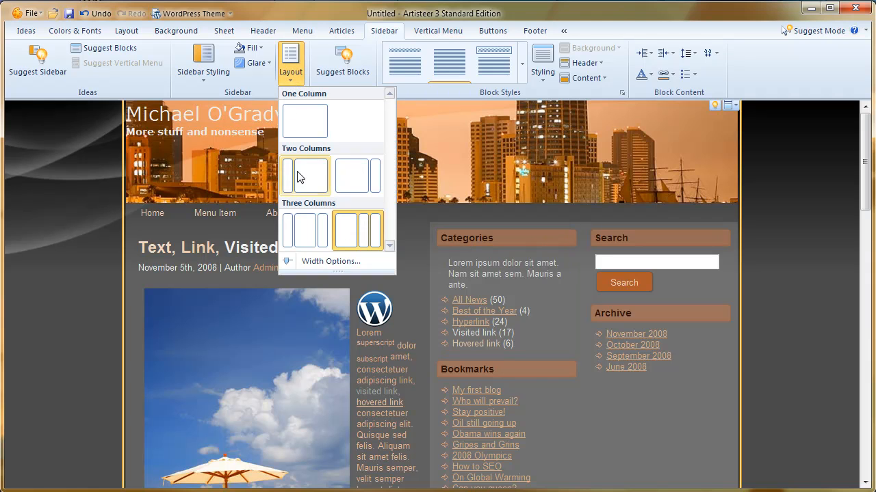
{"action": "mouse_move", "coordinate": [315, 181]}
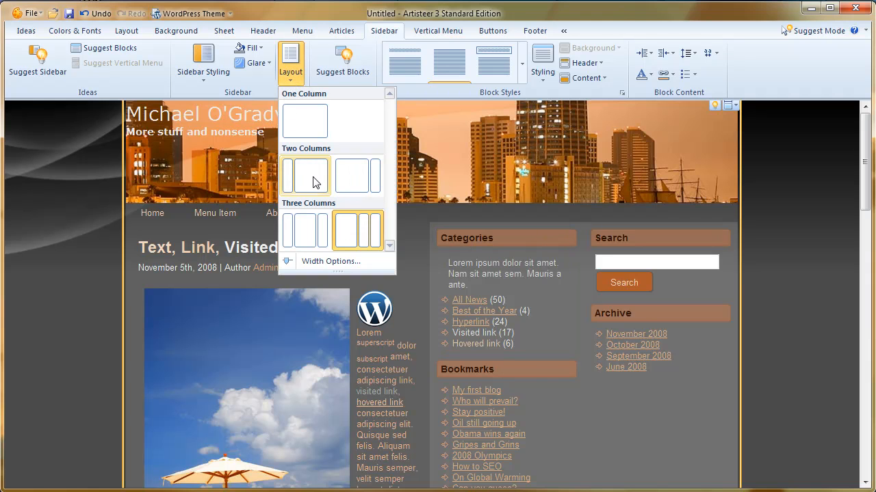
{"action": "left_click", "coordinate": [305, 175]}
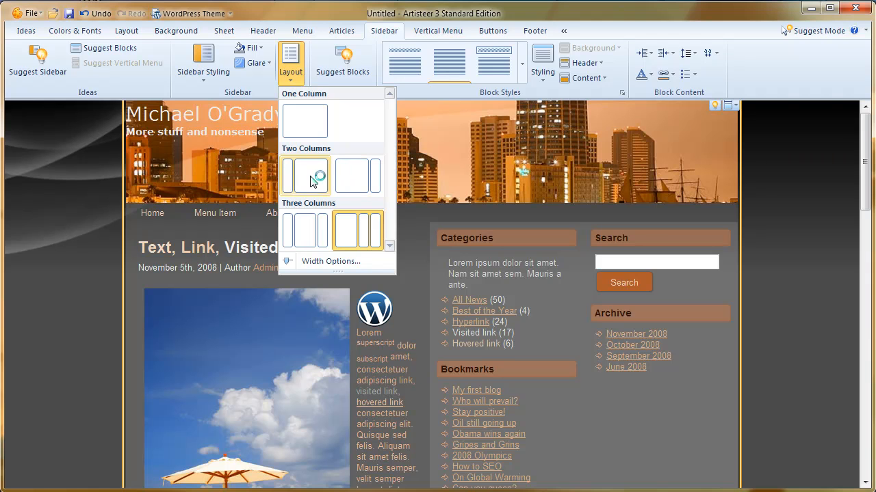
{"action": "left_click", "coordinate": [303, 175]}
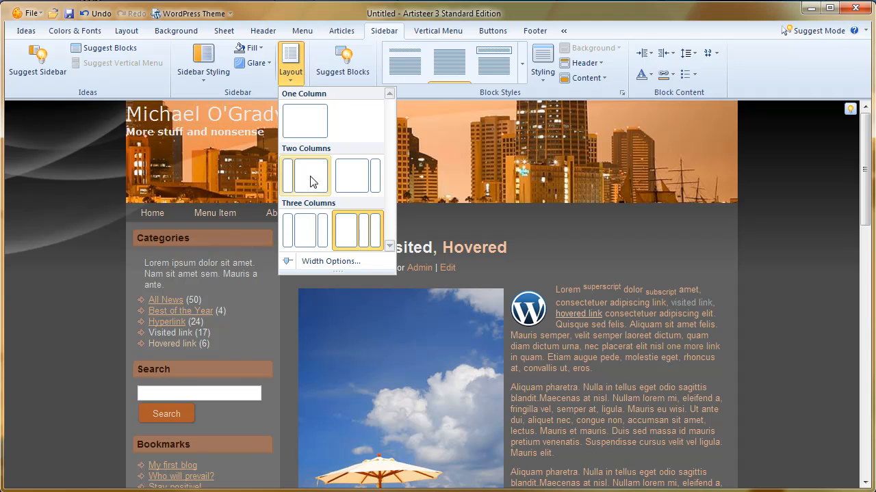
{"action": "mouse_move", "coordinate": [304, 230]}
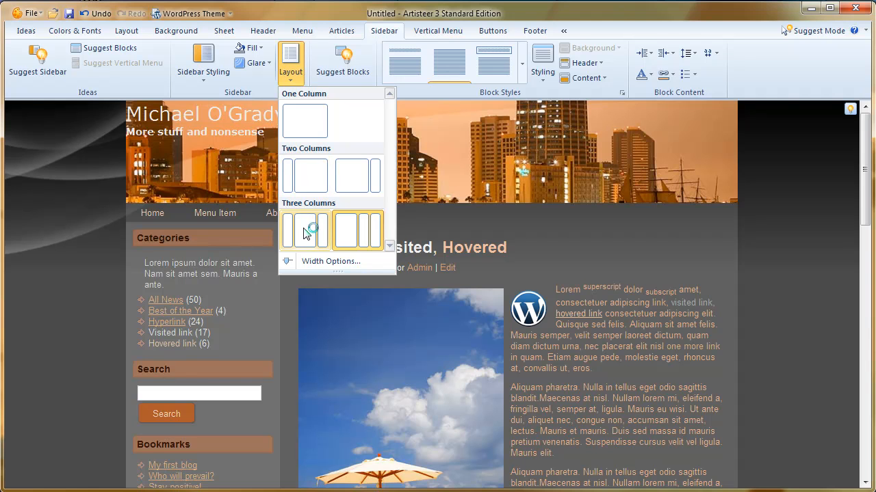
{"action": "left_click", "coordinate": [304, 229]}
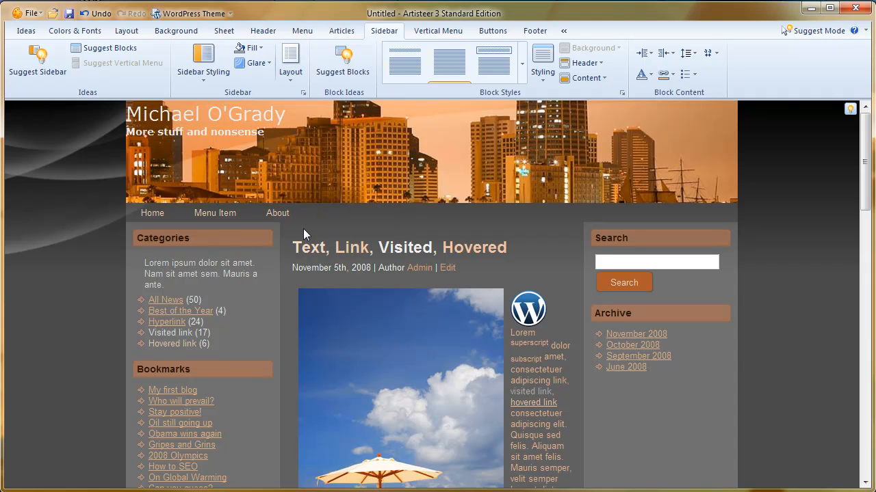
{"action": "left_click", "coordinate": [203, 61]}
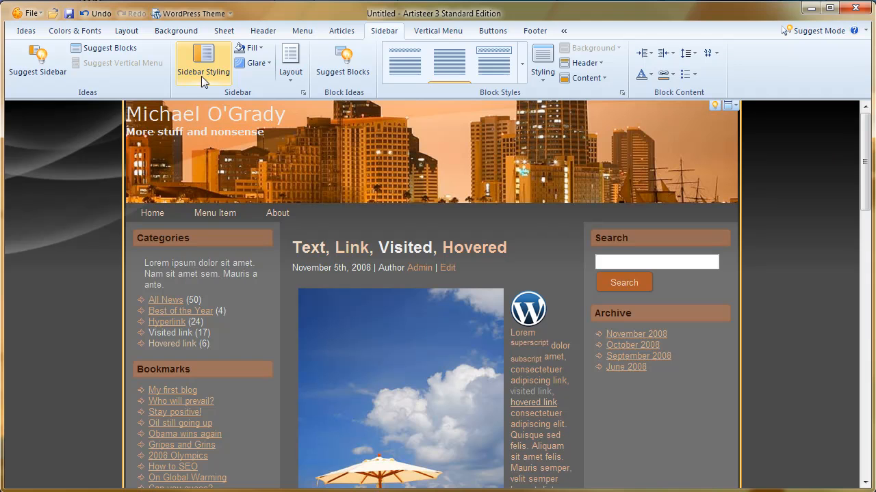
{"action": "mouse_move", "coordinate": [216, 81]}
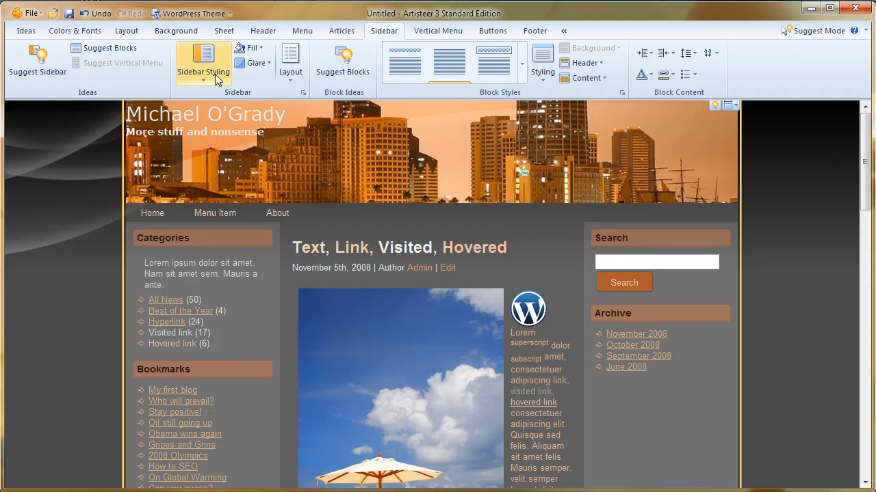
{"action": "mouse_move", "coordinate": [342, 99]}
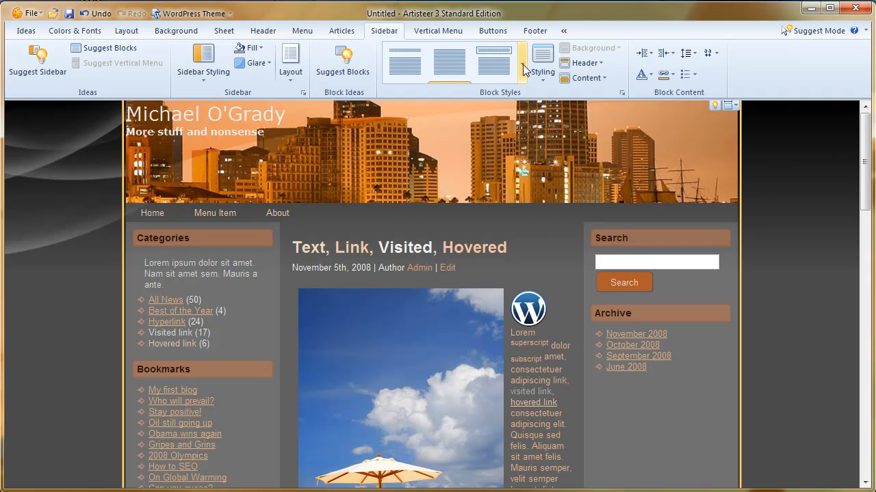
Step: Browse the Block Styles gallery and Styling menu, then bring up the Sidebar Styling choices
{"action": "left_click", "coordinate": [523, 68]}
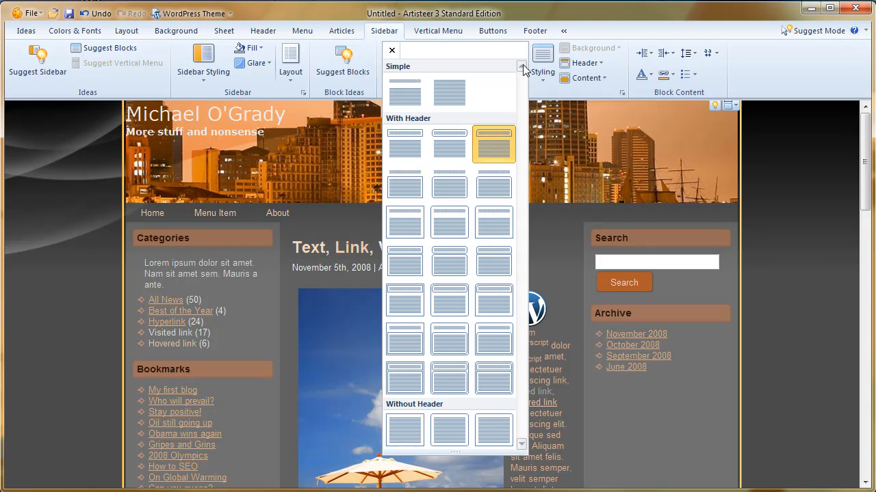
{"action": "left_click", "coordinate": [542, 63]}
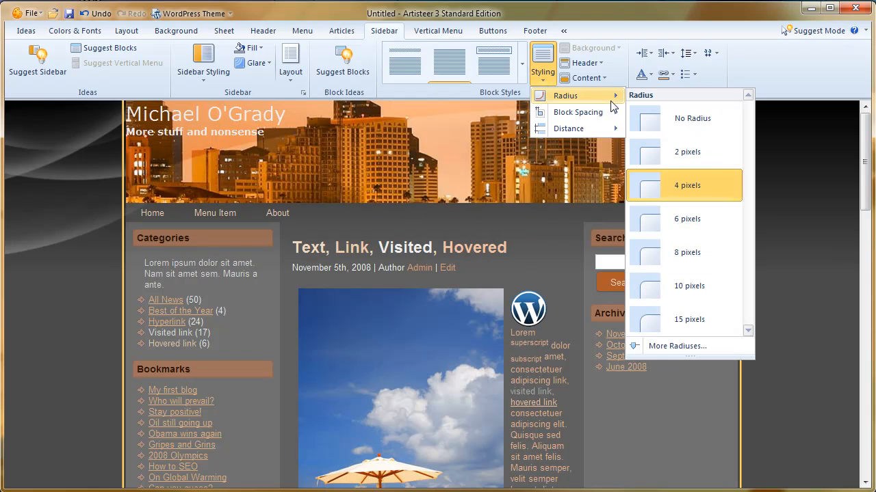
{"action": "mouse_move", "coordinate": [522, 115]}
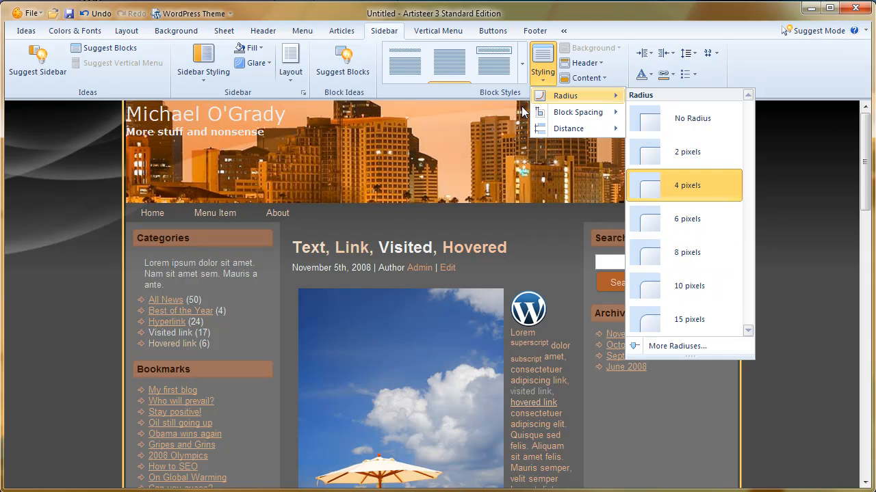
{"action": "mouse_move", "coordinate": [529, 126]}
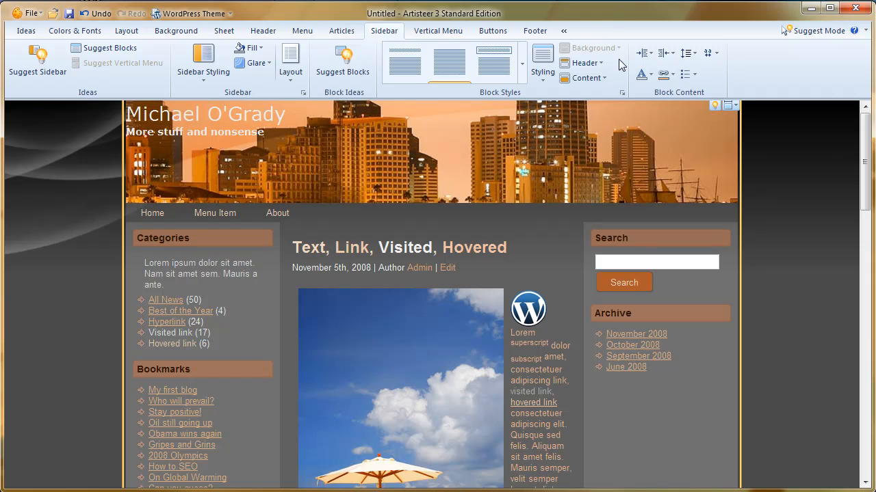
{"action": "mouse_move", "coordinate": [676, 98]}
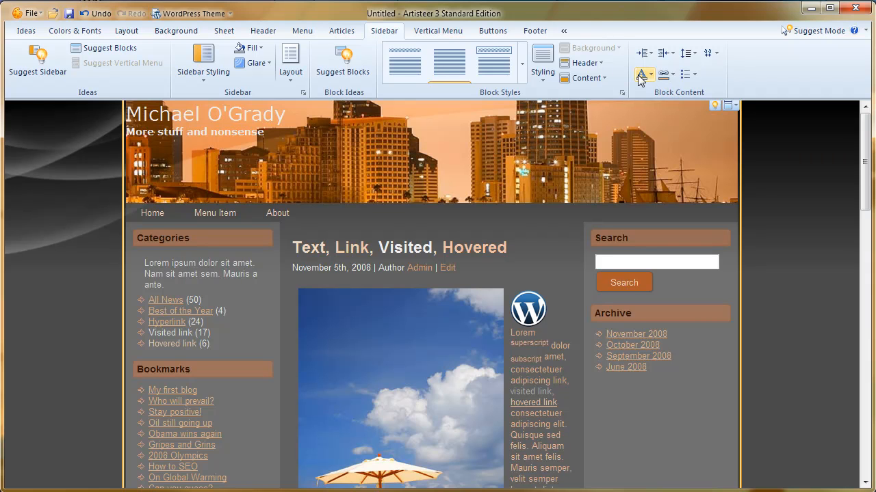
{"action": "mouse_move", "coordinate": [642, 80]}
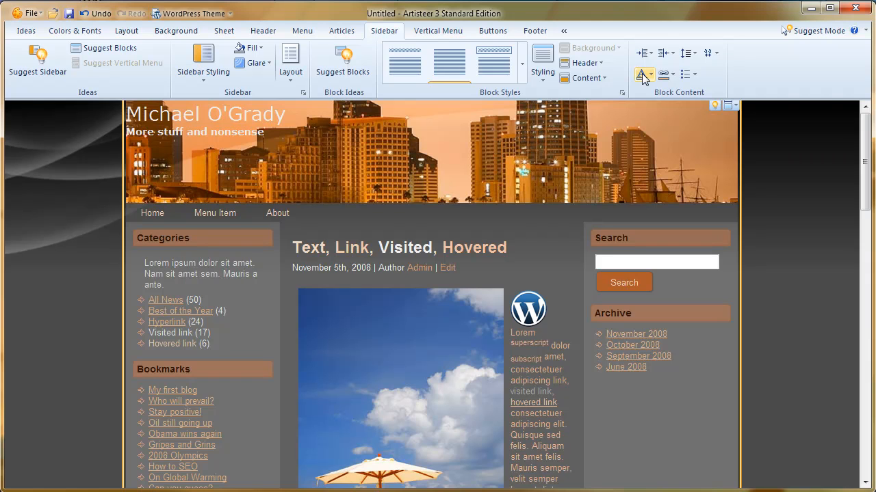
{"action": "left_click", "coordinate": [203, 61]}
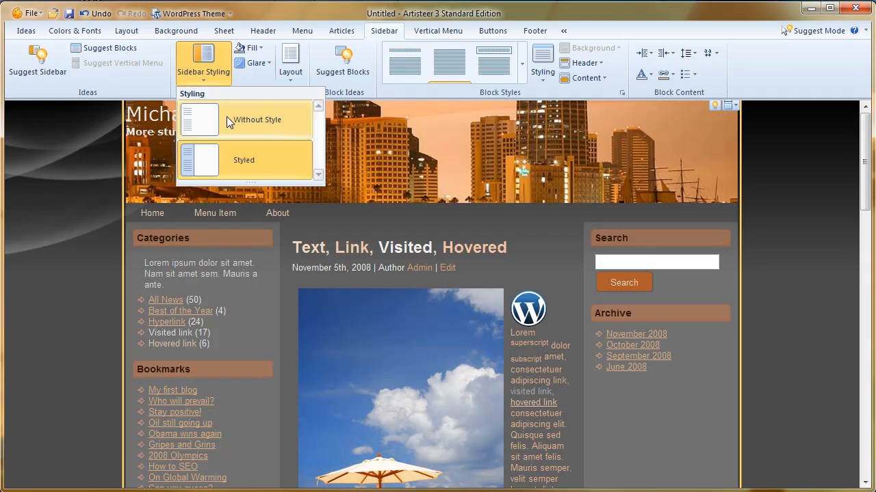
Step: Remove the styled sidebar background, apply a brown theme fill and adjust its transparency
{"action": "left_click", "coordinate": [230, 120]}
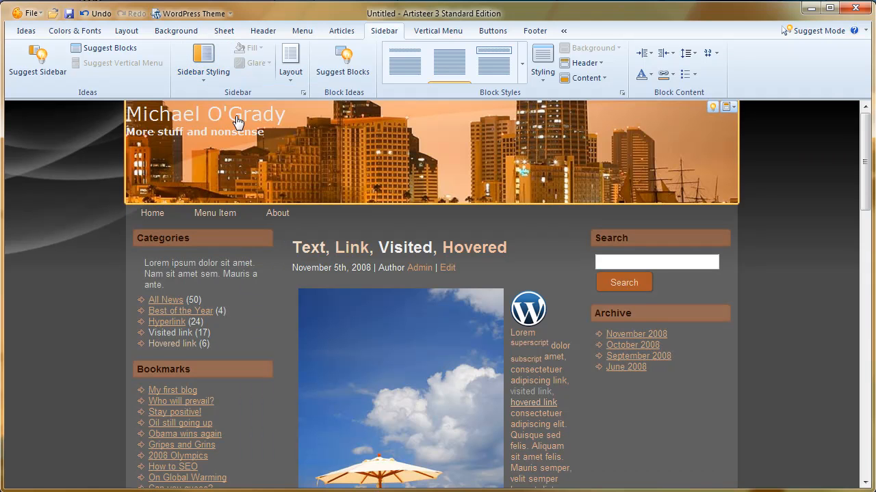
{"action": "left_click", "coordinate": [203, 61]}
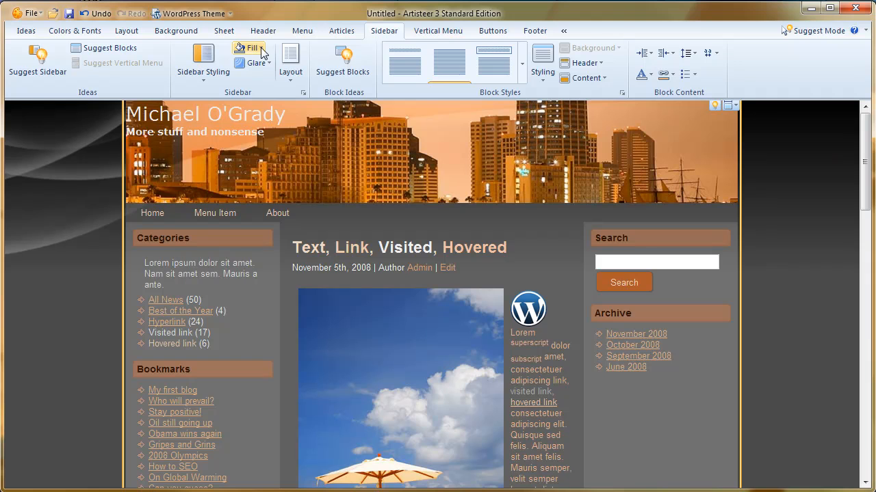
{"action": "left_click", "coordinate": [248, 48]}
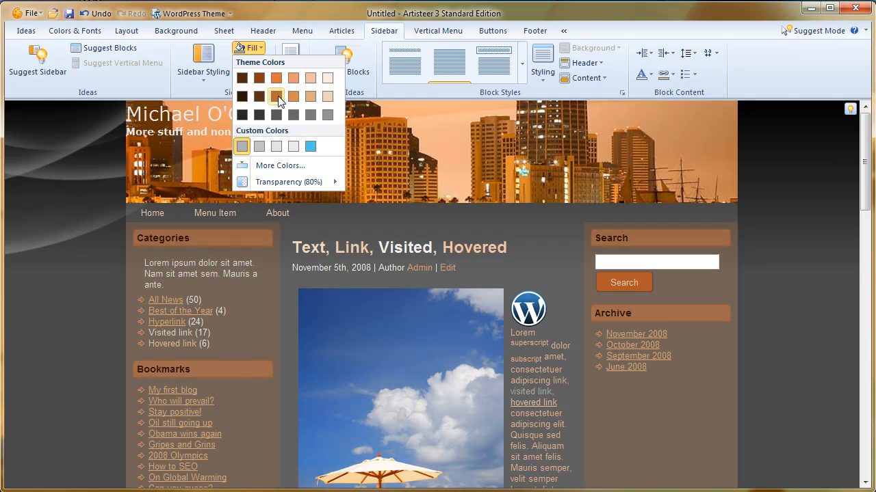
{"action": "left_click", "coordinate": [277, 95]}
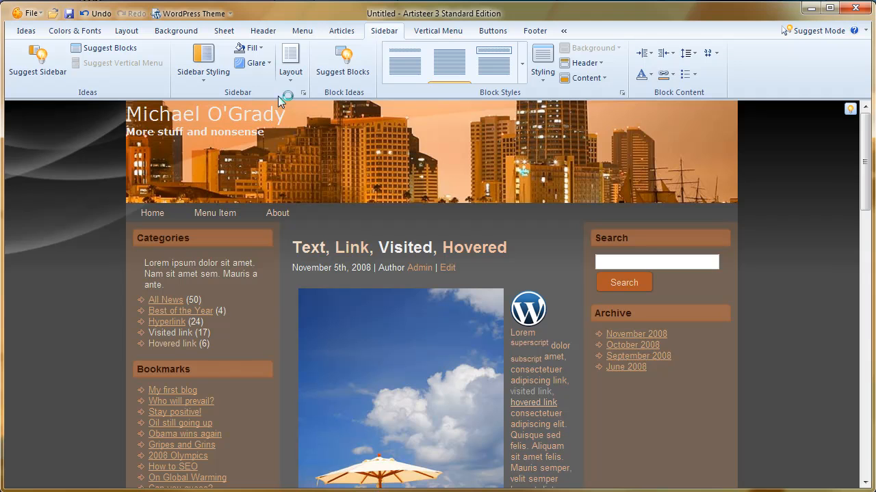
{"action": "mouse_move", "coordinate": [249, 46]}
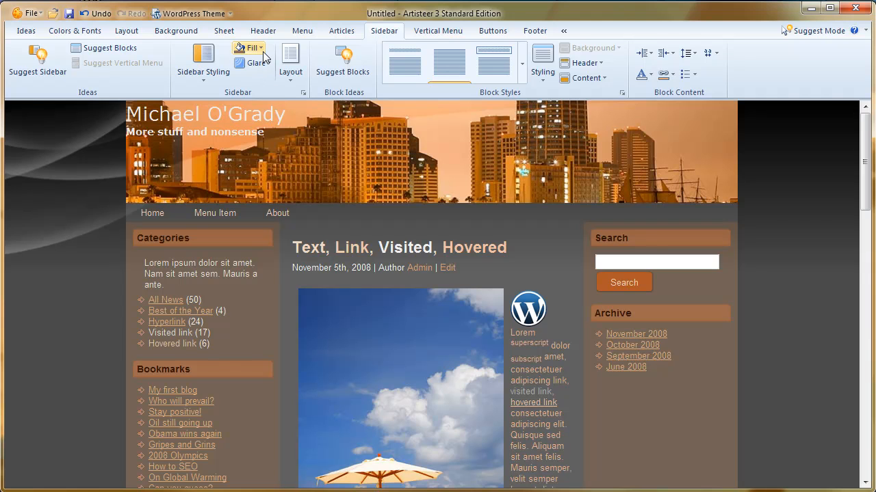
{"action": "left_click", "coordinate": [248, 48]}
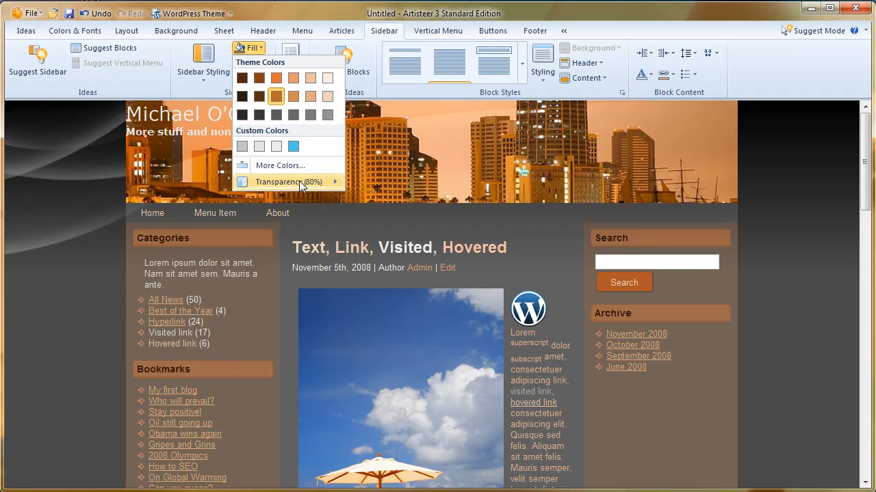
{"action": "left_click", "coordinate": [287, 182]}
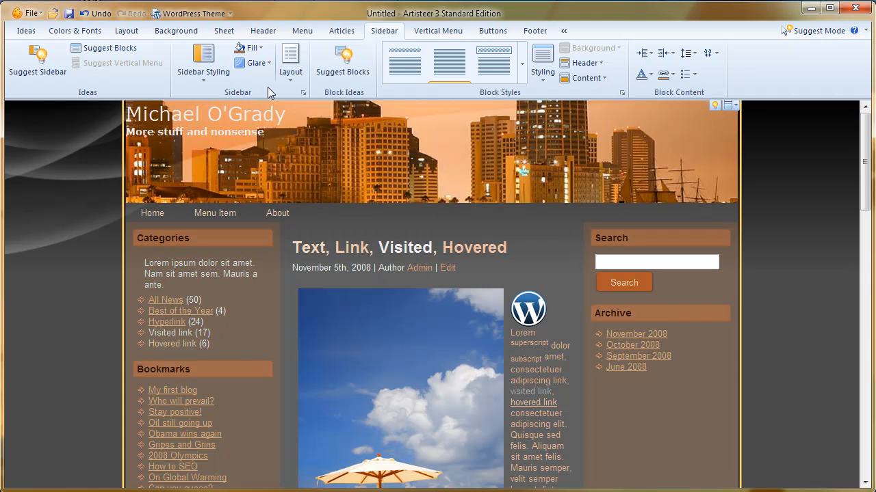
Step: Apply a top-centred bubble glare to the sidebars, cancel loading a glare from file, and bring up Glare Options
{"action": "left_click", "coordinate": [251, 63]}
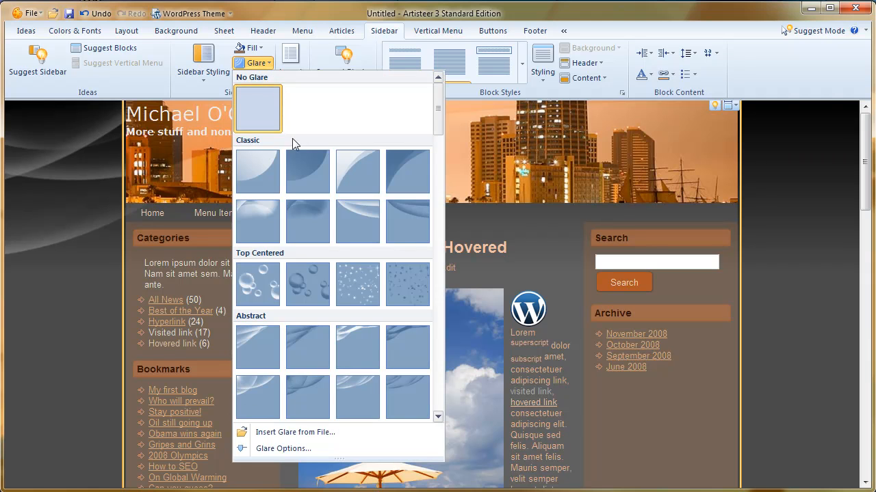
{"action": "left_click", "coordinate": [306, 171]}
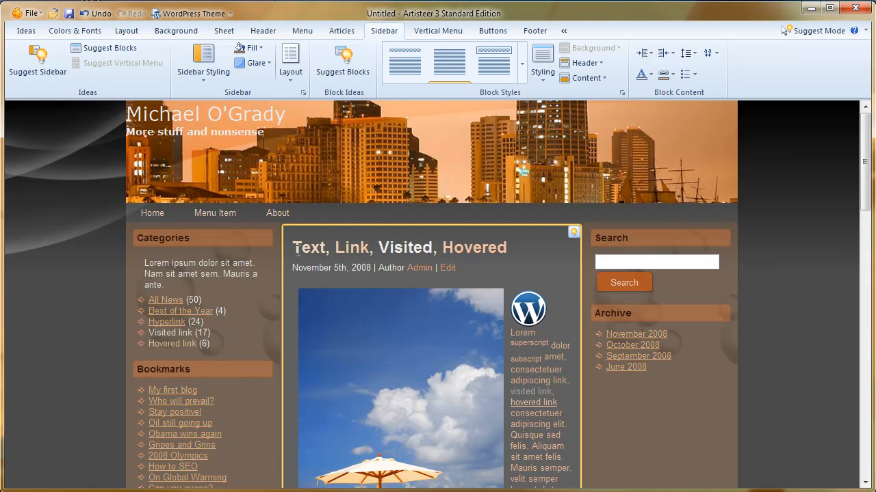
{"action": "left_click", "coordinate": [252, 63]}
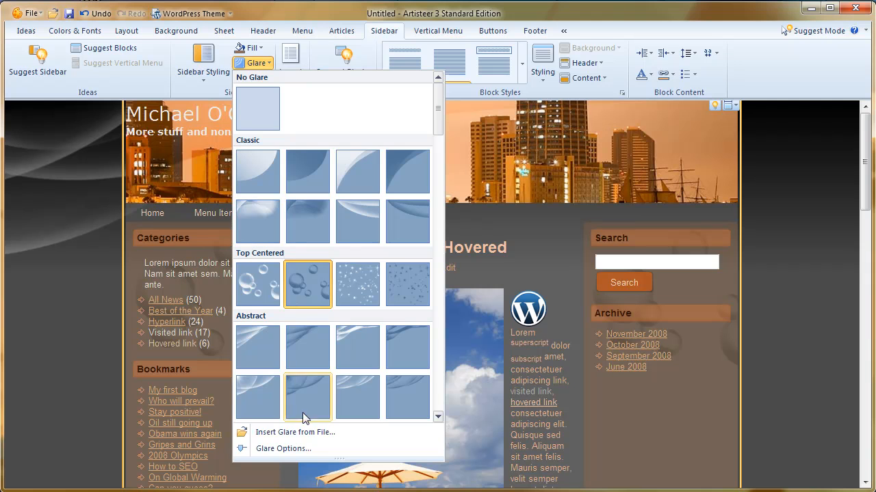
{"action": "mouse_move", "coordinate": [296, 432]}
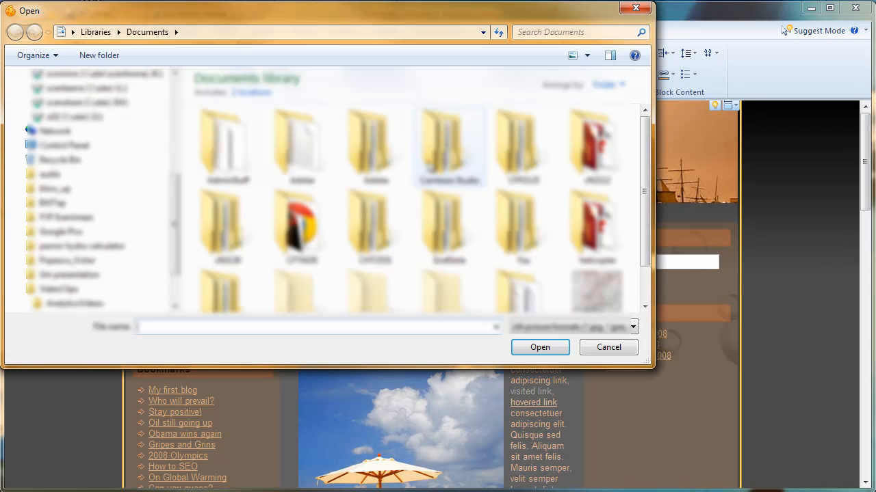
{"action": "left_click", "coordinate": [607, 347]}
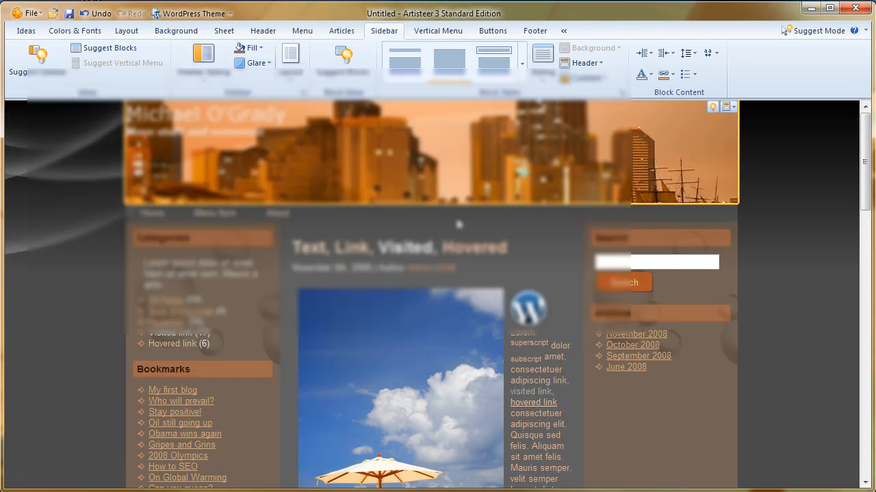
{"action": "left_click", "coordinate": [251, 63]}
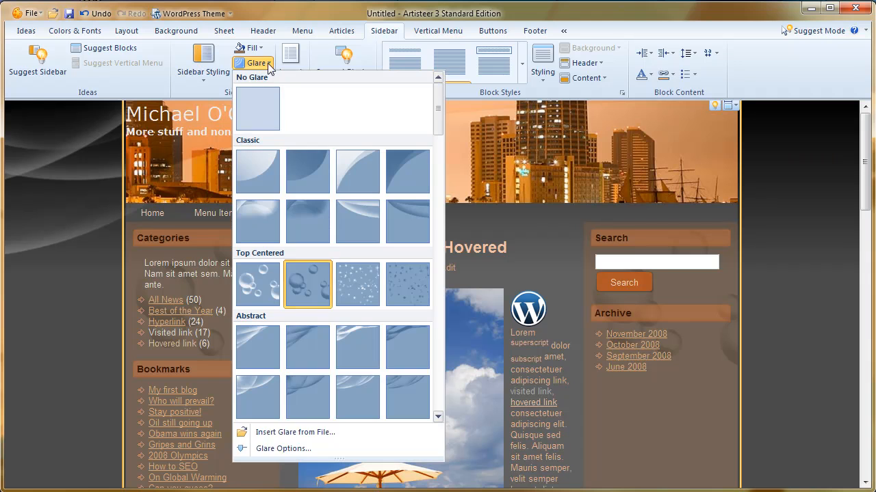
{"action": "left_click", "coordinate": [283, 449]}
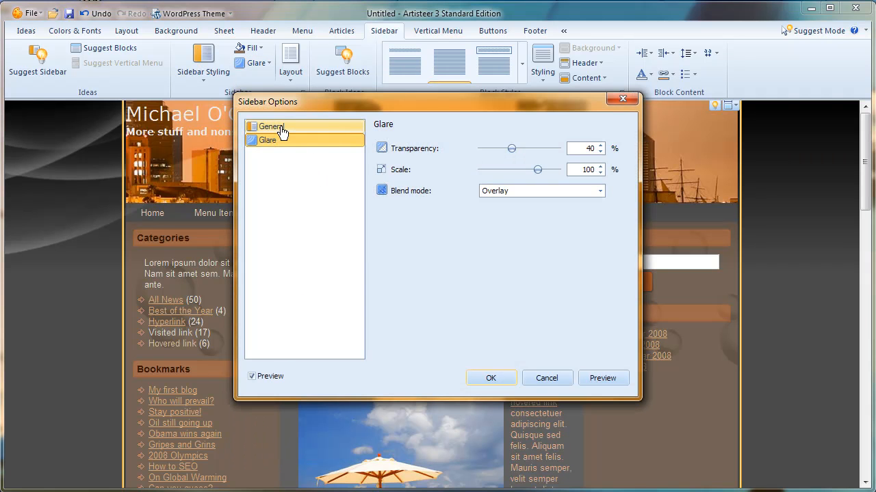
Step: Set the sidebar glare scale to about 101% and keep Overlay as the blend mode
{"action": "left_click", "coordinate": [272, 126]}
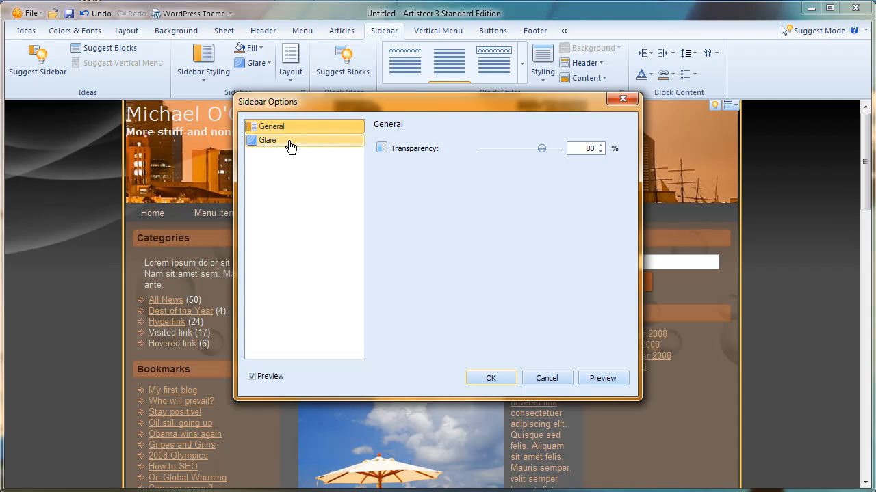
{"action": "left_click", "coordinate": [267, 139]}
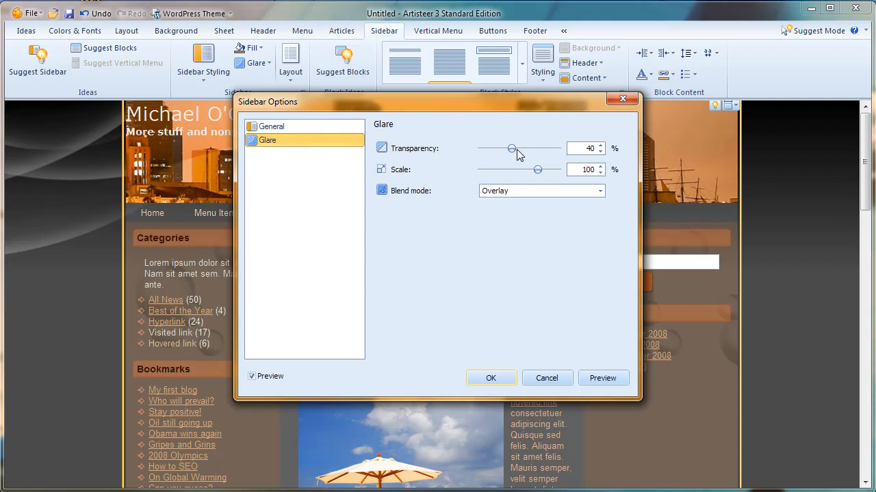
{"action": "left_click_drag", "start_coordinate": [539, 170], "coordinate": [531, 170]}
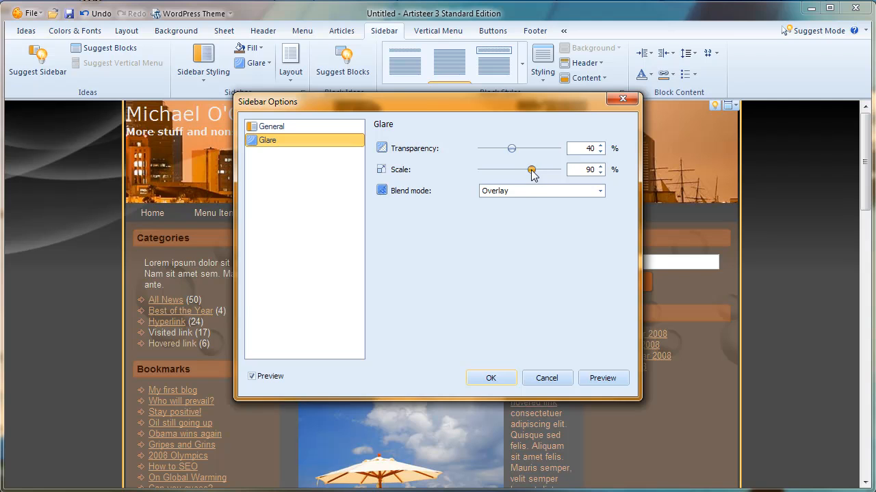
{"action": "left_click_drag", "start_coordinate": [531, 170], "coordinate": [538, 170]}
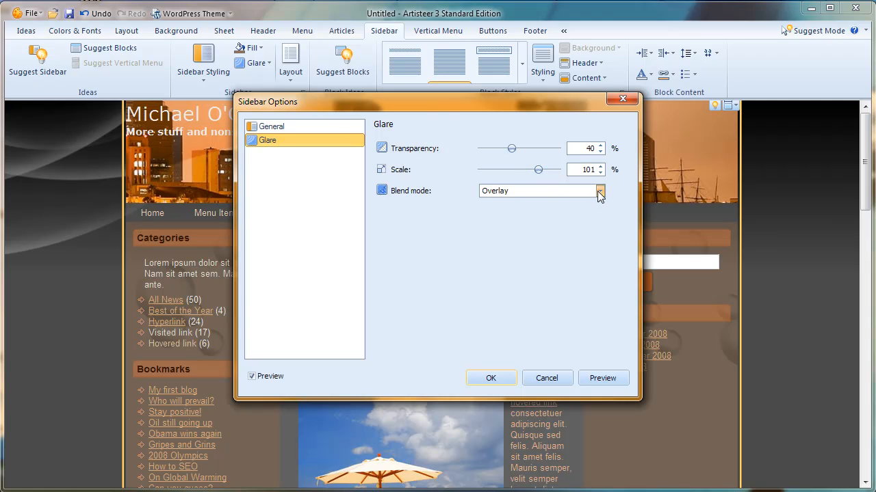
{"action": "left_click", "coordinate": [600, 192]}
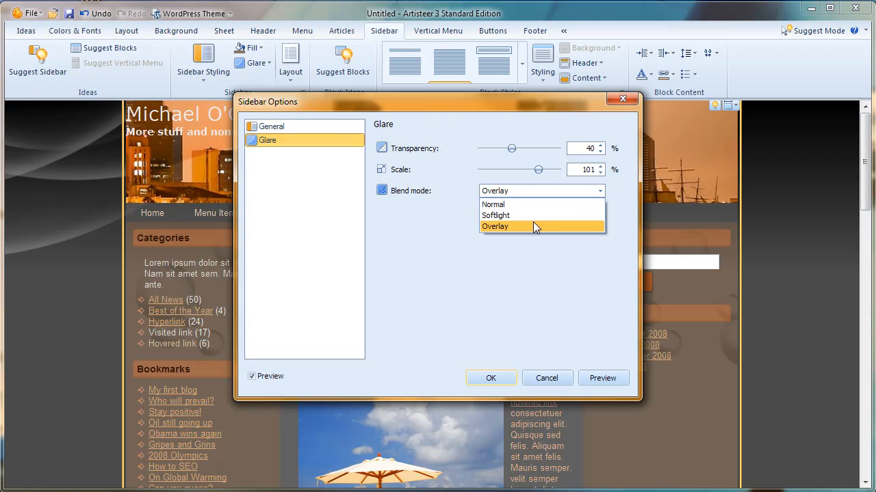
{"action": "left_click", "coordinate": [490, 378]}
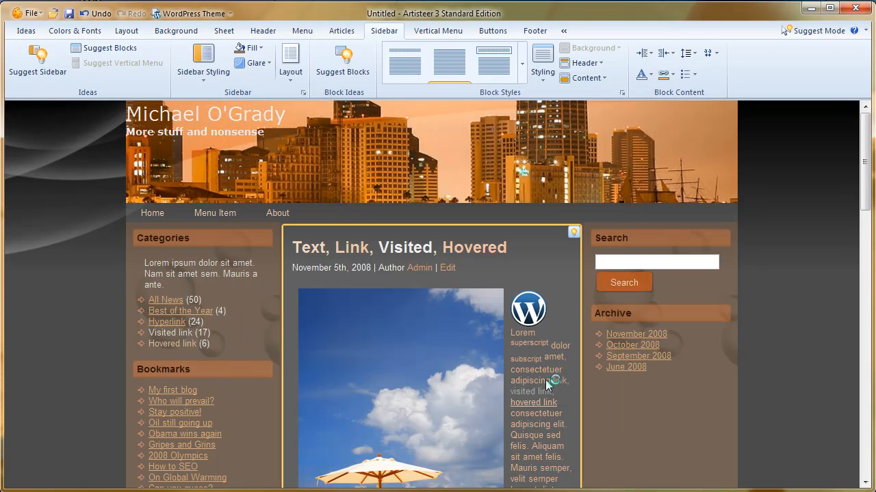
{"action": "mouse_move", "coordinate": [349, 252]}
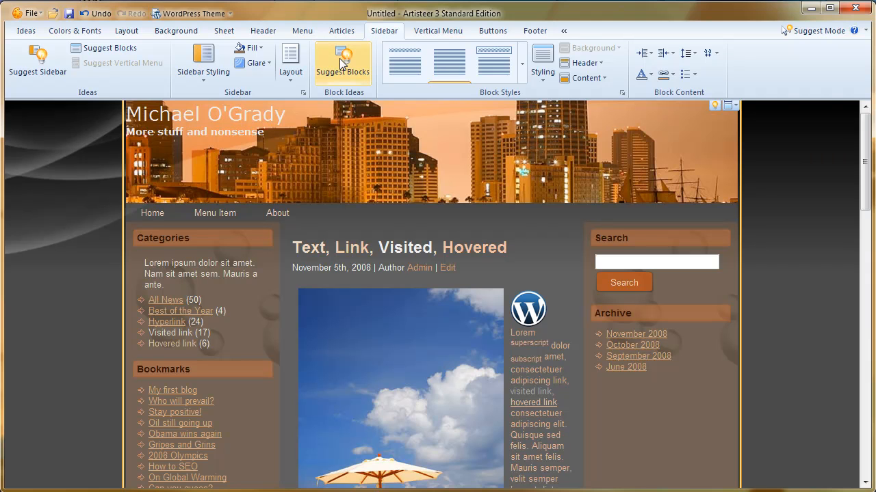
{"action": "mouse_move", "coordinate": [340, 71]}
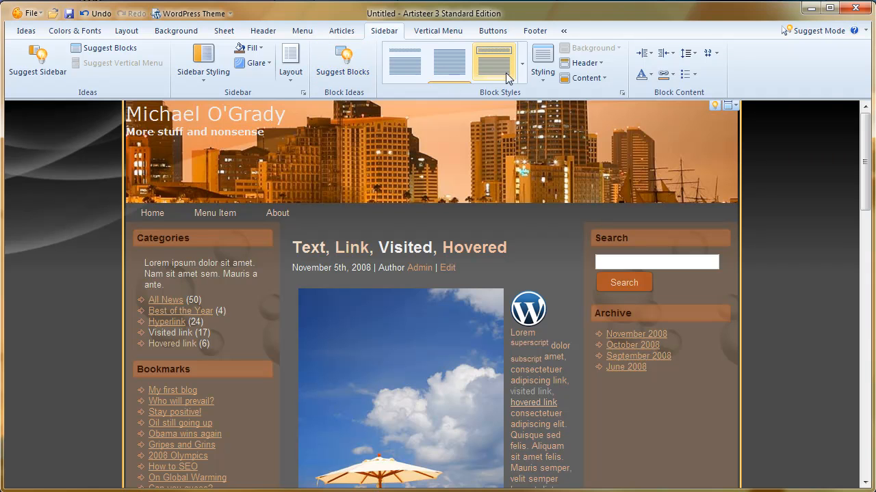
Step: Expand the full Block Styles gallery of simple, with-header and without-header styles
{"action": "left_click", "coordinate": [521, 66]}
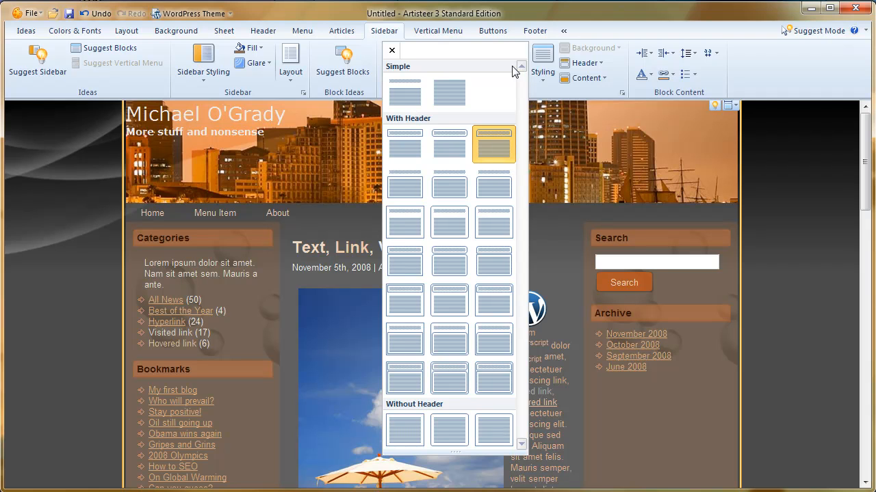
{"action": "mouse_move", "coordinate": [482, 140]}
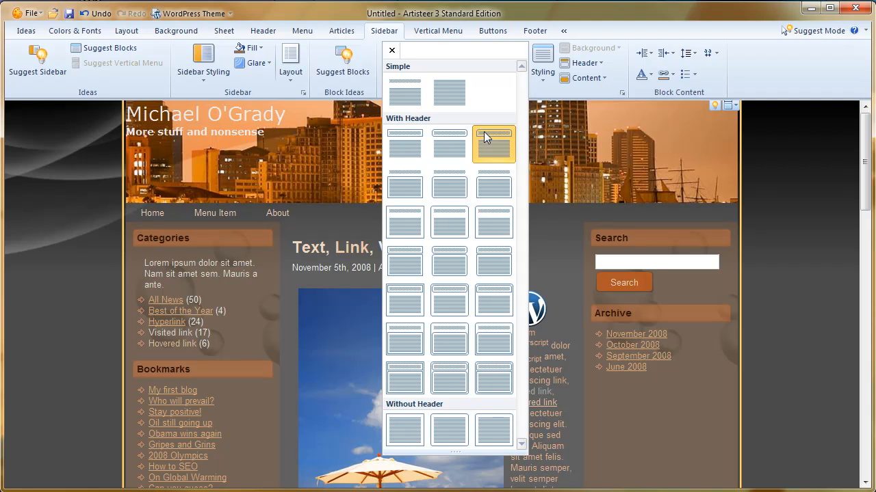
{"action": "mouse_move", "coordinate": [649, 249]}
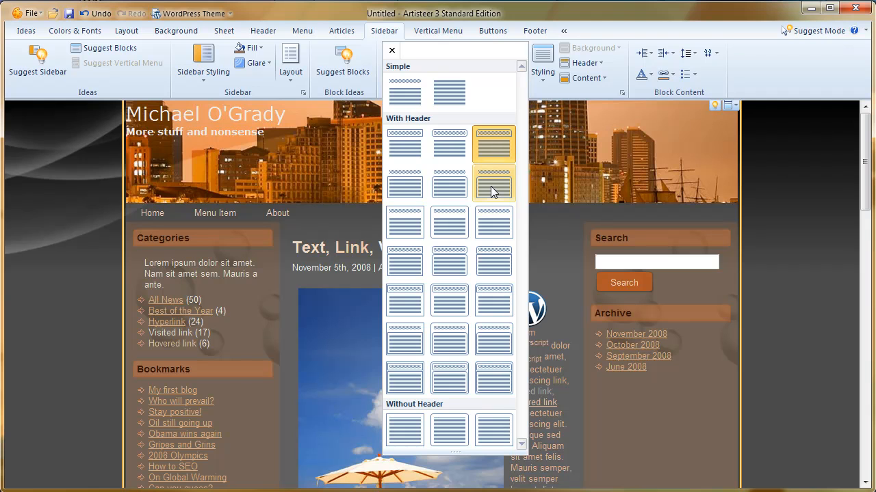
{"action": "mouse_move", "coordinate": [495, 190]}
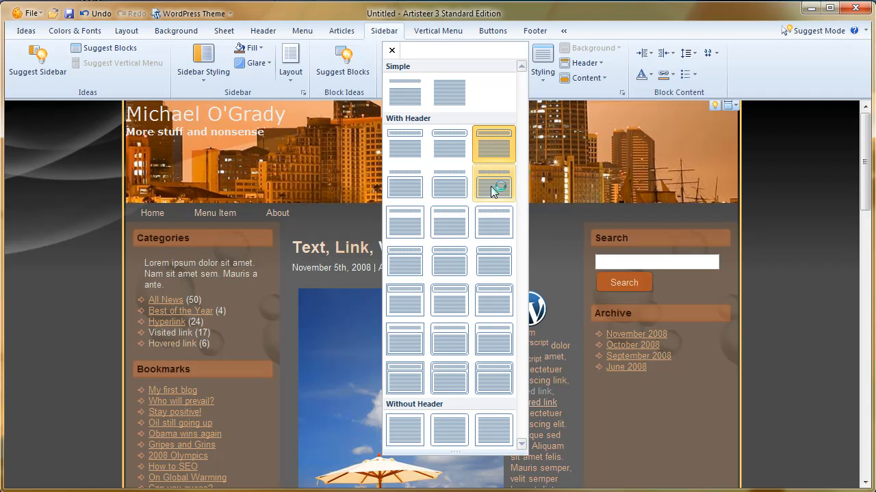
Step: Apply a lighter with-header block style from the third column and close the gallery
{"action": "left_click", "coordinate": [493, 189]}
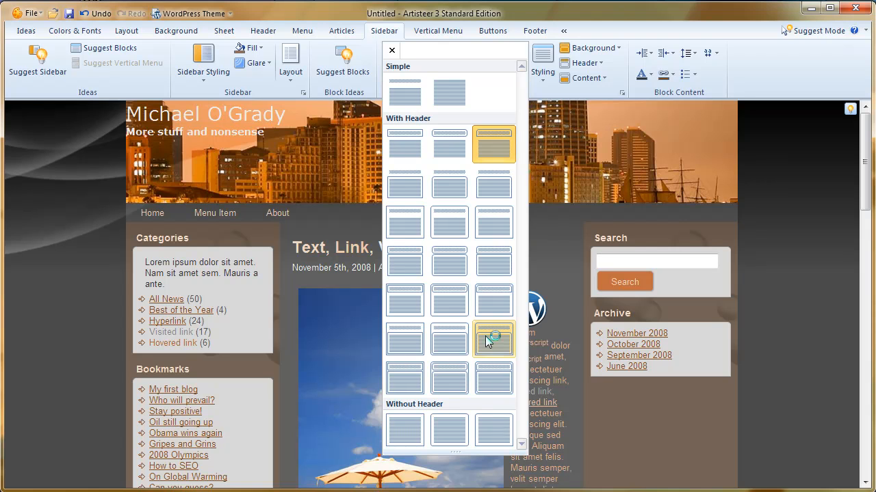
{"action": "left_click", "coordinate": [492, 339]}
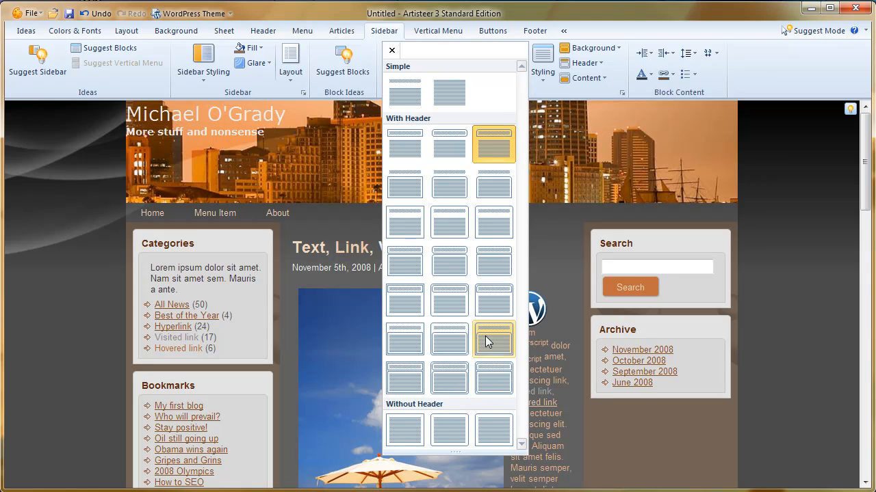
{"action": "left_click", "coordinate": [492, 339]}
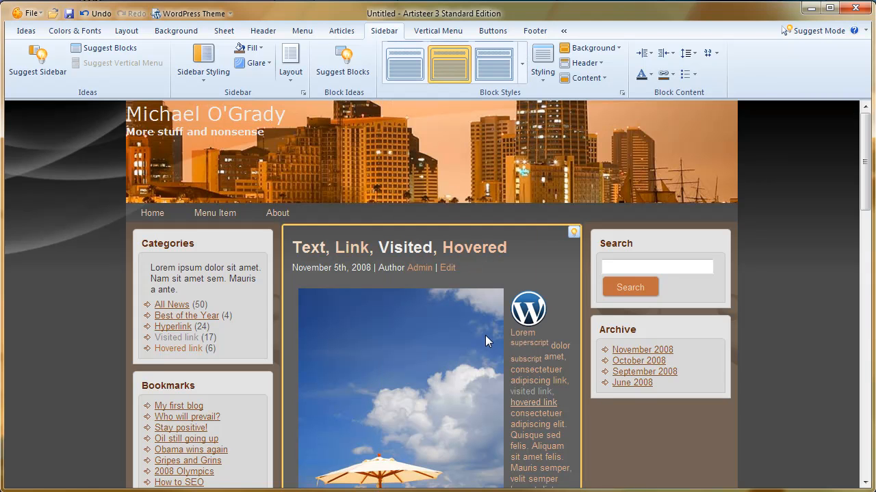
Step: Set the sidebar block corner radius to 6 pixels via Styling > Radius
{"action": "left_click", "coordinate": [476, 144]}
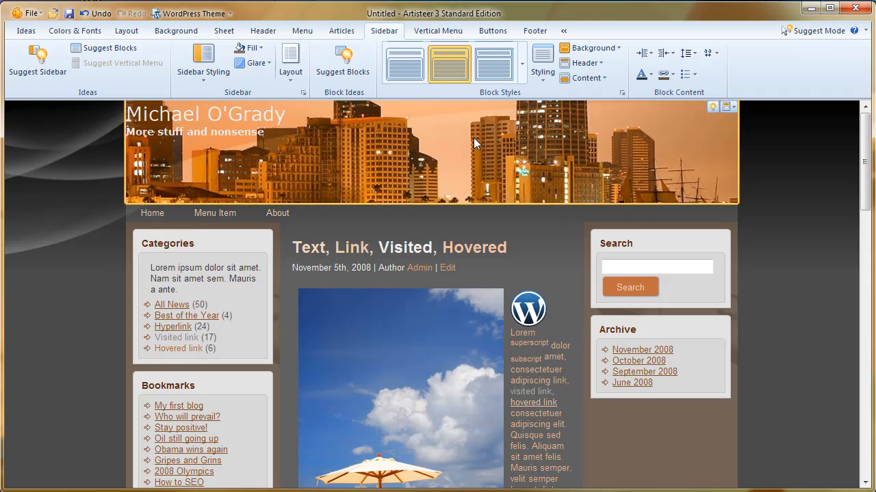
{"action": "left_click", "coordinate": [542, 61]}
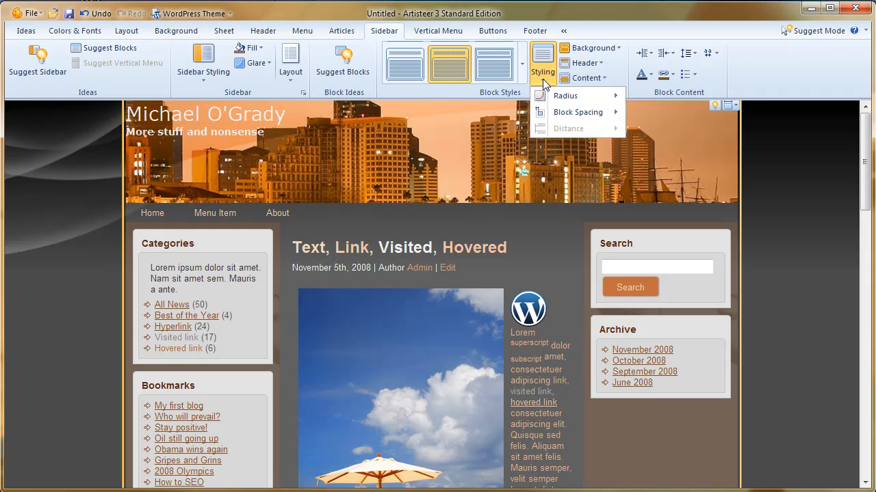
{"action": "left_click", "coordinate": [565, 95]}
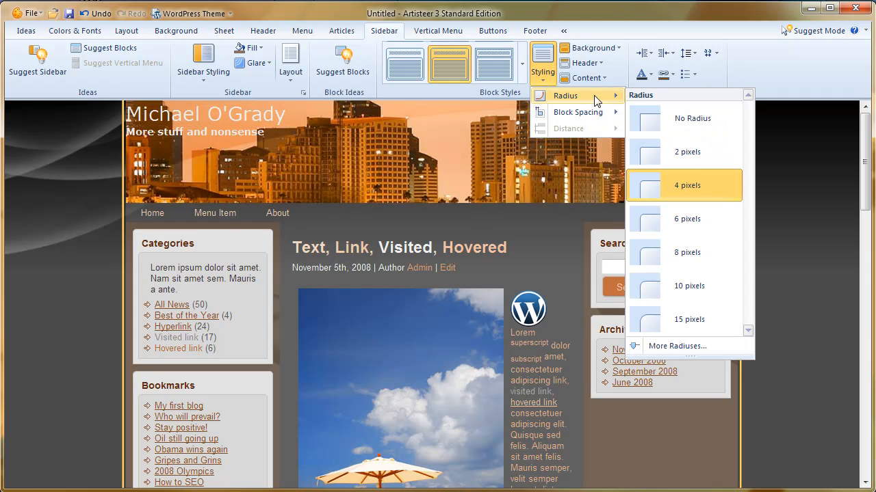
{"action": "mouse_move", "coordinate": [664, 320]}
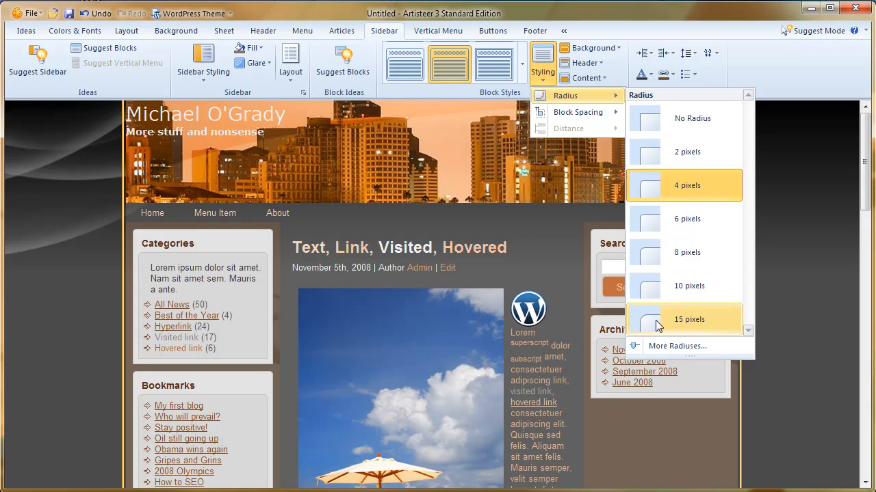
{"action": "mouse_move", "coordinate": [610, 268]}
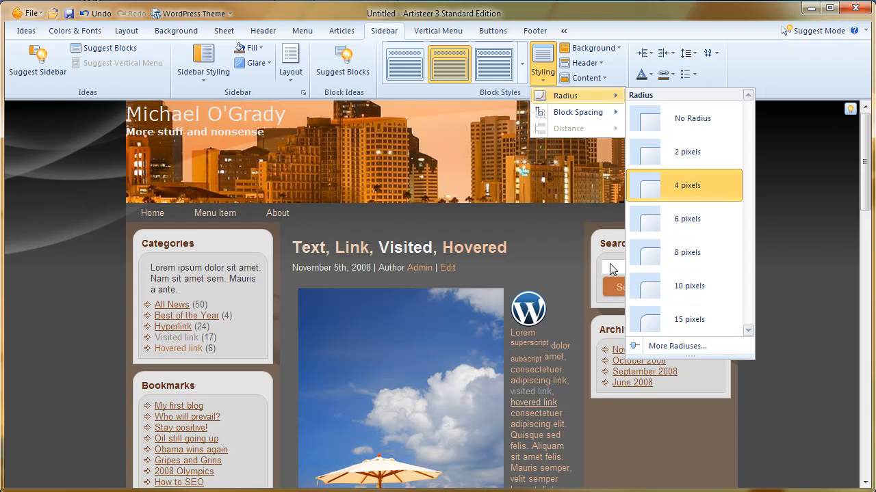
{"action": "mouse_move", "coordinate": [673, 227]}
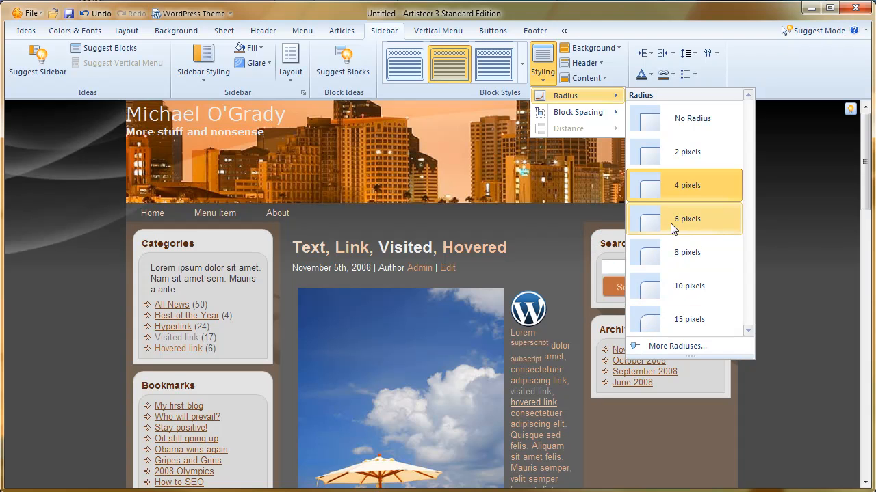
{"action": "left_click", "coordinate": [687, 219]}
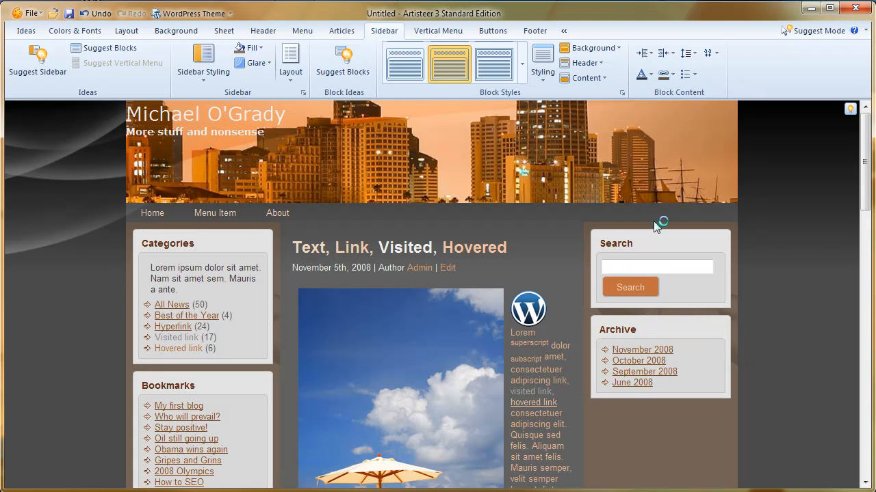
{"action": "mouse_move", "coordinate": [638, 238]}
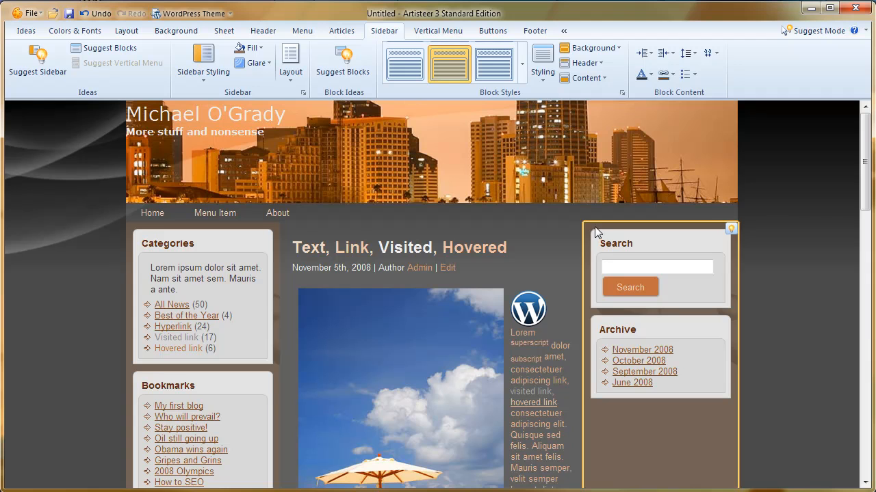
{"action": "left_click", "coordinate": [541, 71]}
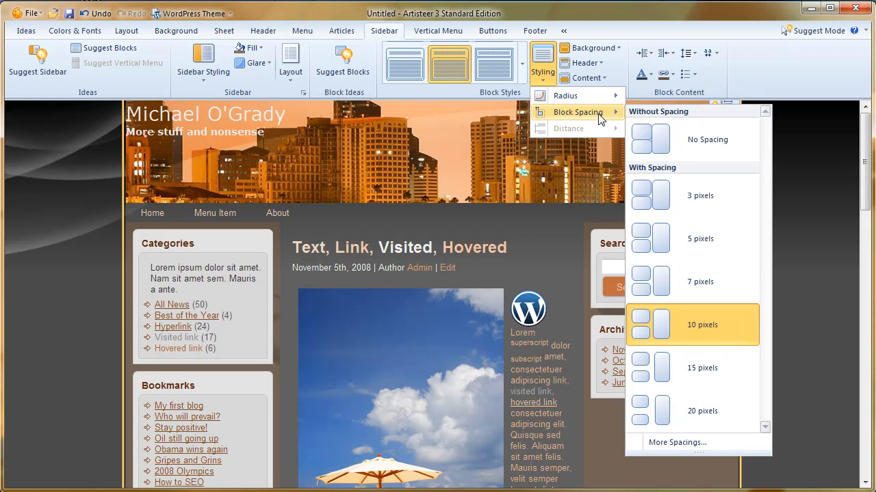
{"action": "mouse_move", "coordinate": [622, 194]}
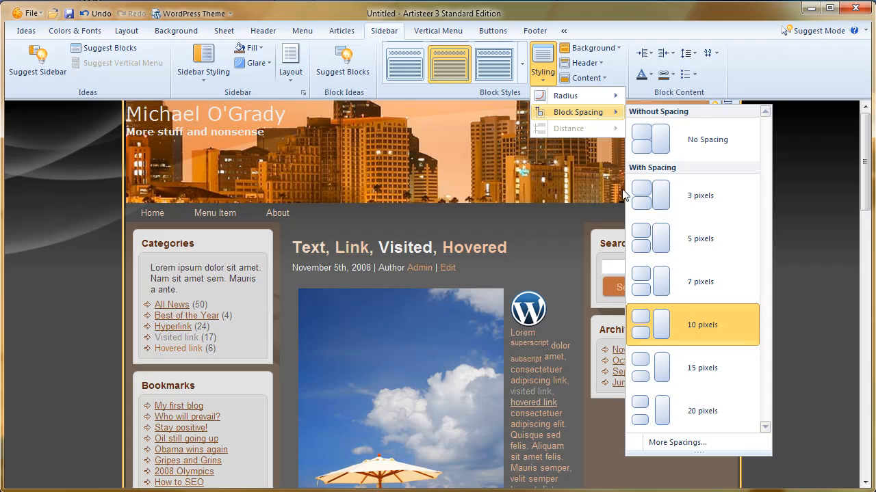
{"action": "mouse_move", "coordinate": [668, 328]}
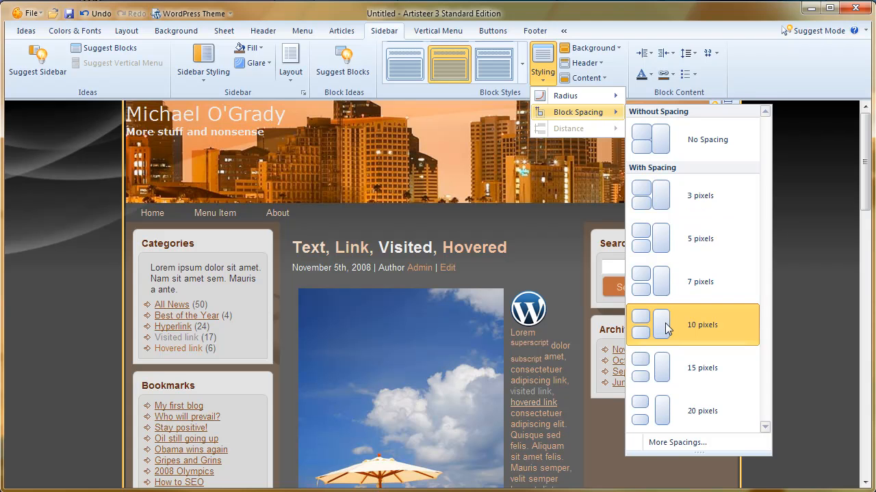
{"action": "mouse_move", "coordinate": [664, 198]}
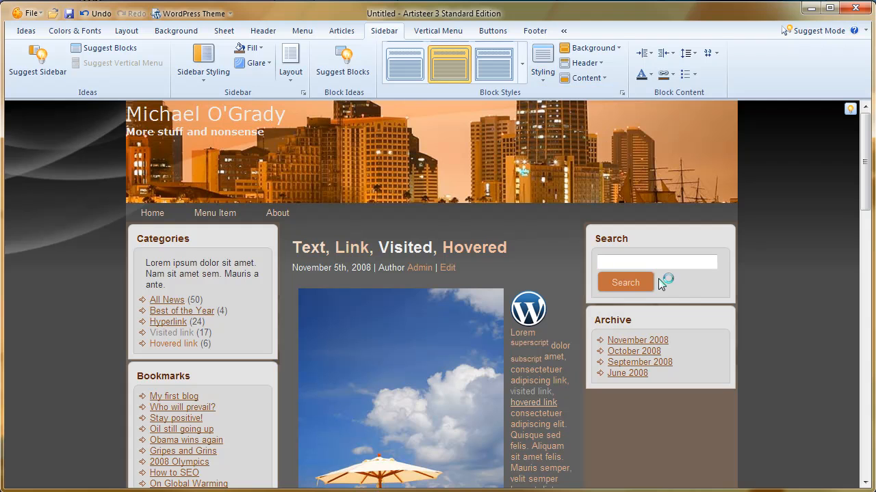
Step: Pick a block spacing value from the Styling > Block Spacing list
{"action": "left_click", "coordinate": [659, 273]}
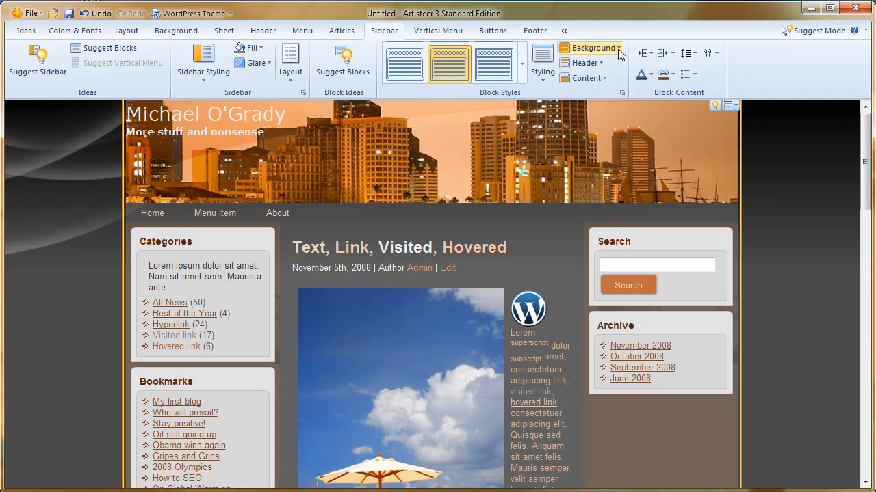
Step: Give the sidebar block content 15 px of inner padding, then return to the block background options
{"action": "left_click", "coordinate": [590, 48]}
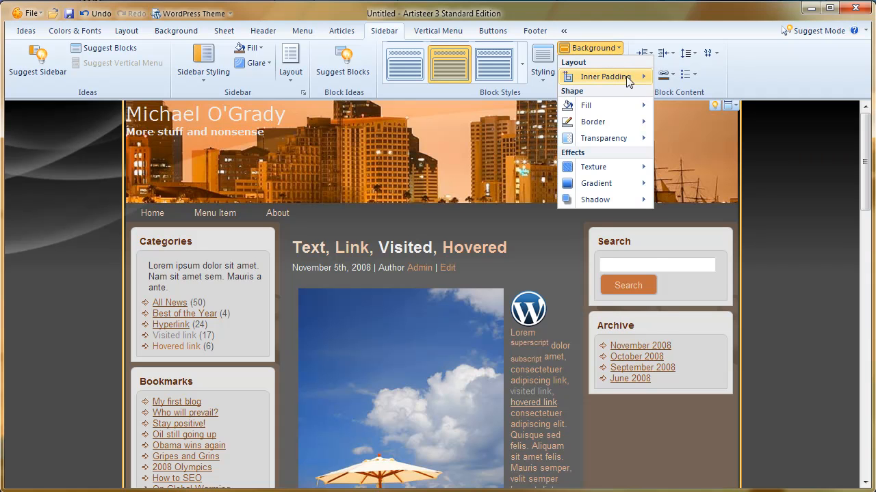
{"action": "left_click", "coordinate": [605, 76]}
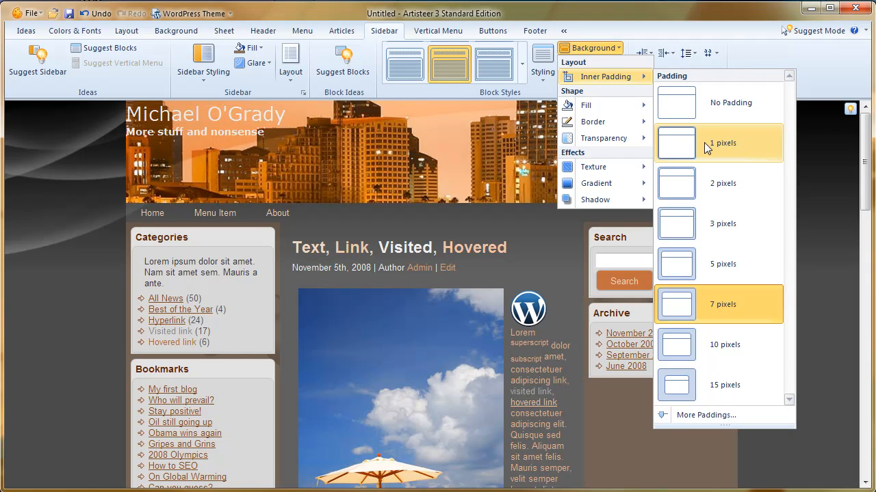
{"action": "mouse_move", "coordinate": [687, 385]}
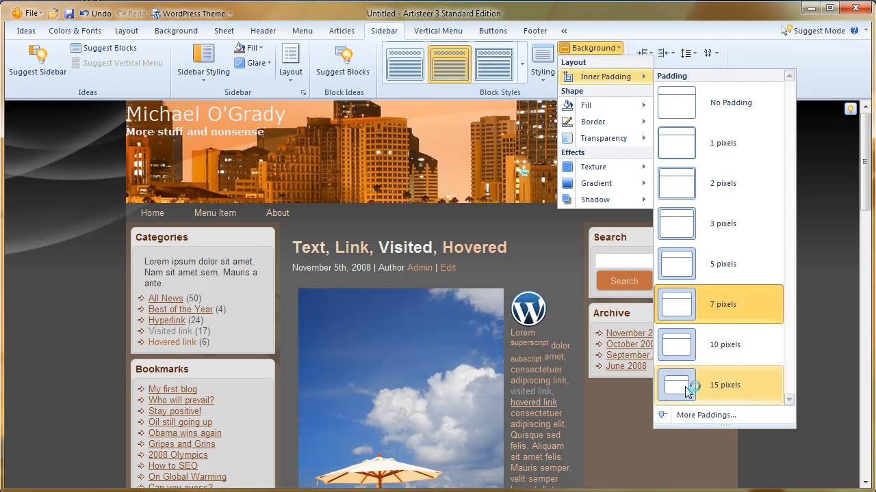
{"action": "left_click", "coordinate": [687, 389]}
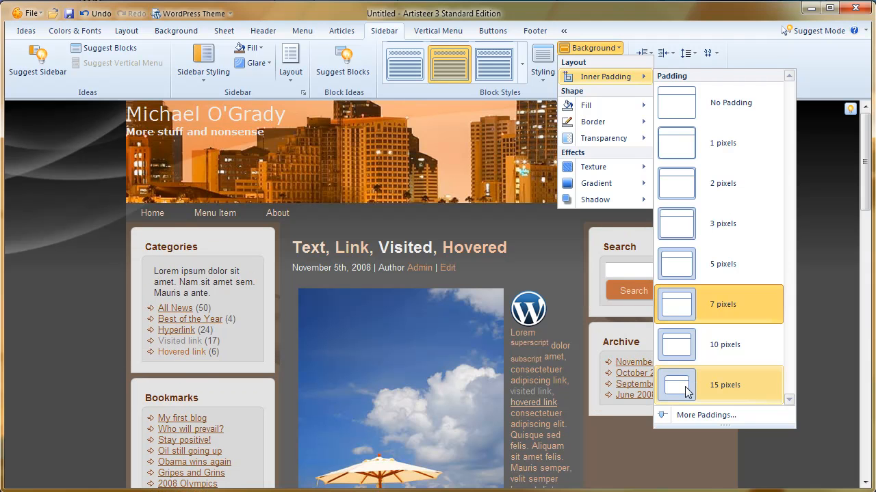
{"action": "mouse_move", "coordinate": [590, 280]}
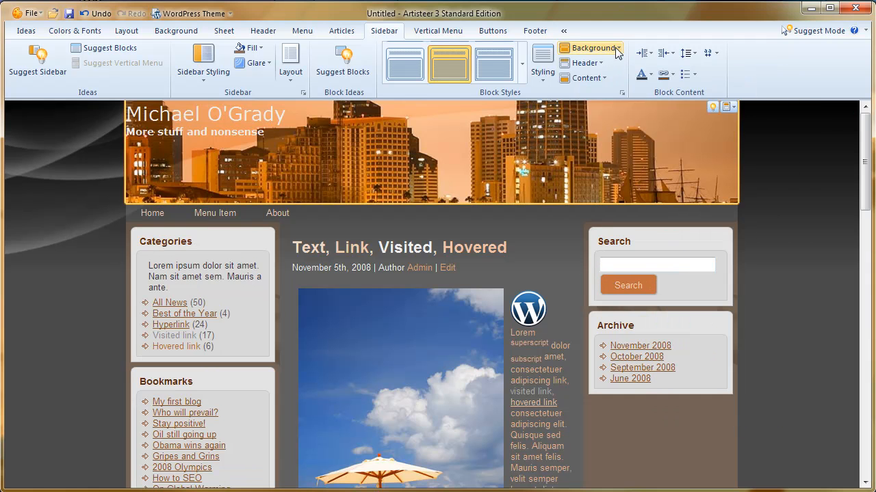
{"action": "left_click", "coordinate": [588, 48]}
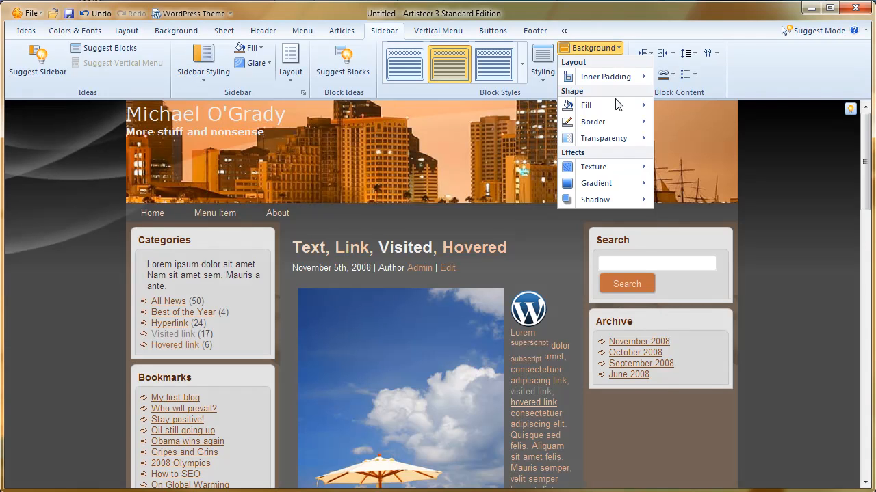
Step: Set the block background fill to custom grey RGB 183,183,183 (B7B7B7) via More Colors
{"action": "left_click", "coordinate": [585, 104]}
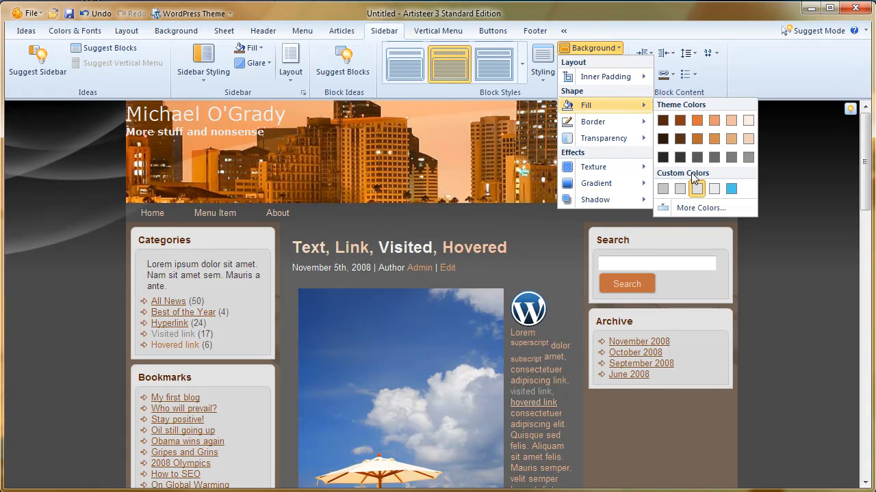
{"action": "left_click", "coordinate": [700, 208]}
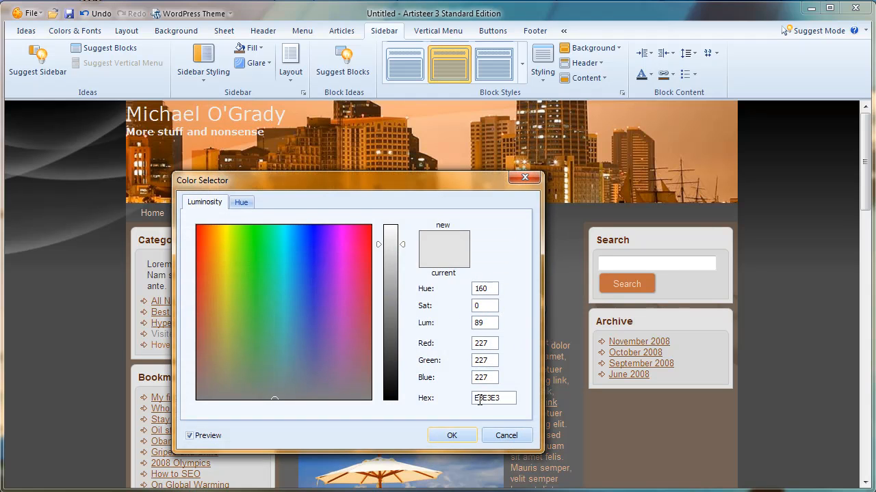
{"action": "left_click", "coordinate": [240, 203]}
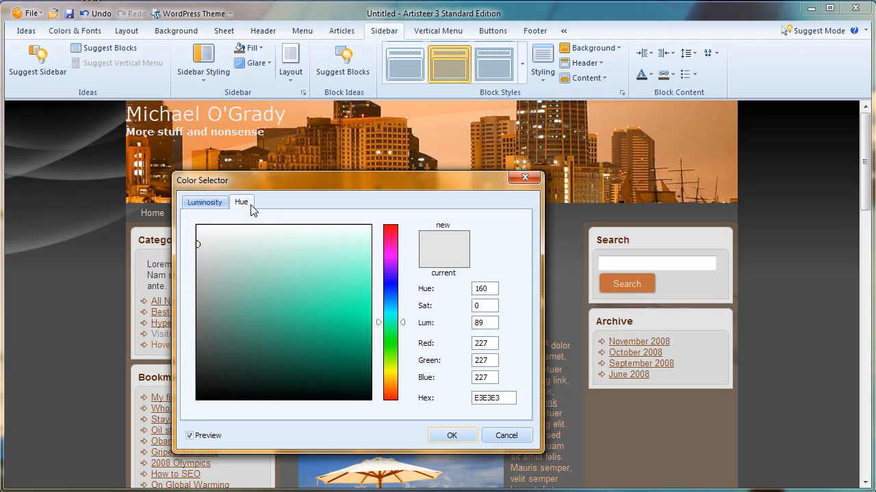
{"action": "mouse_move", "coordinate": [361, 315]}
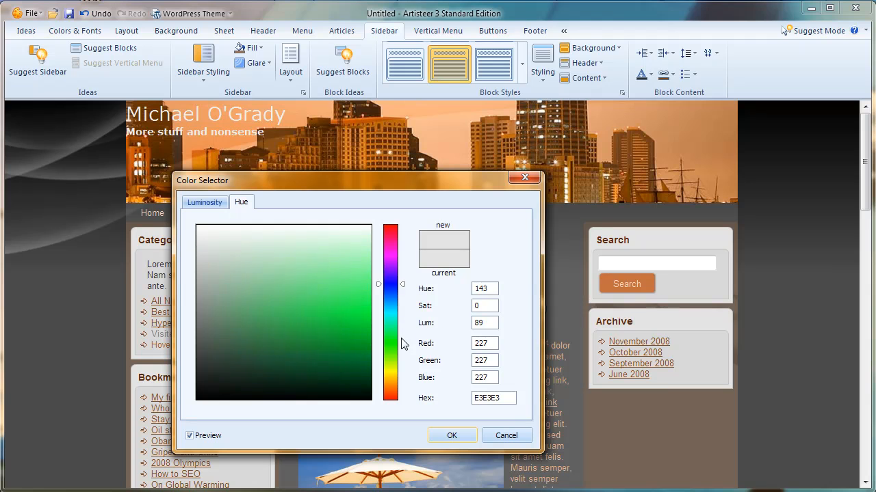
{"action": "left_click", "coordinate": [390, 308]}
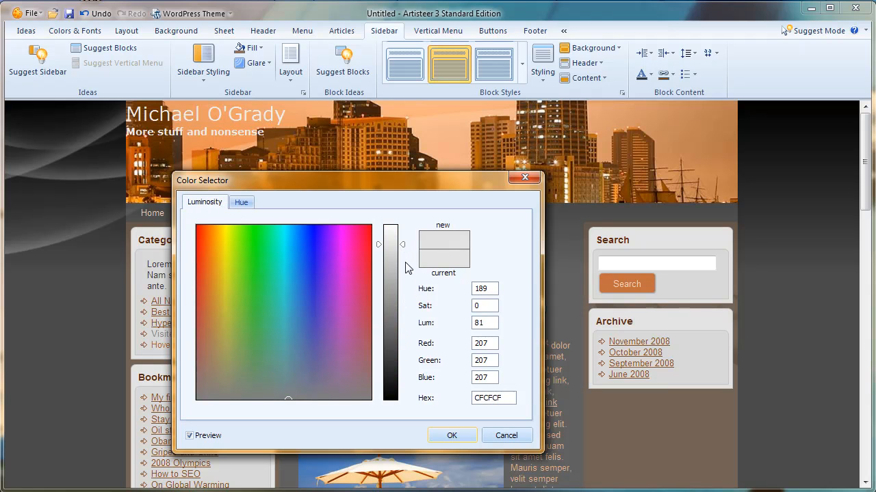
{"action": "left_click_drag", "start_coordinate": [403, 244], "coordinate": [403, 282]}
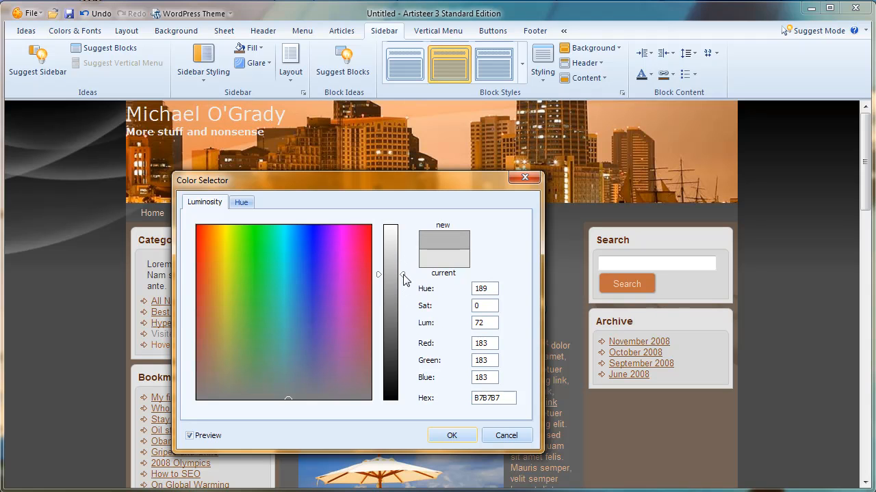
{"action": "left_click", "coordinate": [452, 435]}
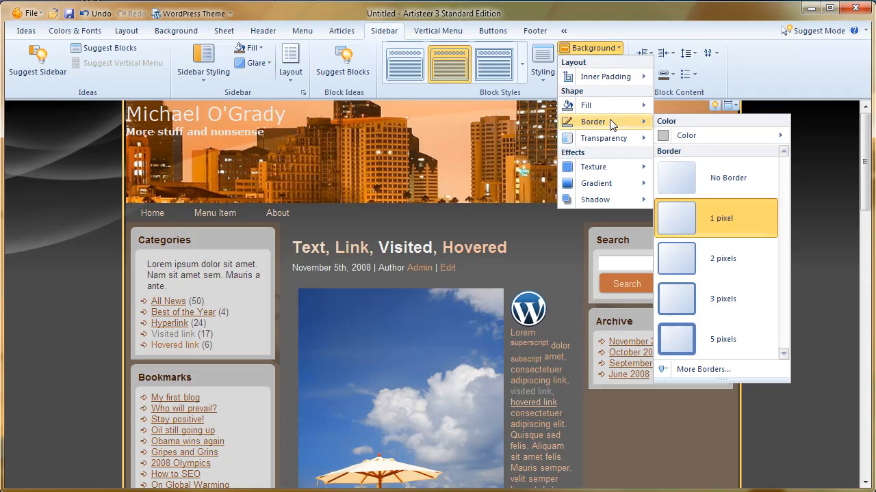
{"action": "mouse_move", "coordinate": [622, 128]}
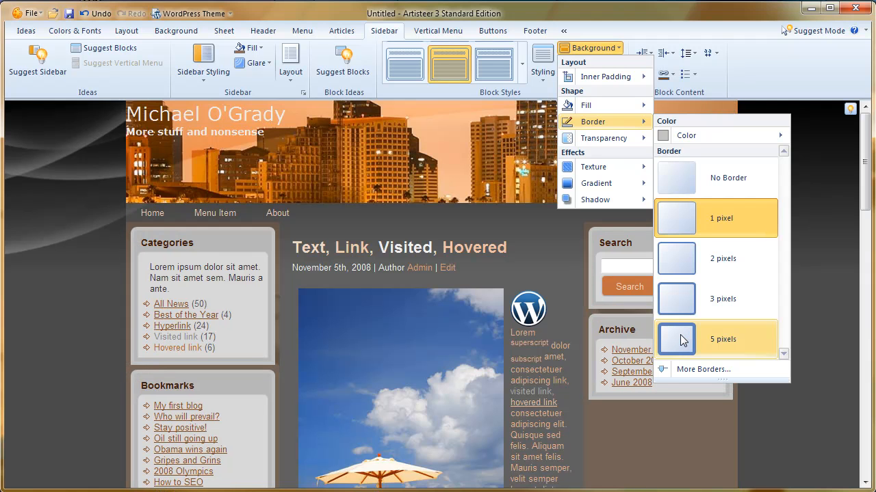
{"action": "mouse_move", "coordinate": [596, 339]}
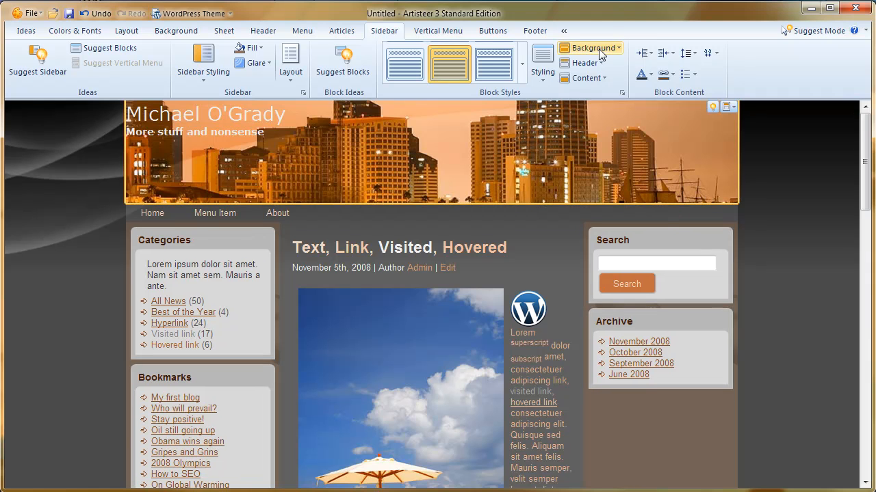
Step: Show the sidebar block header styling options
{"action": "left_click", "coordinate": [586, 63]}
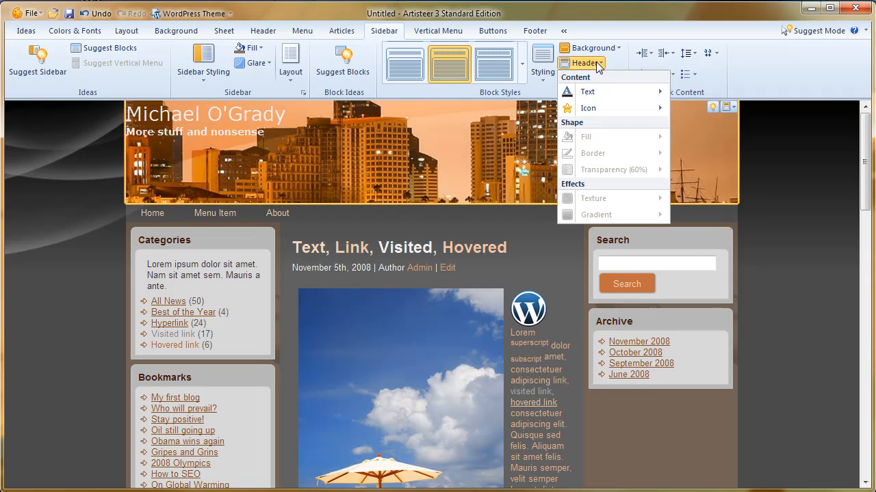
Step: Browse the block background texture gallery of pixel and line patterns
{"action": "left_click", "coordinate": [590, 48]}
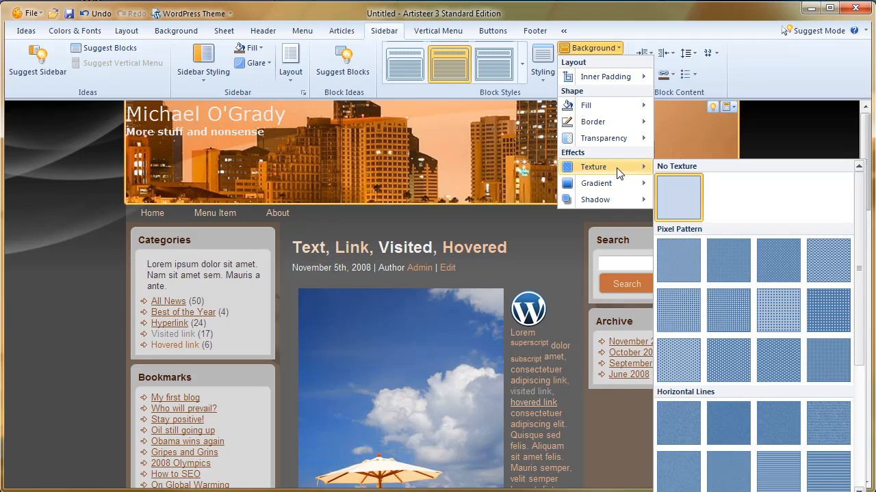
{"action": "mouse_move", "coordinate": [829, 485]}
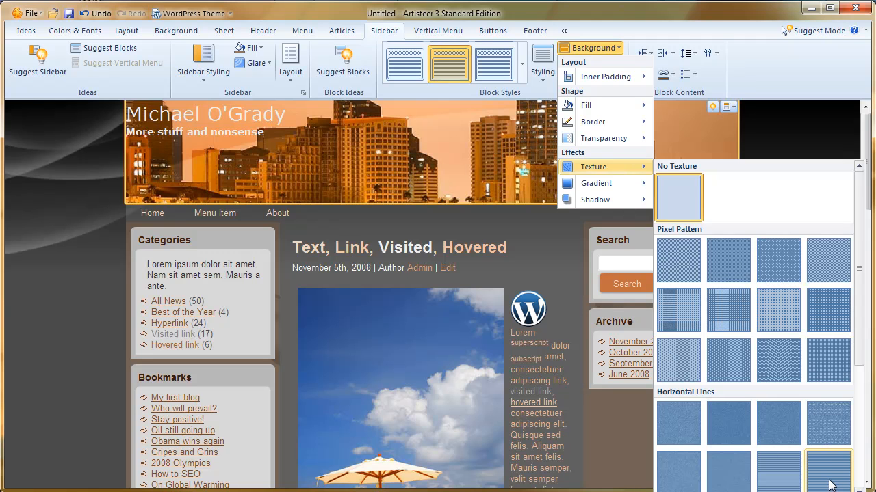
{"action": "mouse_move", "coordinate": [836, 480]}
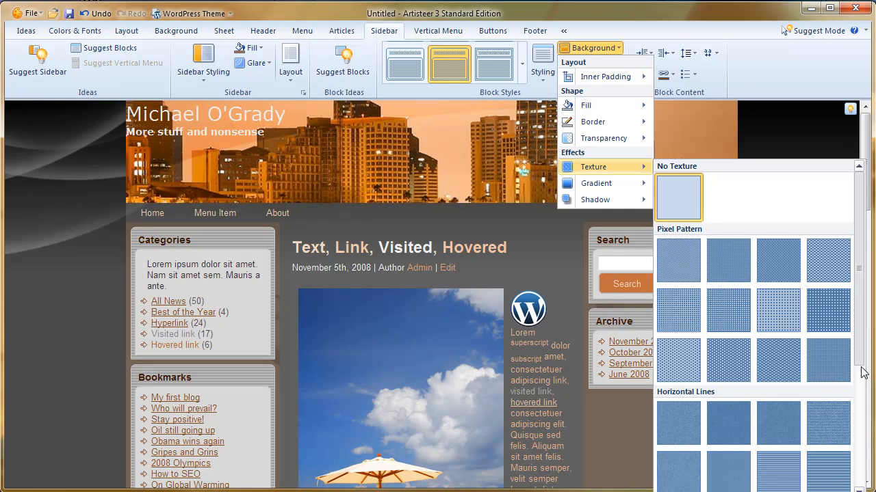
{"action": "scroll", "scroll_direction": "down", "scroll_amount": 3}
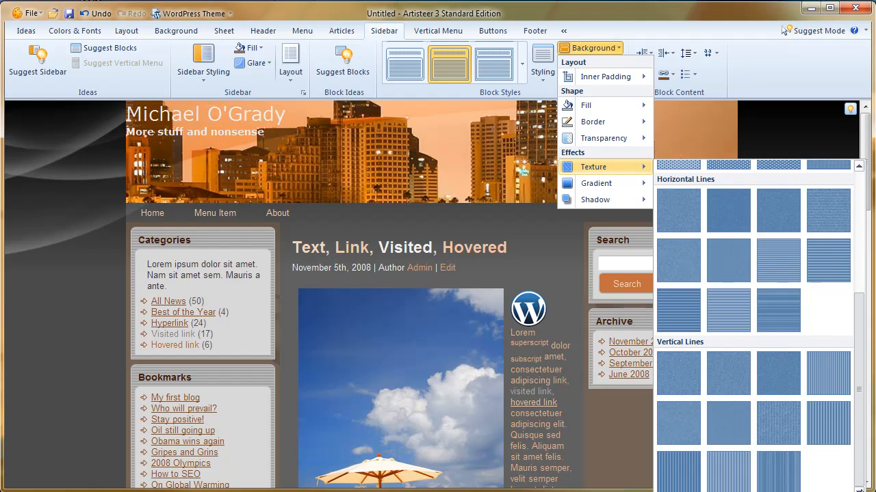
{"action": "scroll", "scroll_direction": "up", "scroll_amount": 3}
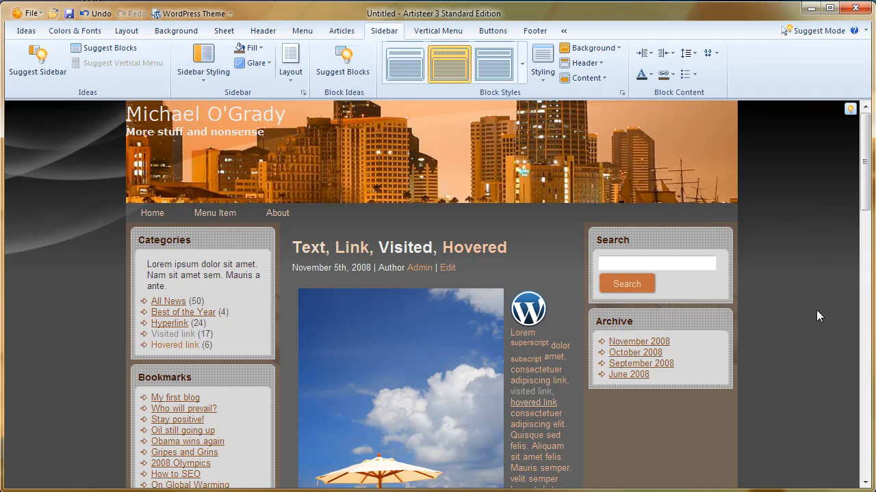
Step: Switch from the block header options to the block background gradient choices
{"action": "left_click", "coordinate": [583, 63]}
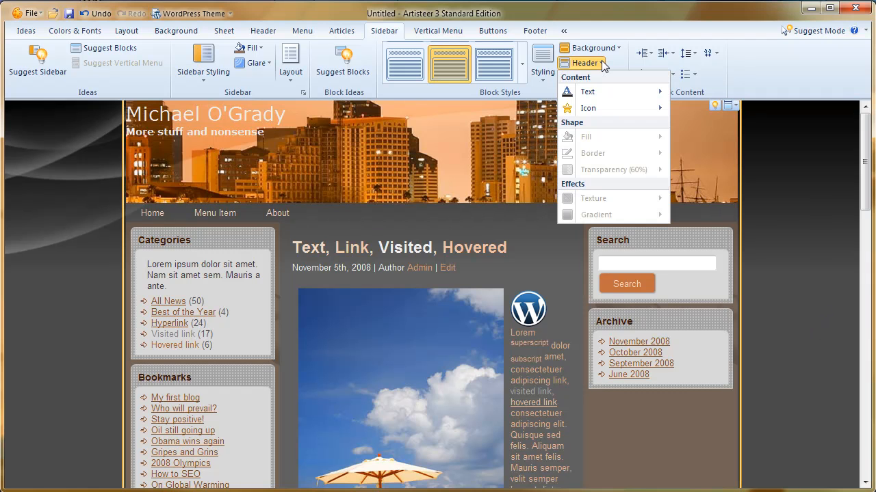
{"action": "left_click", "coordinate": [589, 46]}
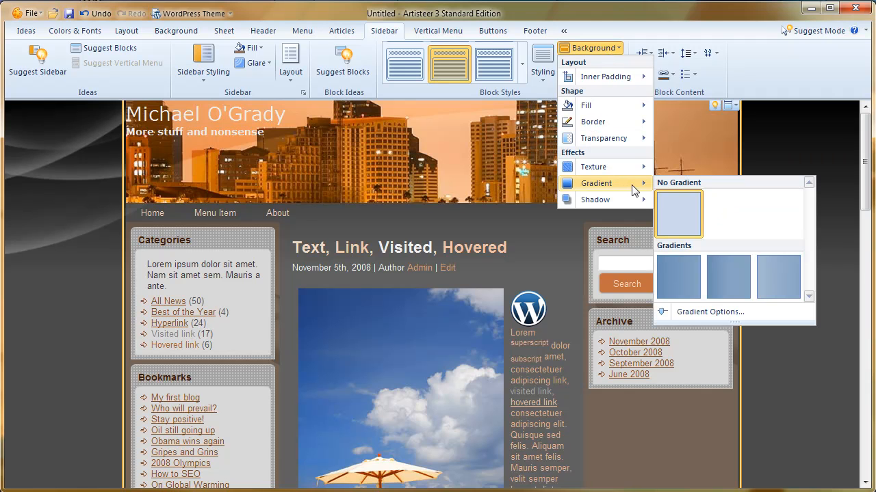
{"action": "mouse_move", "coordinate": [727, 277]}
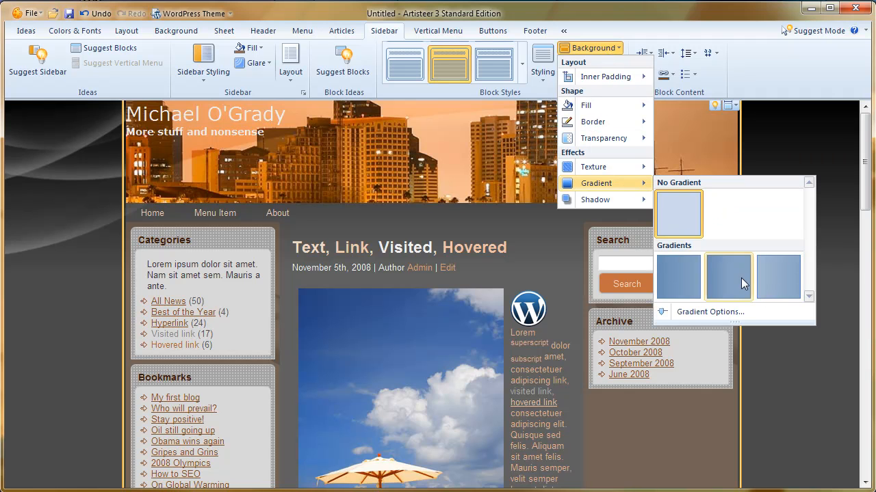
{"action": "mouse_move", "coordinate": [728, 307]}
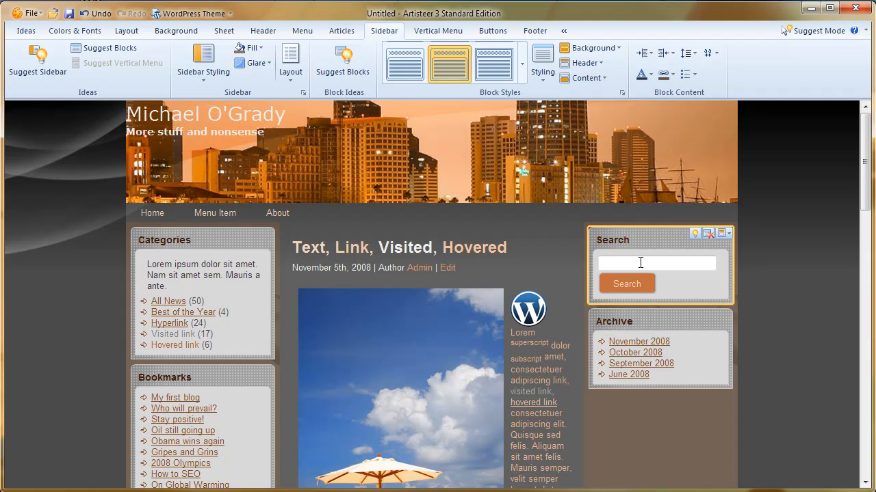
Step: Show the block background shadow presets (no shadow, glow, shadow styles)
{"action": "left_click", "coordinate": [585, 115]}
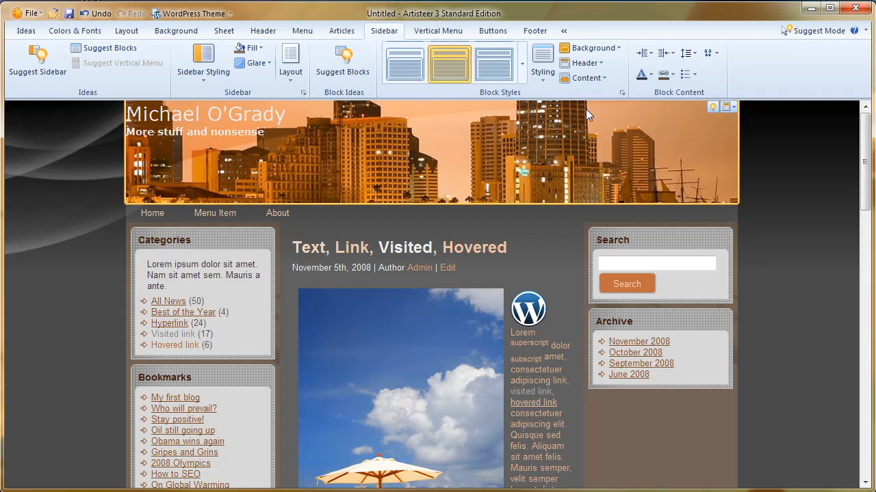
{"action": "left_click", "coordinate": [590, 48]}
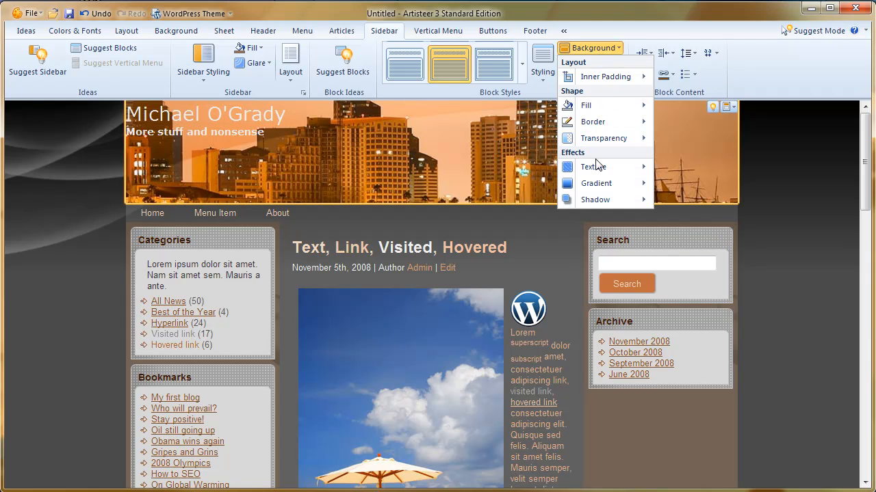
{"action": "left_click", "coordinate": [594, 200]}
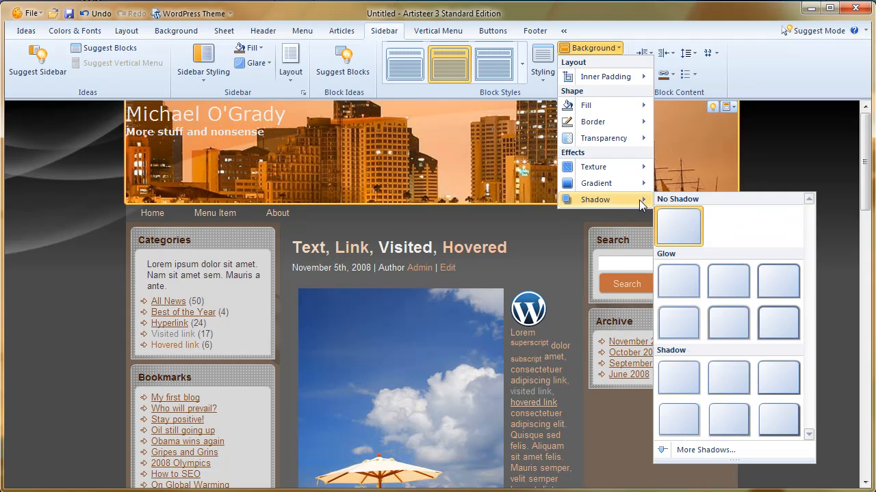
{"action": "mouse_move", "coordinate": [679, 281]}
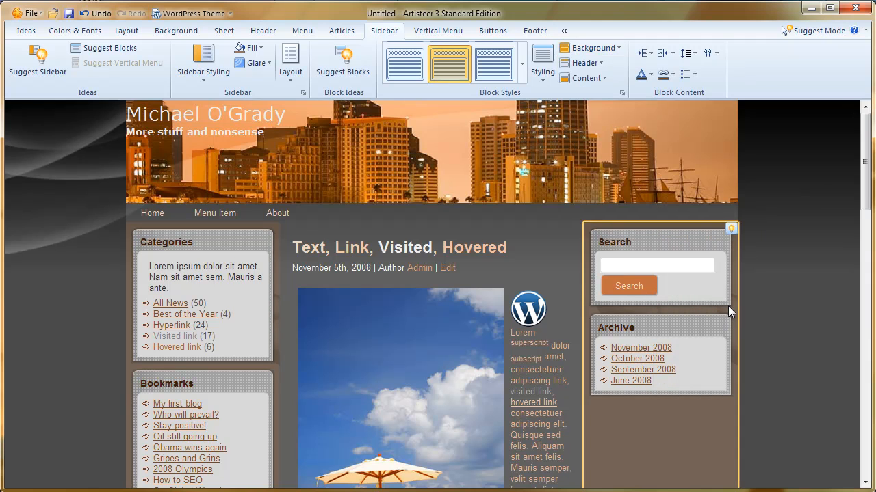
{"action": "mouse_move", "coordinate": [590, 48]}
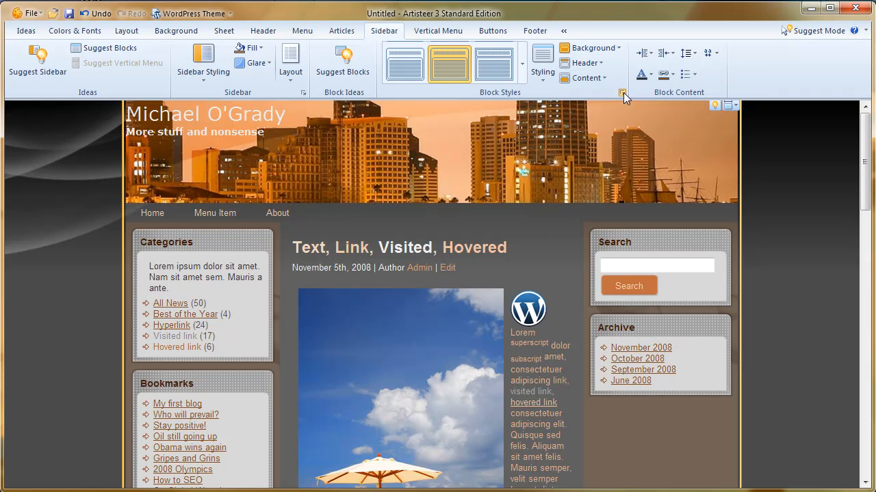
Step: In the detailed block shadow settings, set the angle to 39° and the distance to 4 px
{"action": "left_click", "coordinate": [624, 93]}
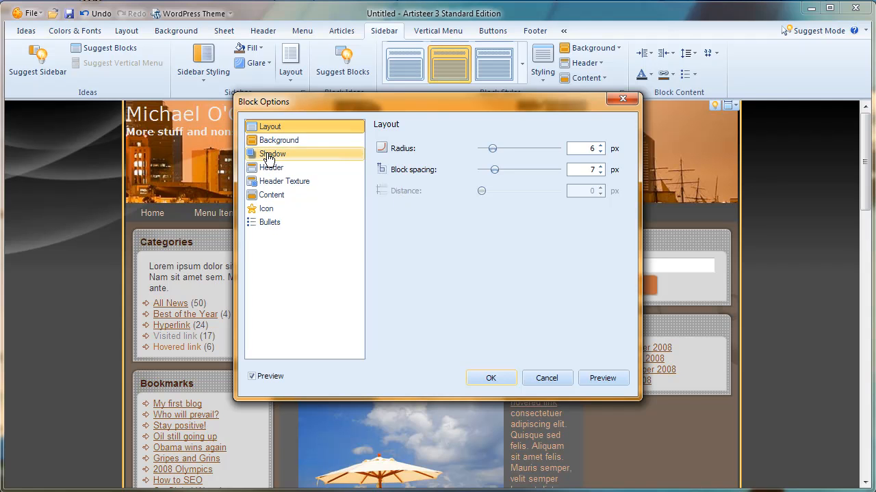
{"action": "left_click", "coordinate": [273, 154]}
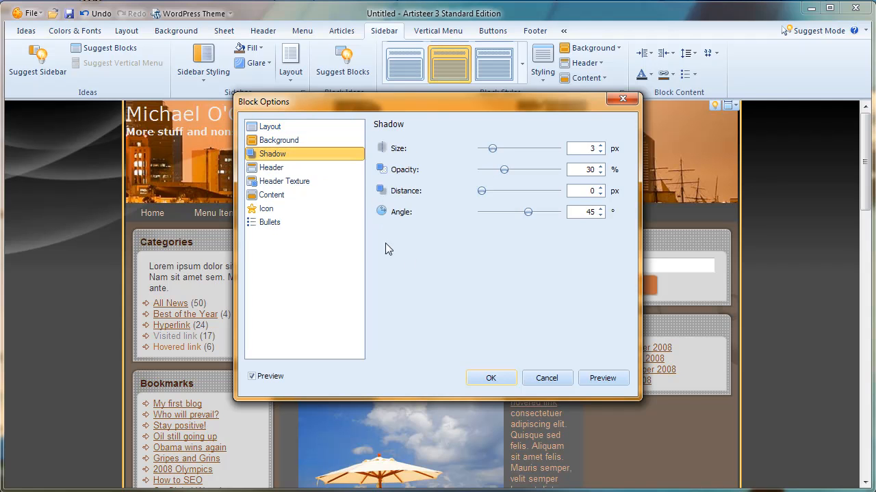
{"action": "left_click_drag", "start_coordinate": [527, 210], "coordinate": [509, 212]}
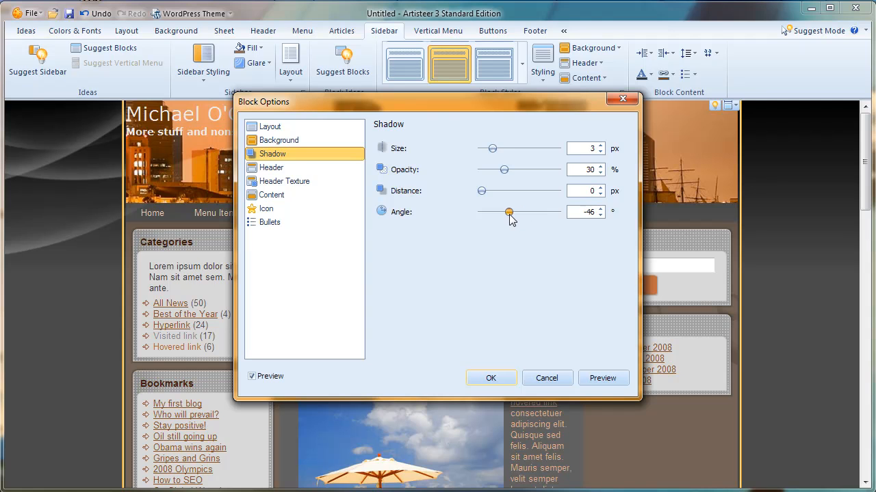
{"action": "left_click_drag", "start_coordinate": [482, 192], "coordinate": [486, 192]}
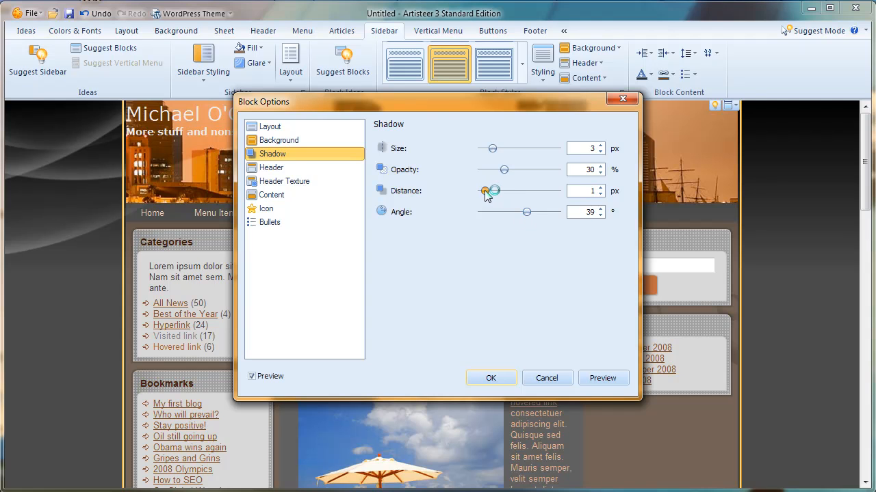
{"action": "left_click_drag", "start_coordinate": [485, 191], "coordinate": [496, 192]}
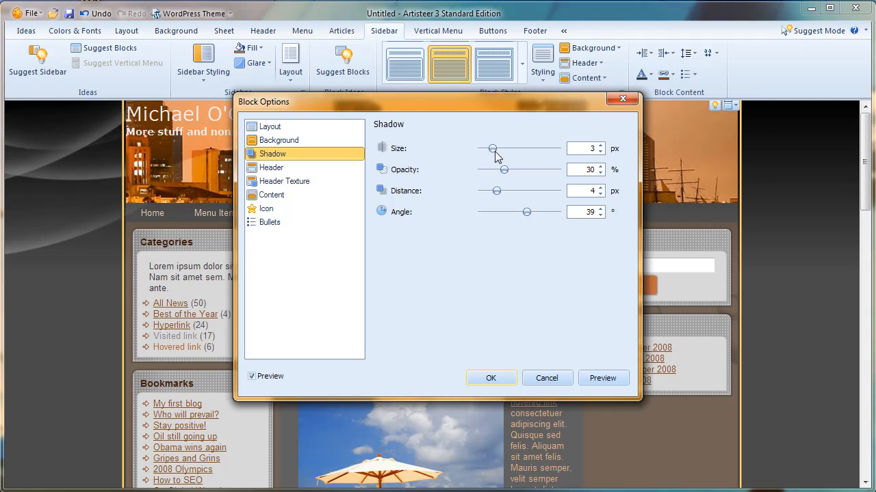
{"action": "mouse_move", "coordinate": [345, 210]}
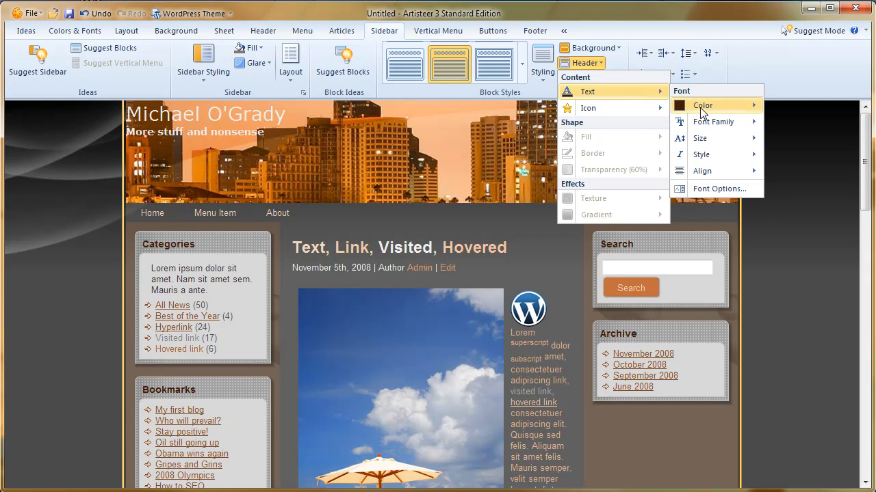
Step: Try light blue and another custom colour for the sidebar block heading text
{"action": "left_click", "coordinate": [703, 104]}
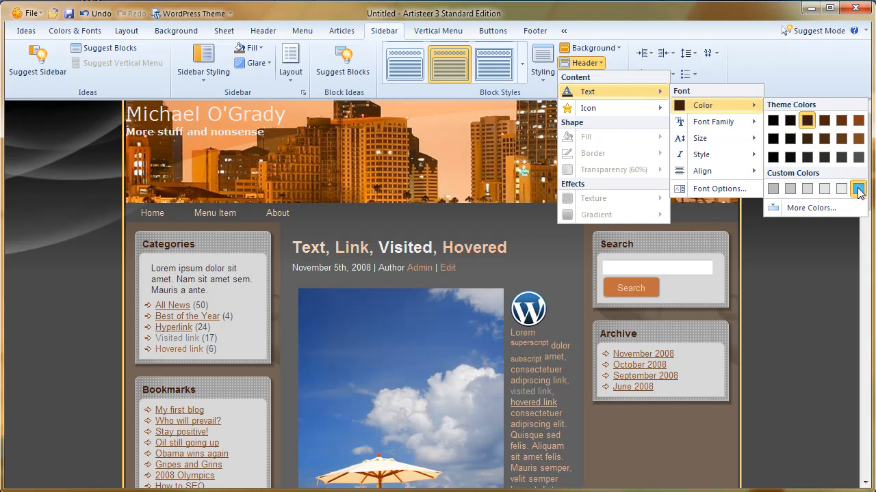
{"action": "left_click", "coordinate": [629, 257]}
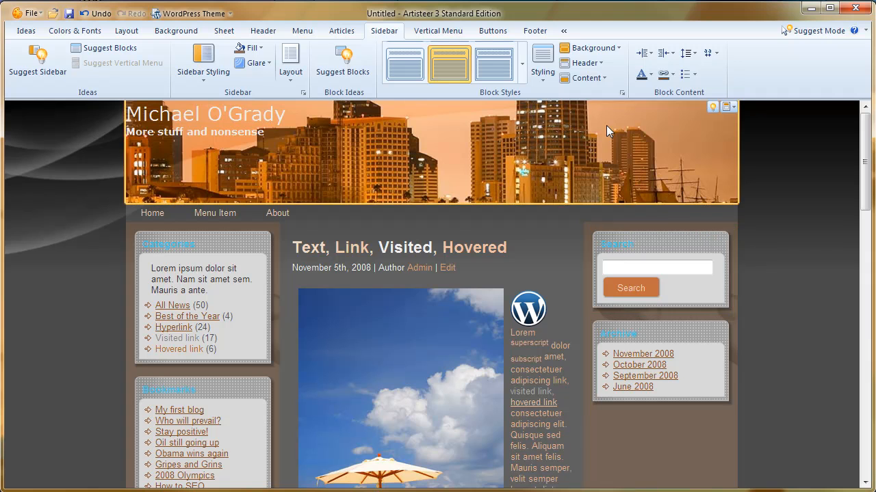
{"action": "left_click", "coordinate": [588, 76]}
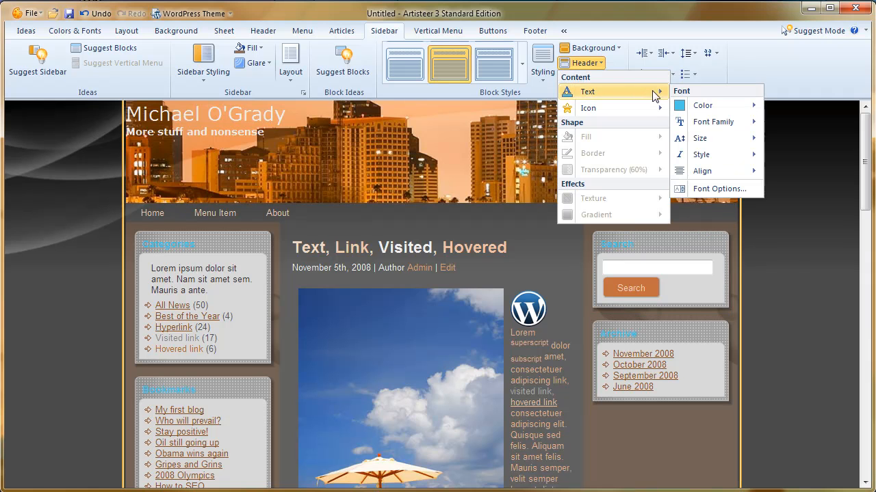
{"action": "left_click", "coordinate": [703, 104]}
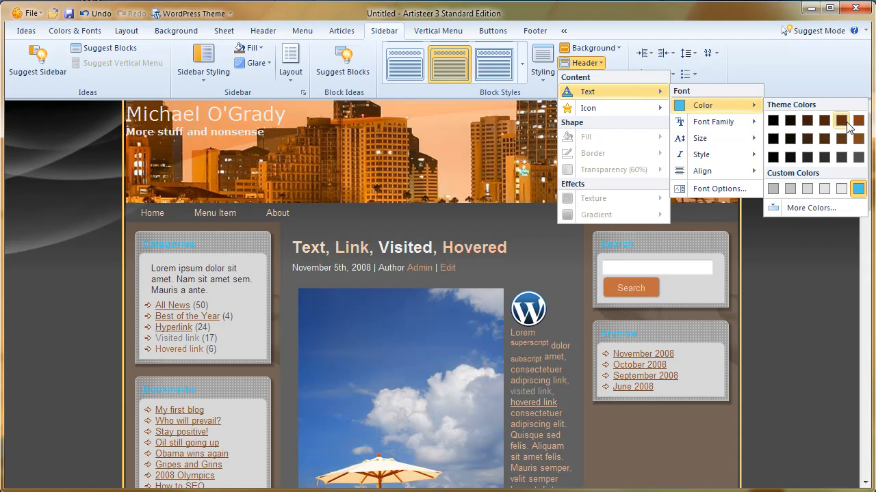
{"action": "left_click", "coordinate": [841, 120]}
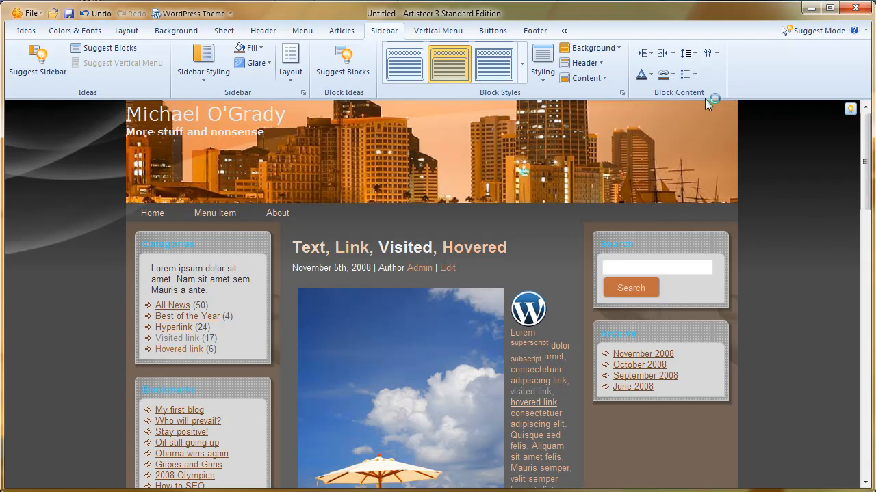
{"action": "left_click", "coordinate": [583, 63]}
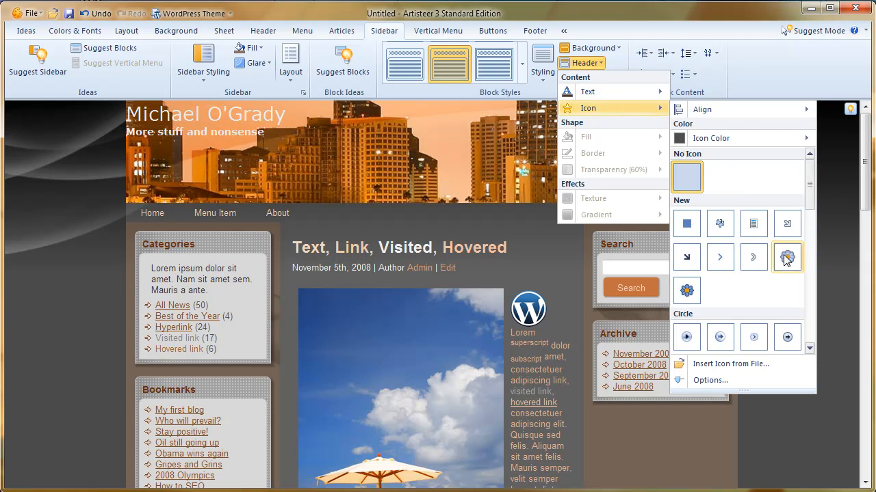
{"action": "mouse_move", "coordinate": [786, 259]}
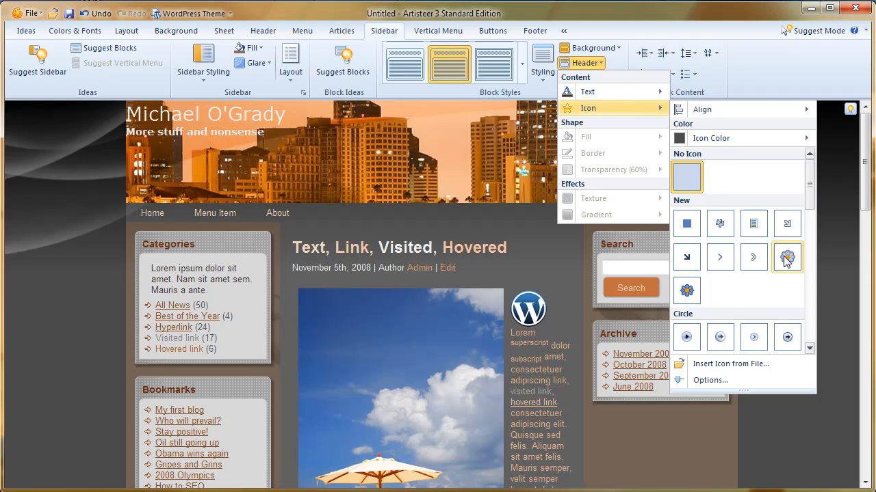
Step: Put an arrow icon from the New gallery beside the sidebar block heading titles
{"action": "left_click", "coordinate": [687, 257]}
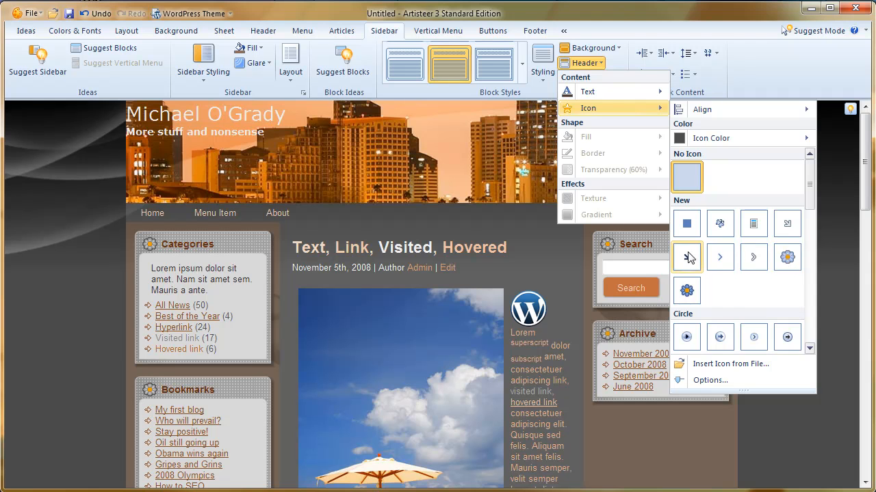
{"action": "left_click", "coordinate": [687, 258]}
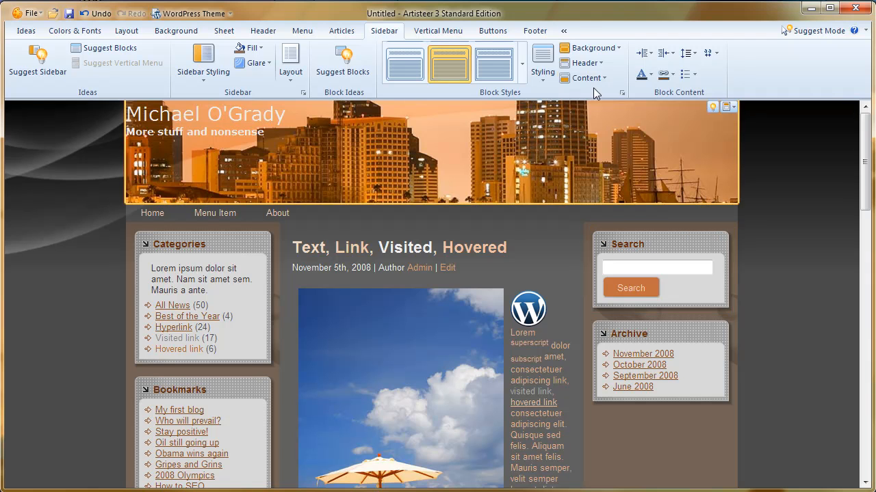
{"action": "left_click", "coordinate": [580, 63]}
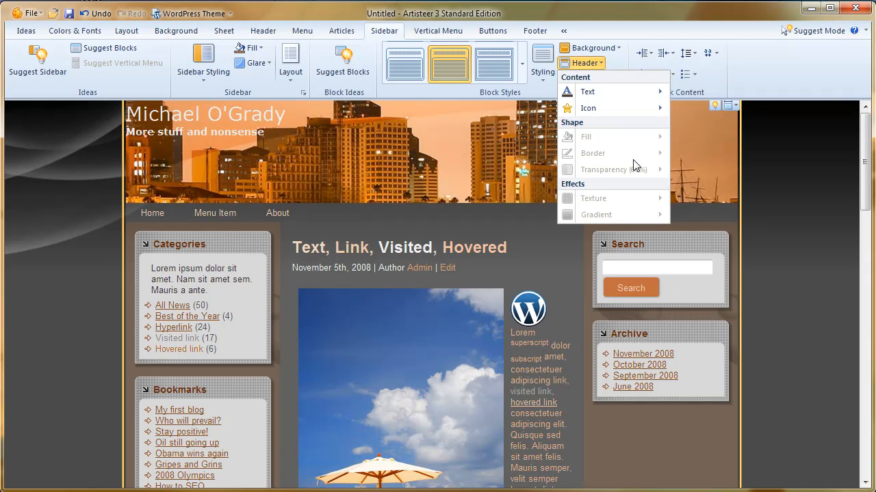
{"action": "mouse_move", "coordinate": [618, 136]}
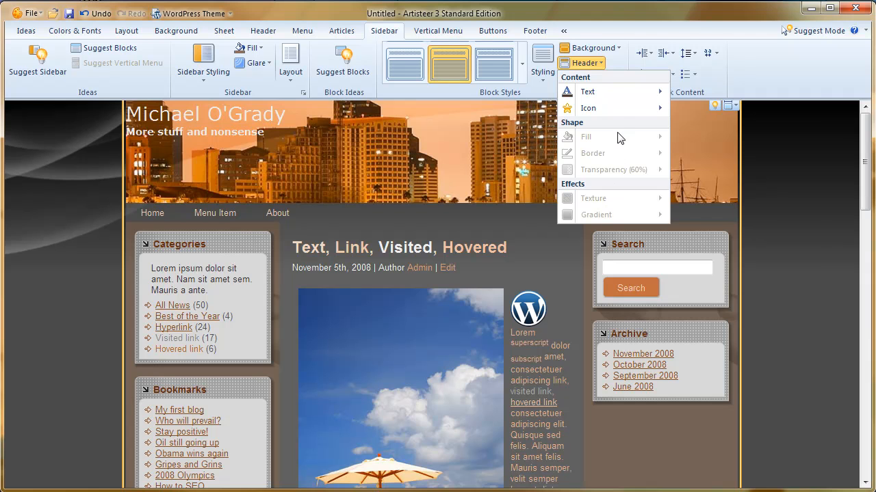
{"action": "left_click", "coordinate": [588, 108]}
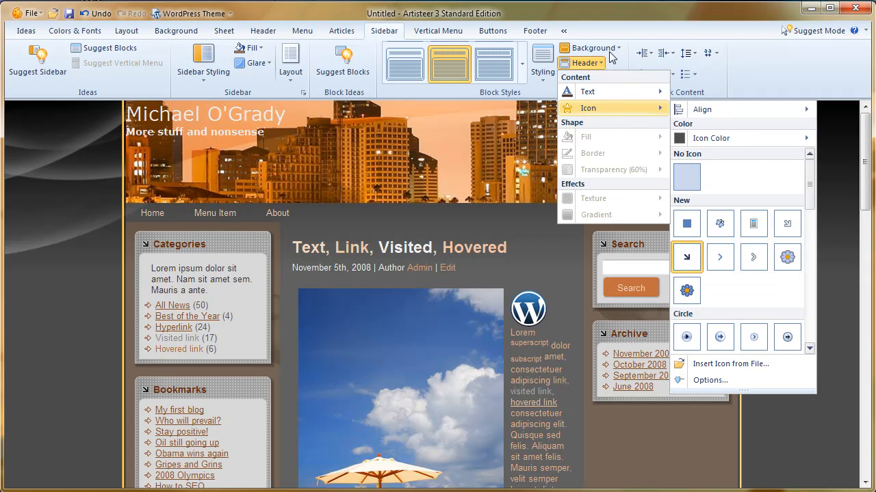
{"action": "mouse_move", "coordinate": [615, 66]}
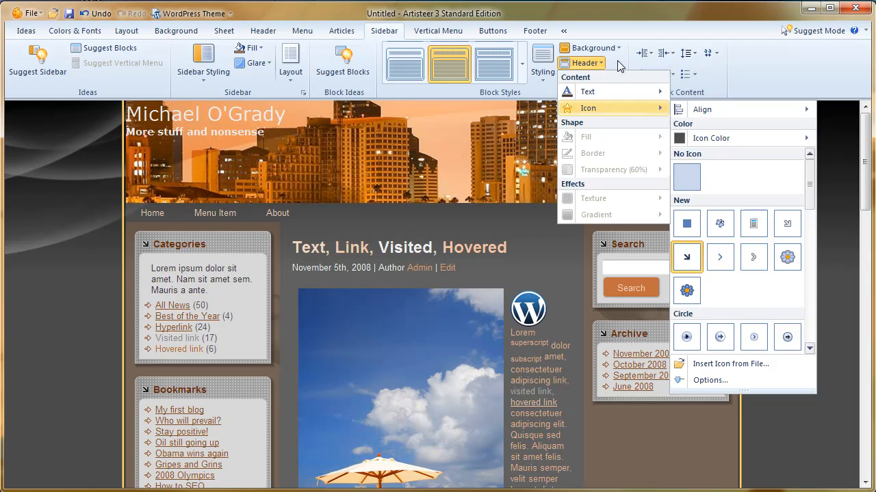
{"action": "left_click", "coordinate": [583, 78]}
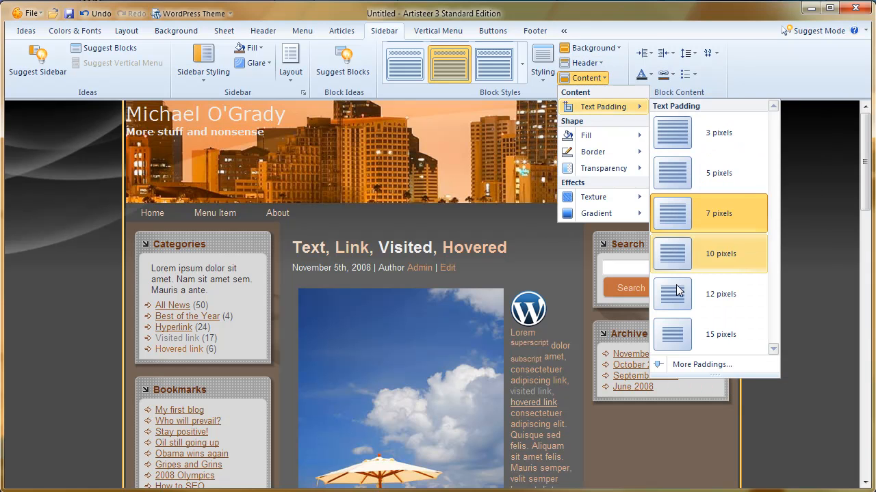
{"action": "mouse_move", "coordinate": [677, 335]}
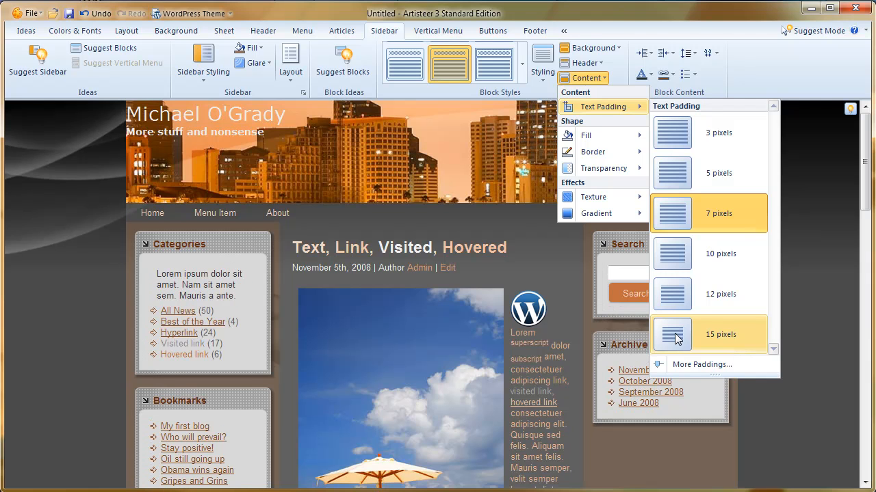
{"action": "mouse_move", "coordinate": [673, 342]}
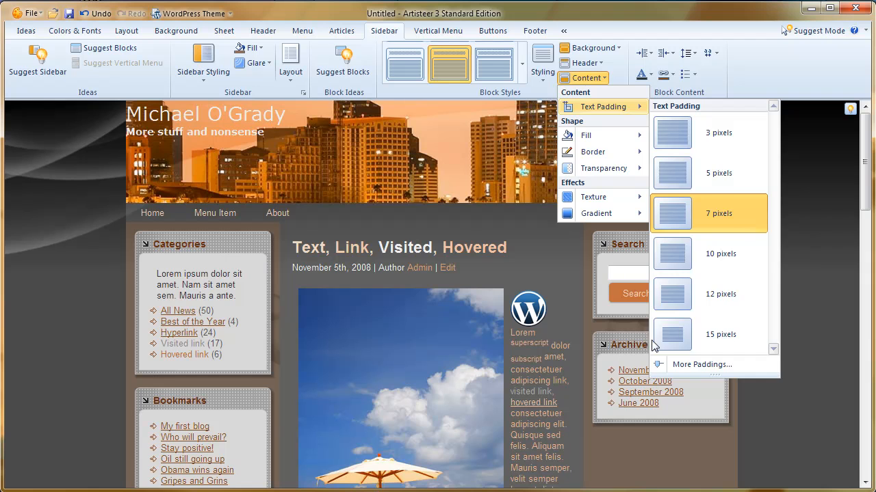
{"action": "left_click", "coordinate": [586, 78]}
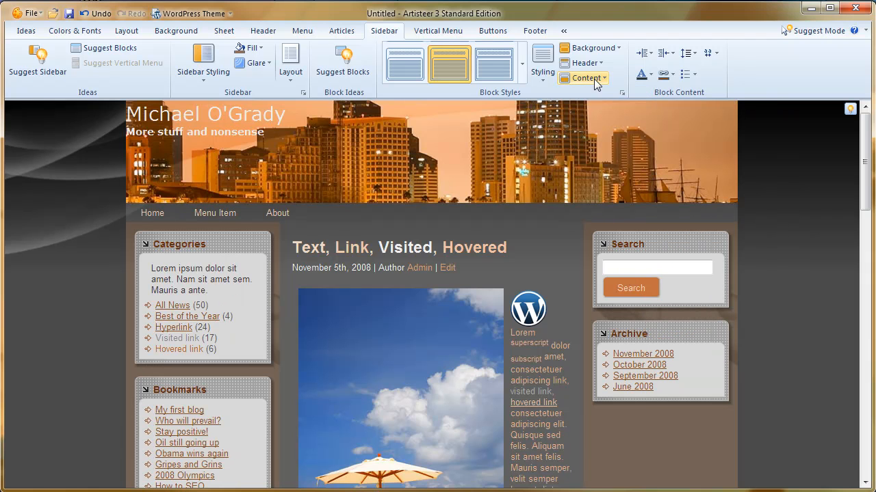
{"action": "left_click", "coordinate": [585, 77]}
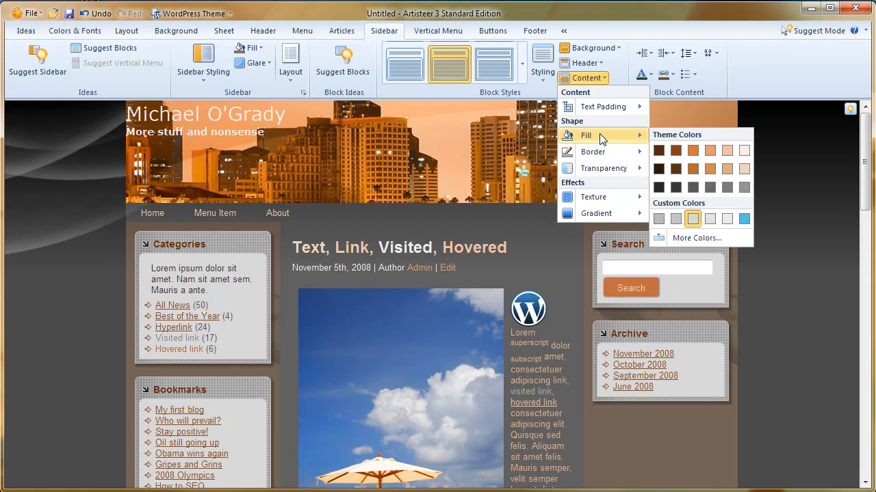
{"action": "mouse_move", "coordinate": [676, 215]}
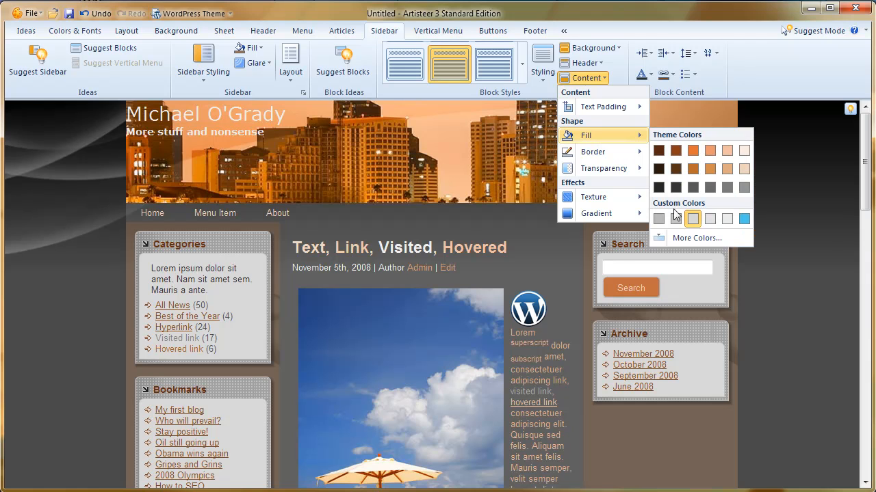
{"action": "mouse_move", "coordinate": [728, 219]}
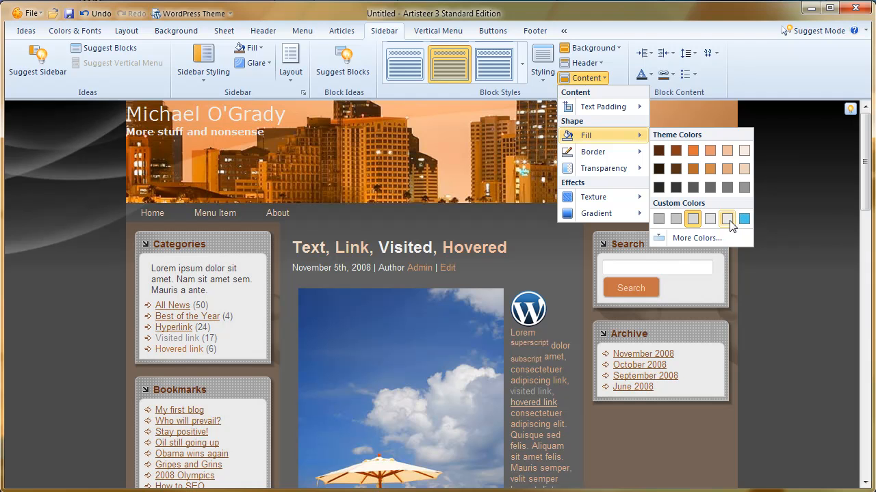
Step: Choose a pale custom swatch as the block content fill colour
{"action": "left_click", "coordinate": [727, 219]}
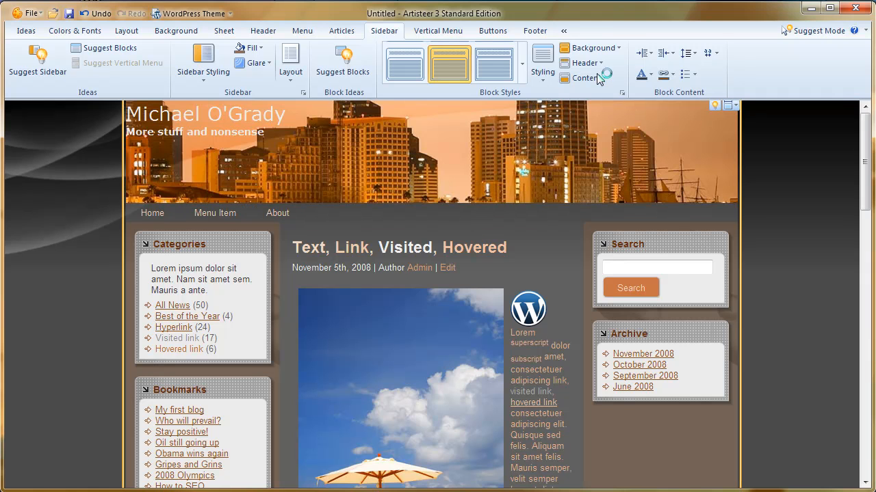
Step: Give the sidebar block content a 5-pixel border from the content settings
{"action": "left_click", "coordinate": [583, 77]}
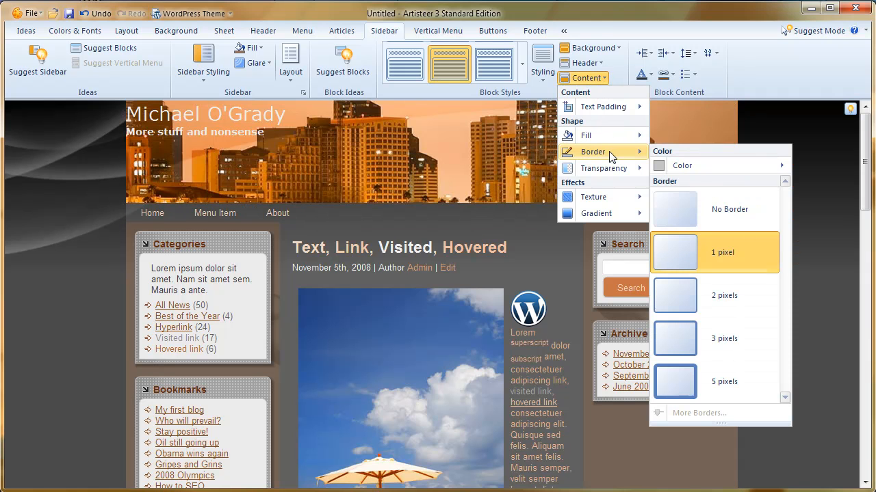
{"action": "mouse_move", "coordinate": [679, 382]}
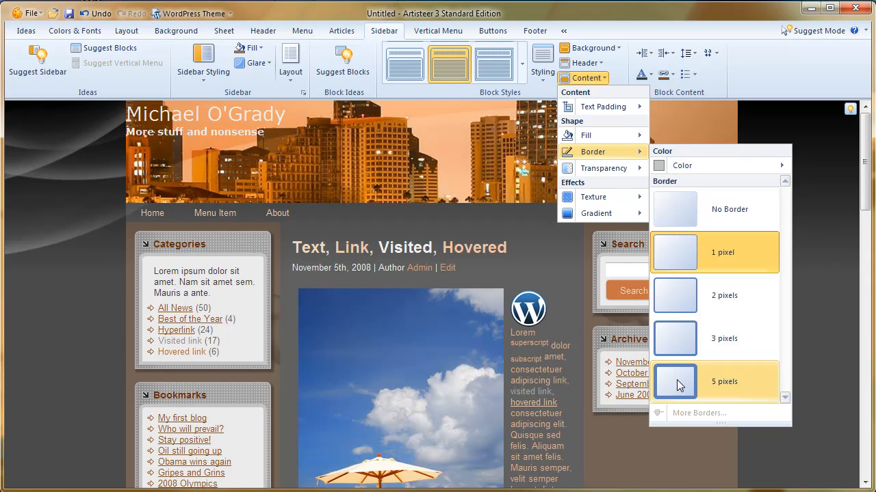
{"action": "left_click", "coordinate": [673, 381]}
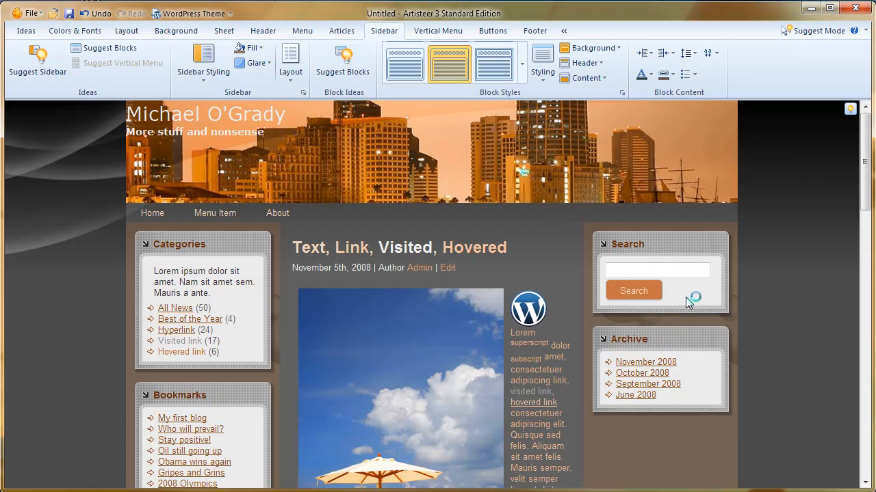
{"action": "left_click", "coordinate": [582, 76]}
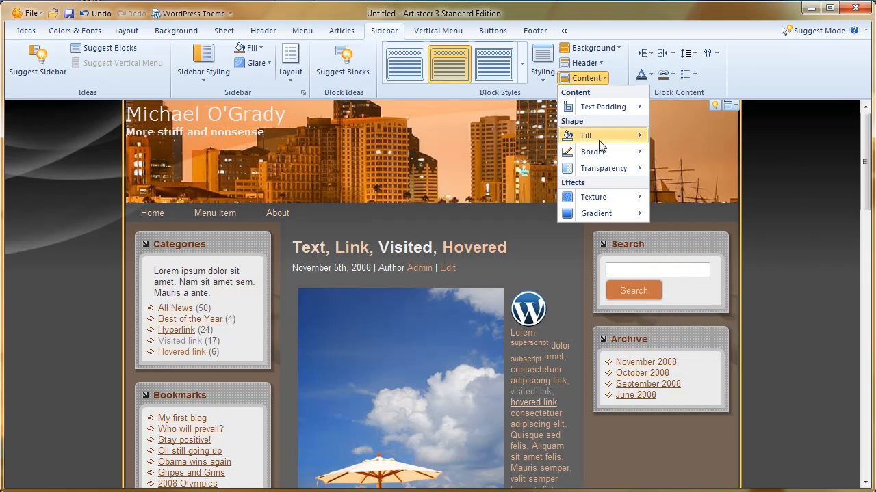
{"action": "mouse_move", "coordinate": [602, 168]}
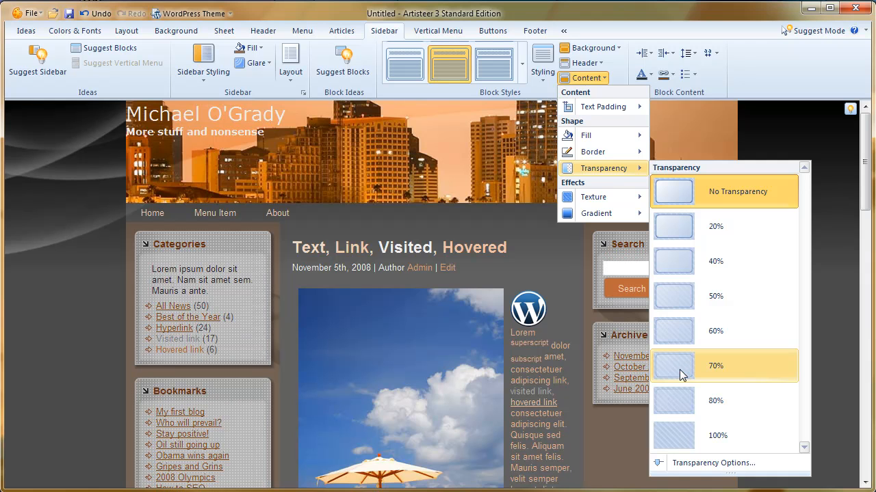
{"action": "mouse_move", "coordinate": [681, 265]}
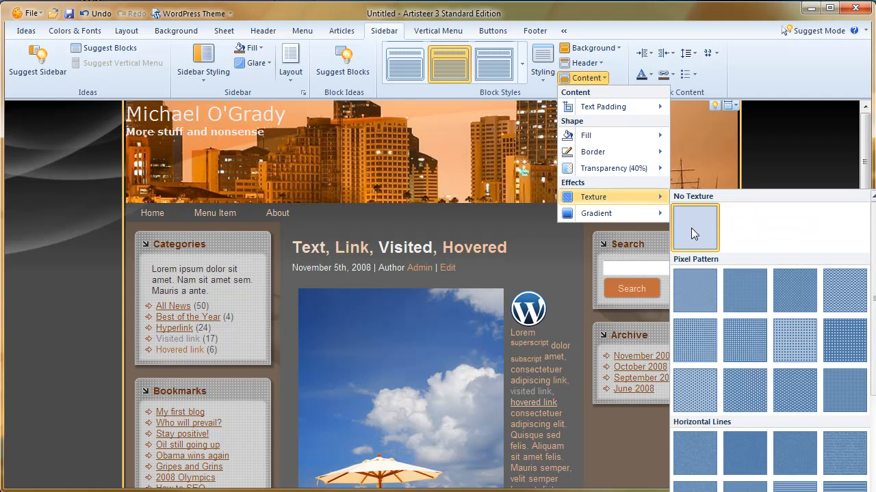
Step: Apply a horizontal-line texture and a gradient to the sidebar block content background
{"action": "scroll", "scroll_direction": "down", "scroll_amount": 3}
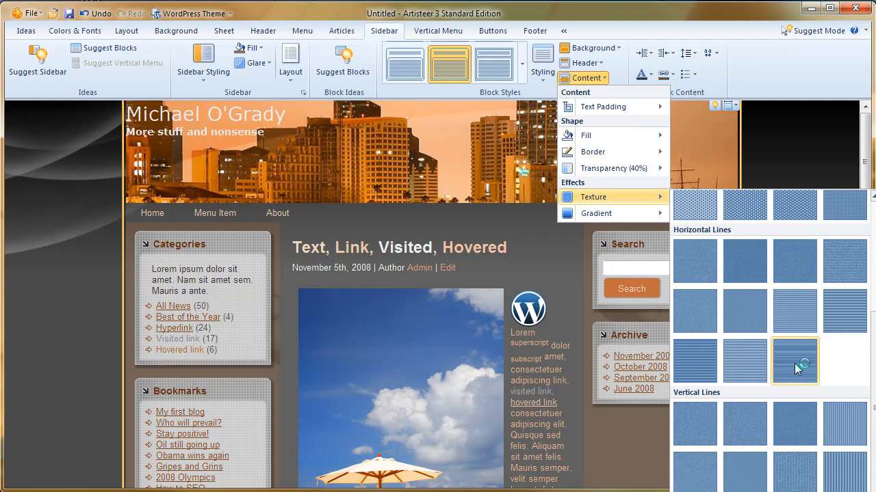
{"action": "mouse_move", "coordinate": [799, 368]}
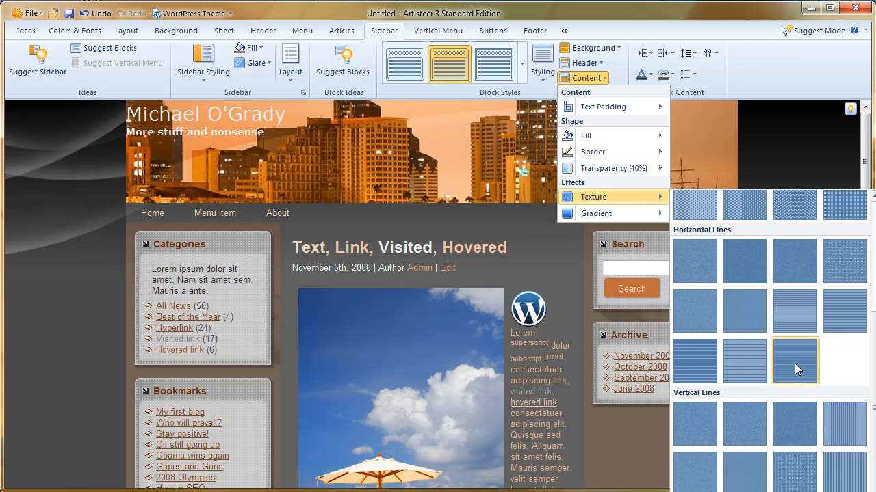
{"action": "left_click", "coordinate": [794, 362]}
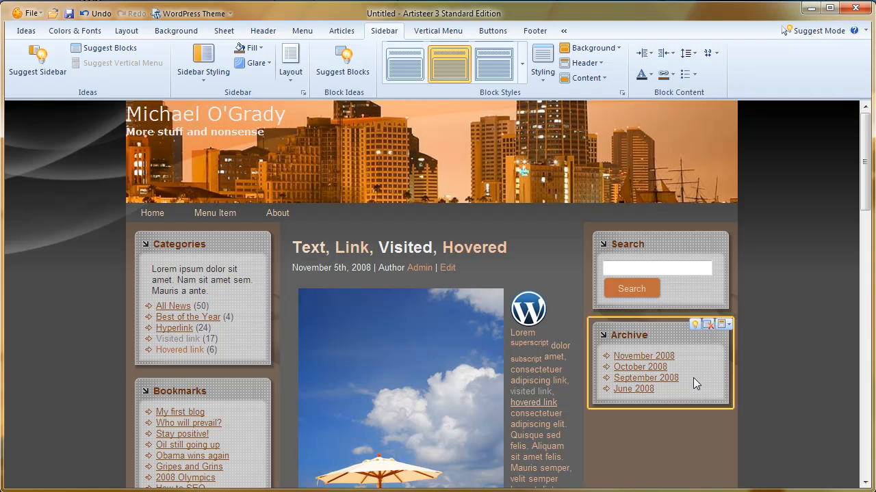
{"action": "left_click", "coordinate": [583, 77]}
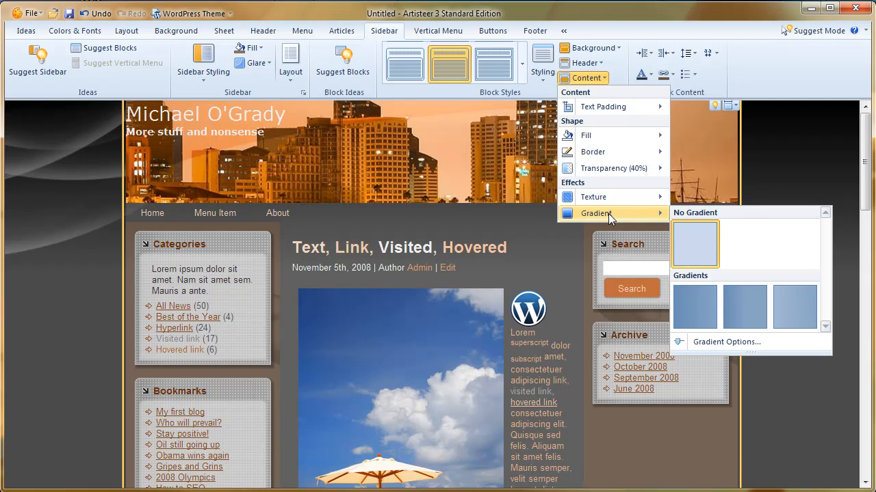
{"action": "mouse_move", "coordinate": [744, 307]}
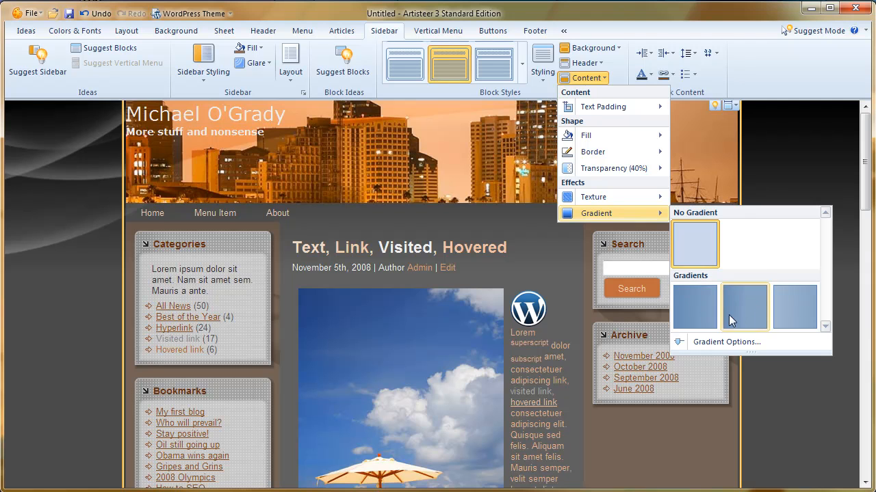
{"action": "left_click", "coordinate": [746, 294]}
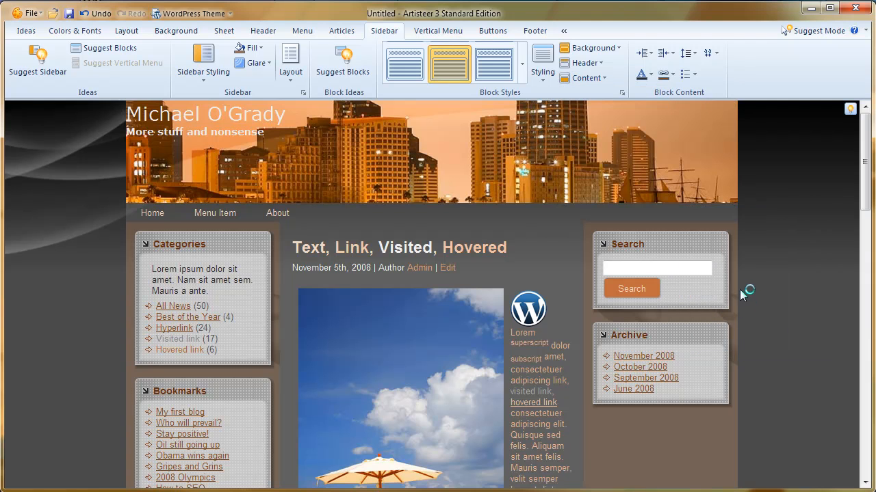
{"action": "left_click", "coordinate": [657, 274]}
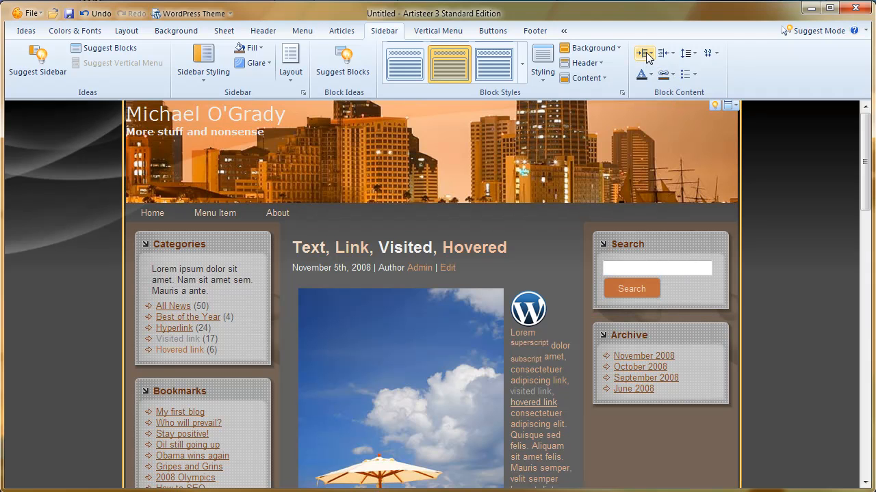
Step: Set block content margins to 5px left and 10px right
{"action": "left_click", "coordinate": [643, 53]}
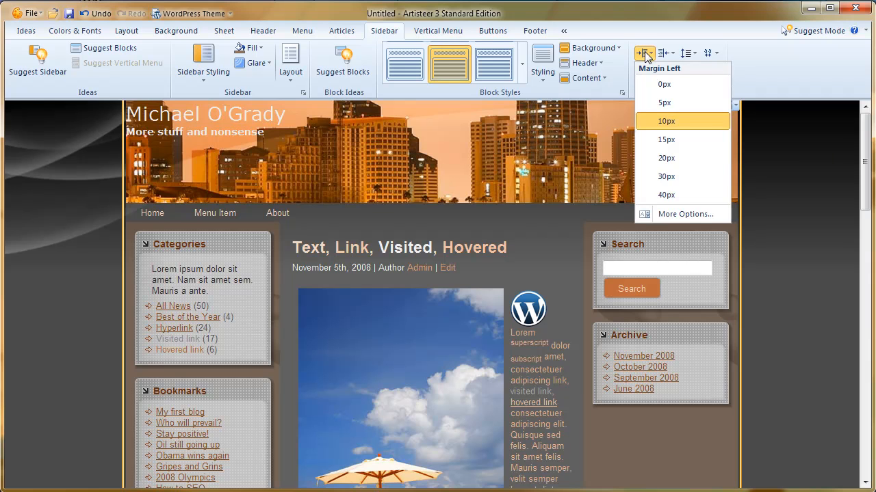
{"action": "left_click", "coordinate": [665, 121]}
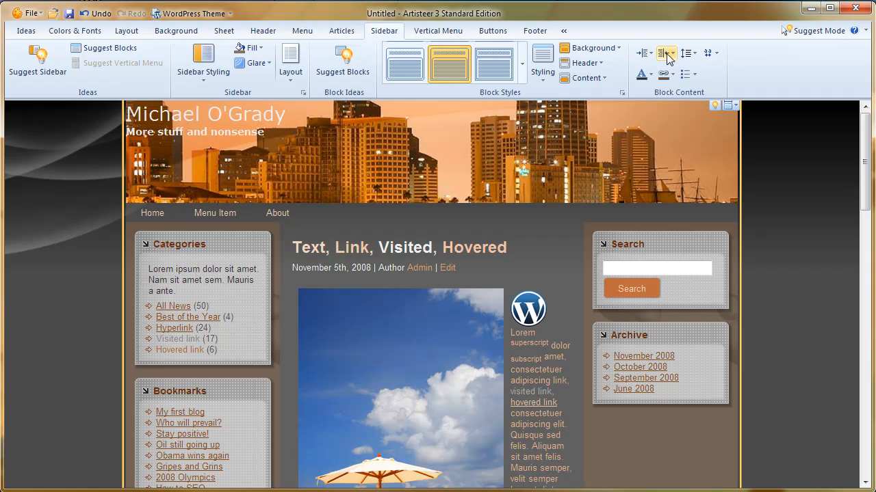
{"action": "left_click", "coordinate": [664, 54]}
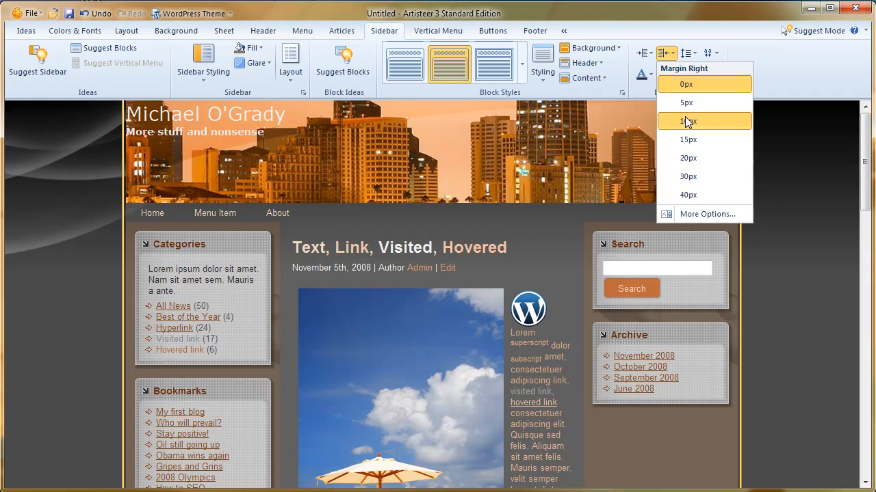
{"action": "left_click", "coordinate": [687, 121]}
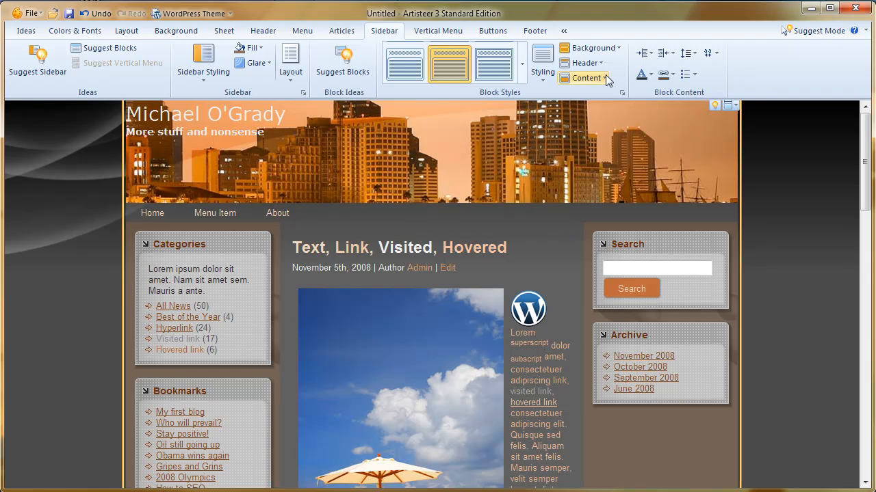
{"action": "left_click", "coordinate": [688, 53]}
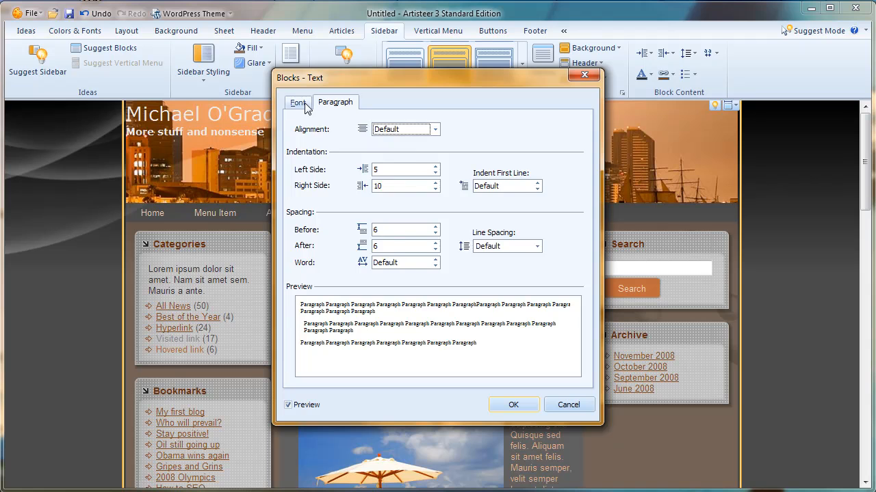
Step: Try expanded character spacing for the sidebar block text in its font settings
{"action": "left_click", "coordinate": [297, 102]}
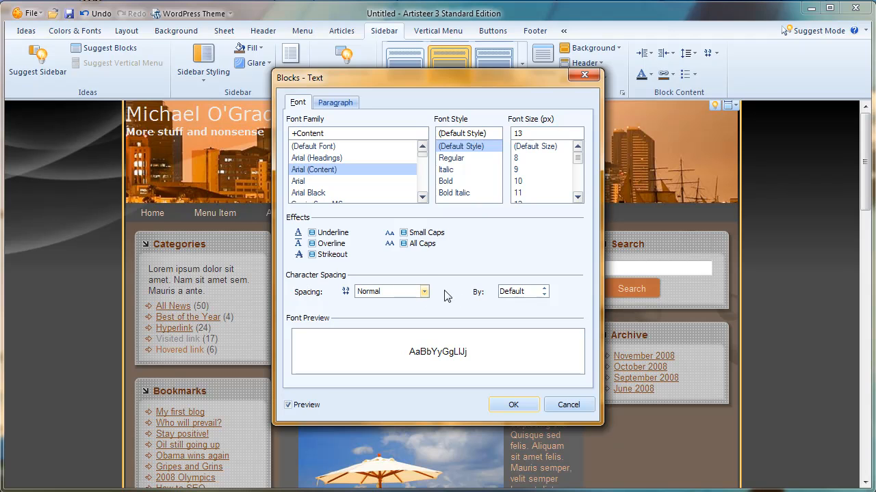
{"action": "left_click", "coordinate": [424, 292]}
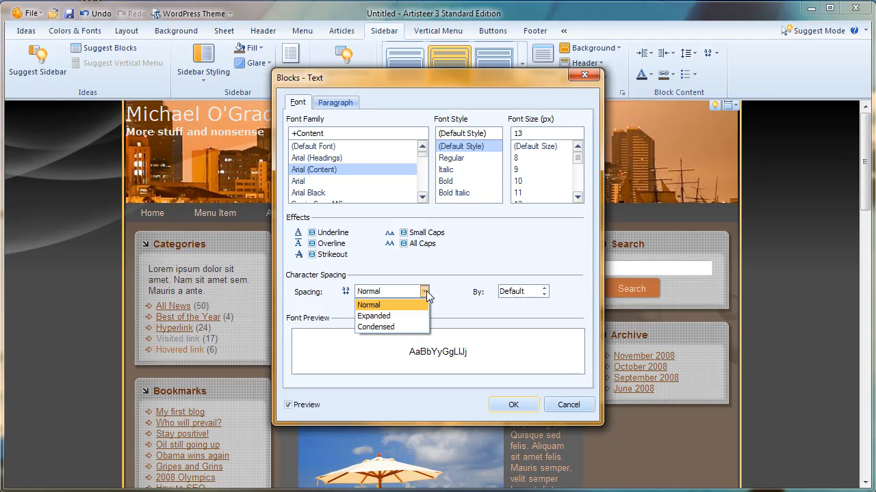
{"action": "left_click", "coordinate": [373, 316]}
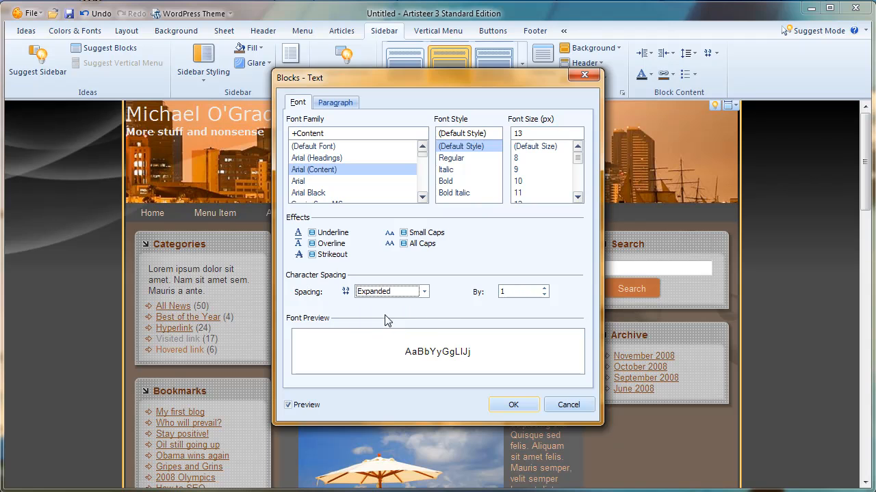
{"action": "left_click", "coordinate": [544, 287]}
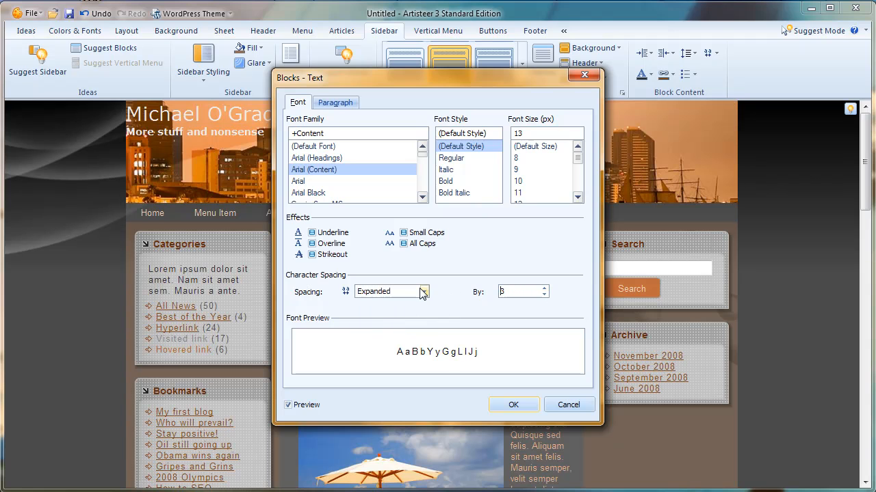
Step: Change the block text character spacing to condensed by 1
{"action": "left_click", "coordinate": [424, 291]}
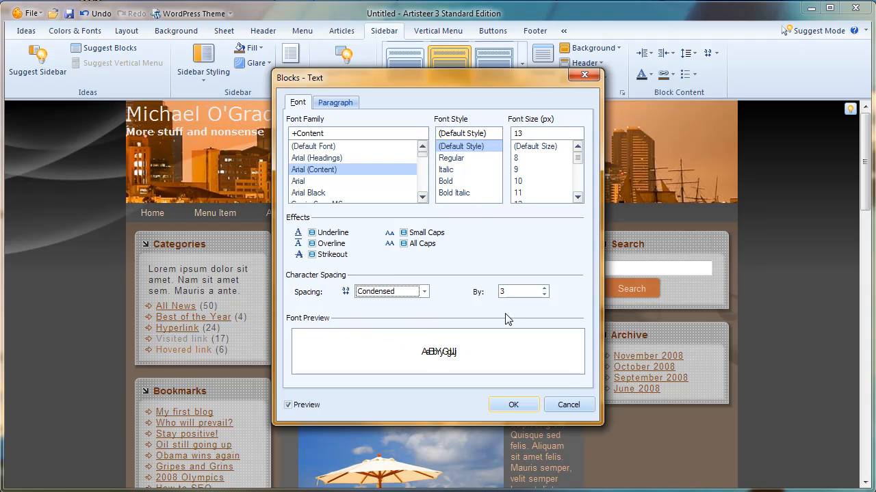
{"action": "left_click", "coordinate": [545, 288]}
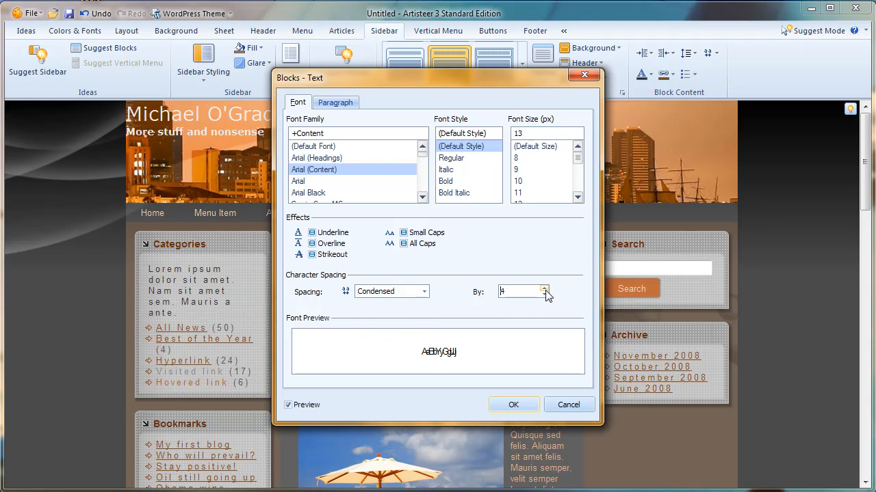
{"action": "left_click", "coordinate": [545, 296]}
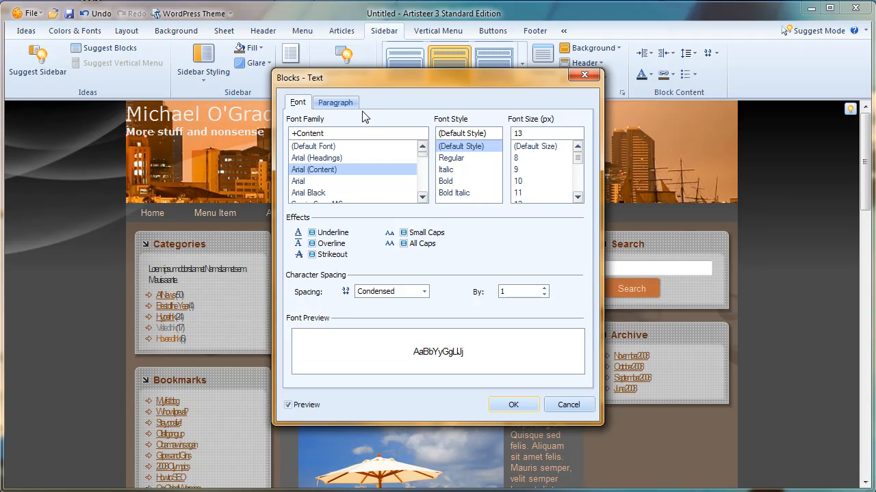
{"action": "left_click", "coordinate": [335, 101]}
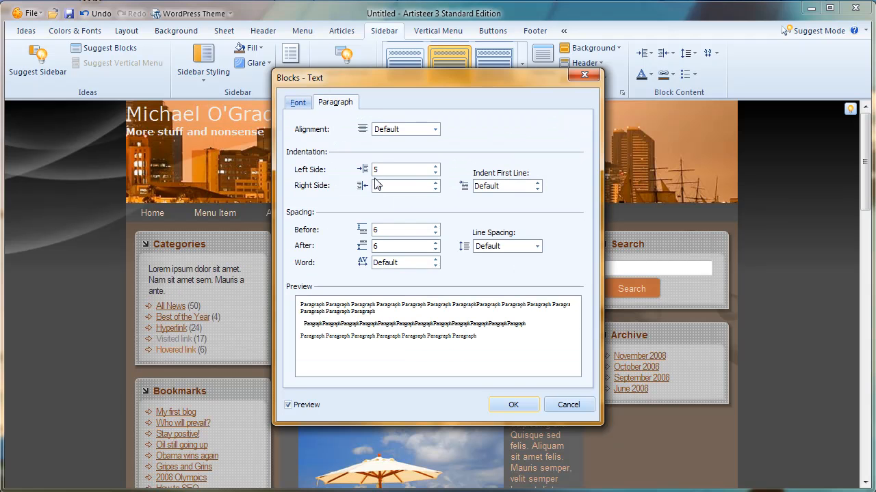
Step: Set the sidebar block text line spacing to 125%
{"action": "type", "text": "10"}
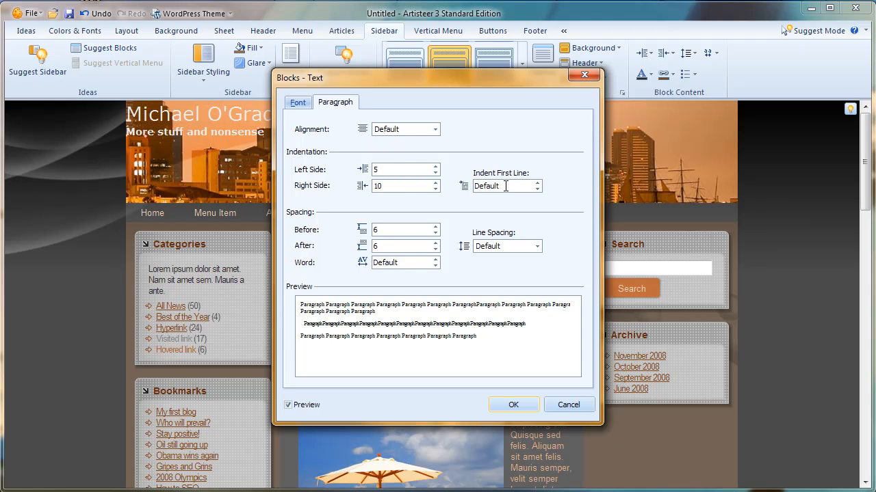
{"action": "triple_click", "coordinate": [487, 186]}
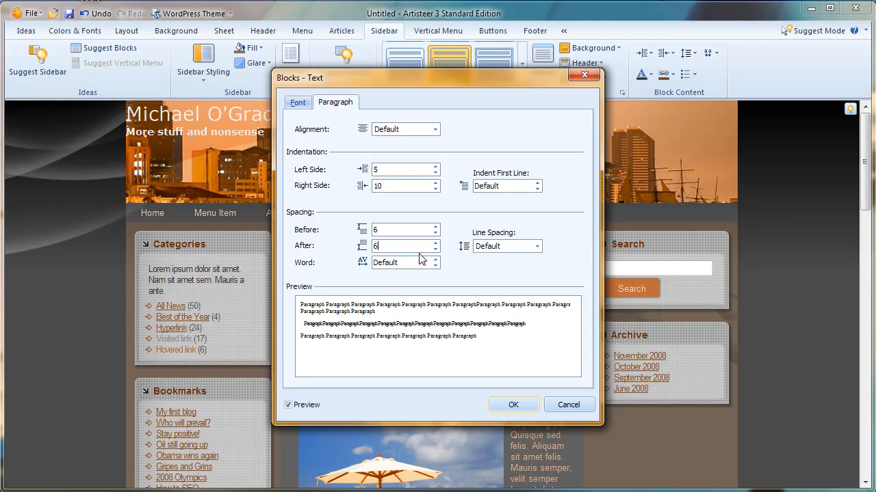
{"action": "mouse_move", "coordinate": [419, 338]}
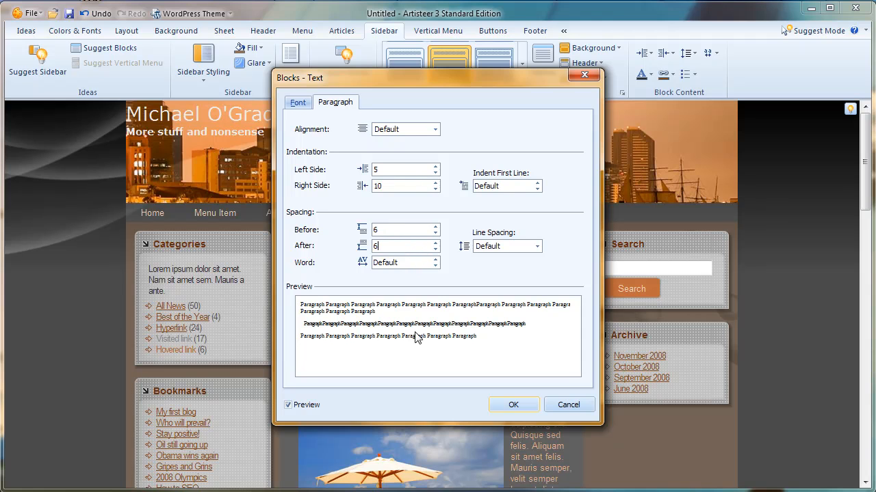
{"action": "left_click", "coordinate": [538, 246]}
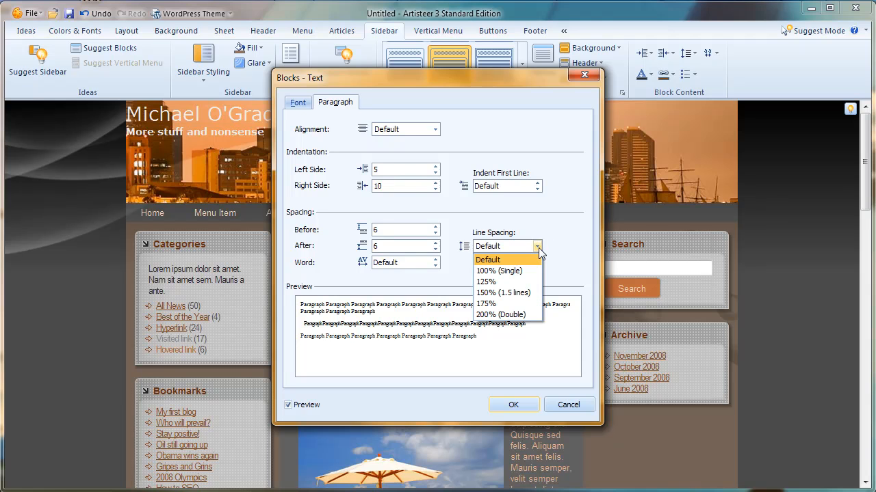
{"action": "left_click", "coordinate": [486, 281]}
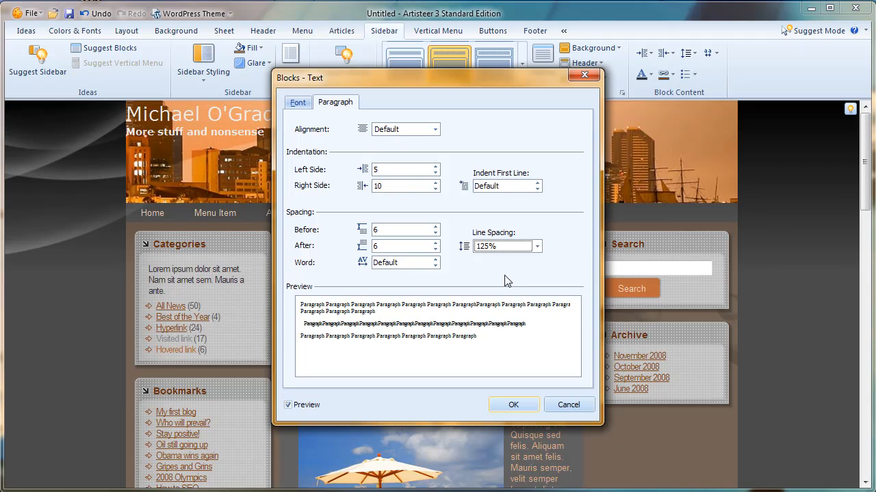
{"action": "mouse_move", "coordinate": [384, 323]}
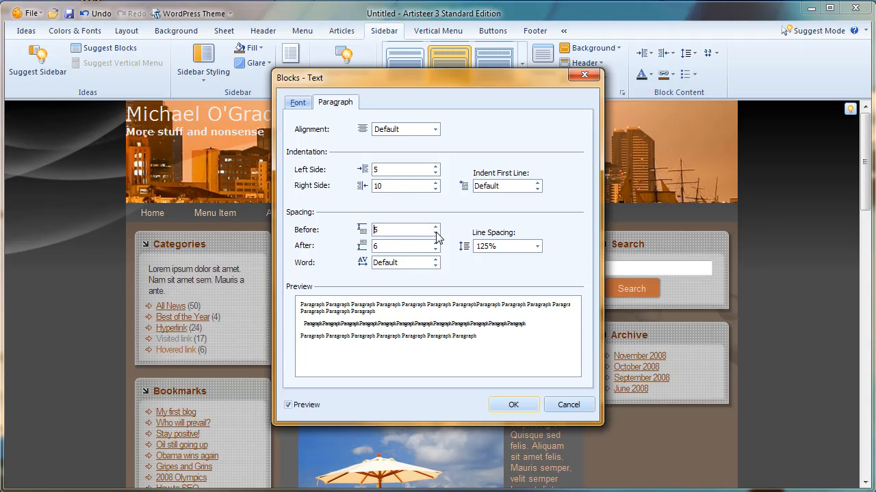
Step: Lower the space before and after paragraphs to 3 and apply the text settings
{"action": "left_click", "coordinate": [435, 233]}
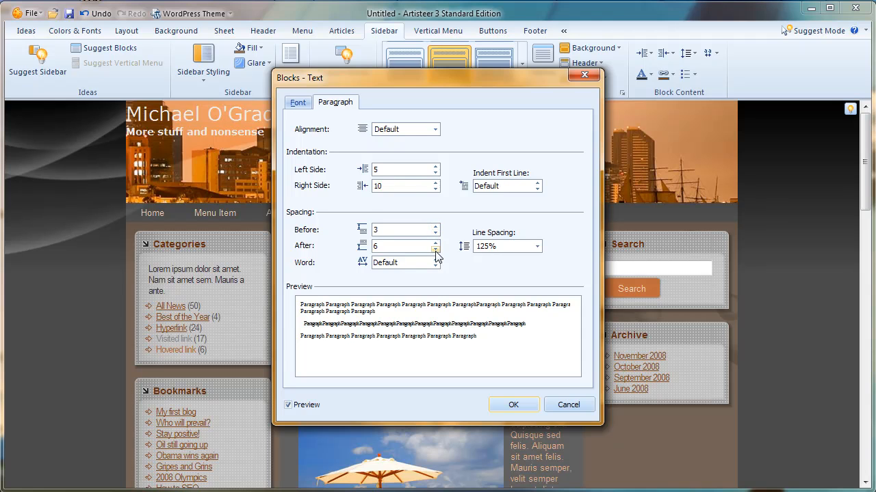
{"action": "left_click", "coordinate": [435, 249]}
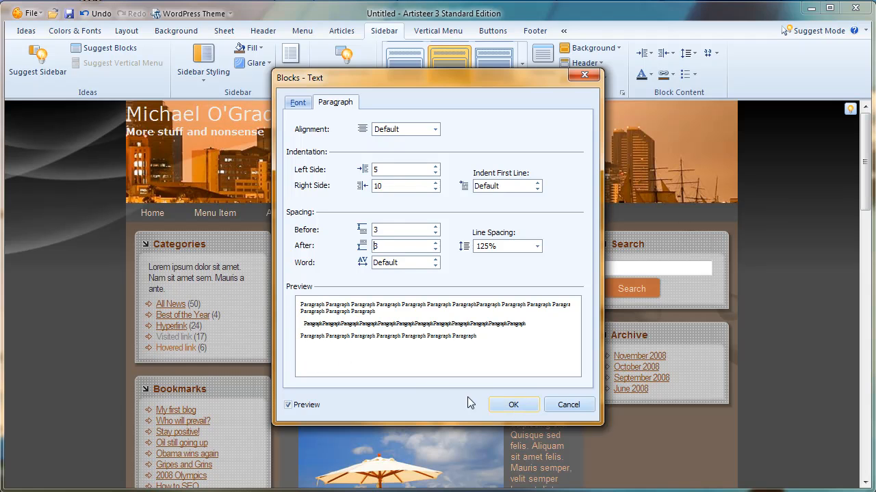
{"action": "left_click", "coordinate": [513, 404]}
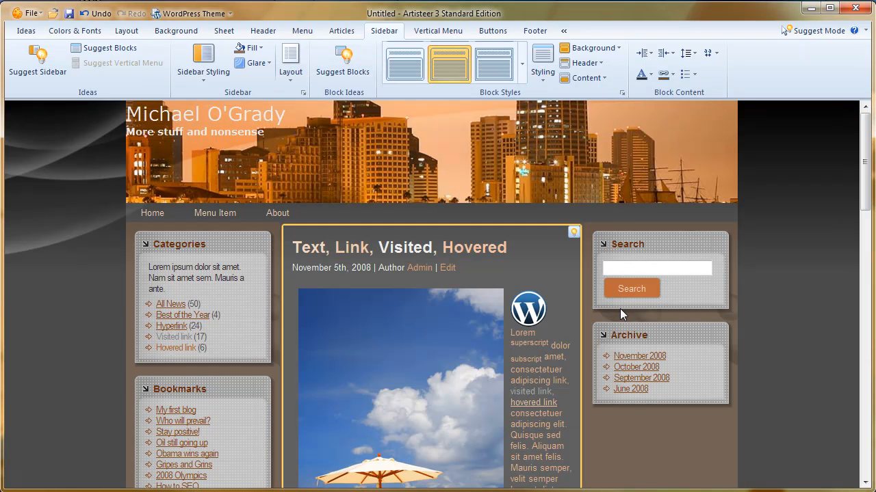
Step: Select the post content area and place both sidebars together on its right
{"action": "left_click", "coordinate": [640, 355]}
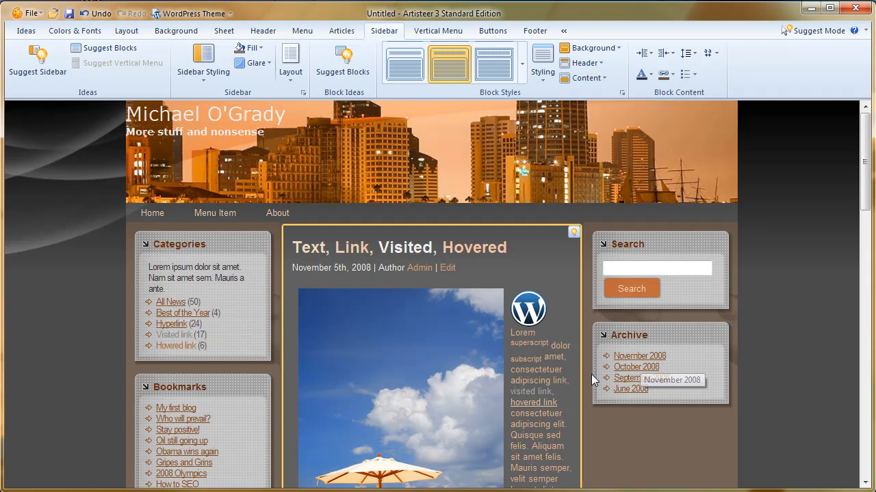
{"action": "left_click", "coordinate": [627, 378]}
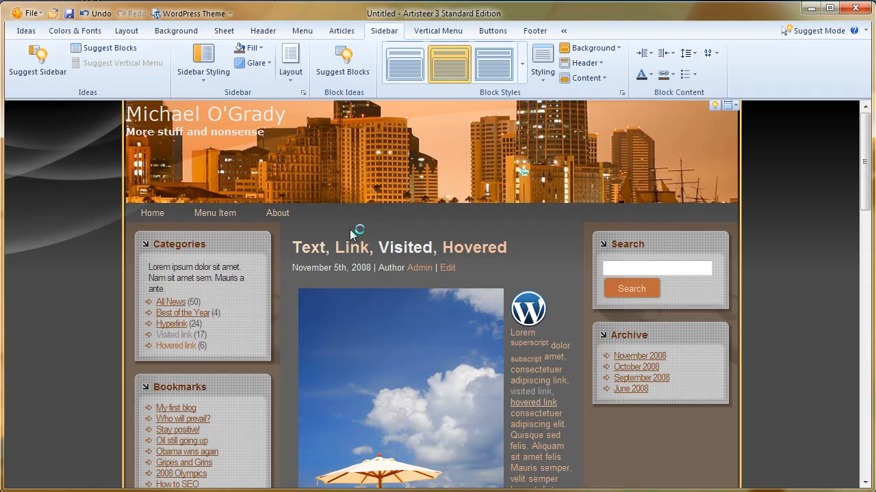
{"action": "left_click", "coordinate": [399, 246]}
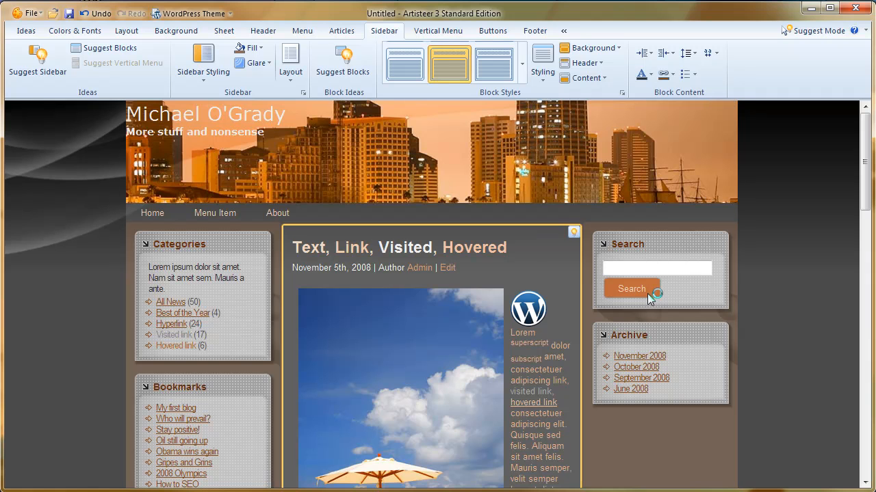
{"action": "left_click", "coordinate": [494, 63]}
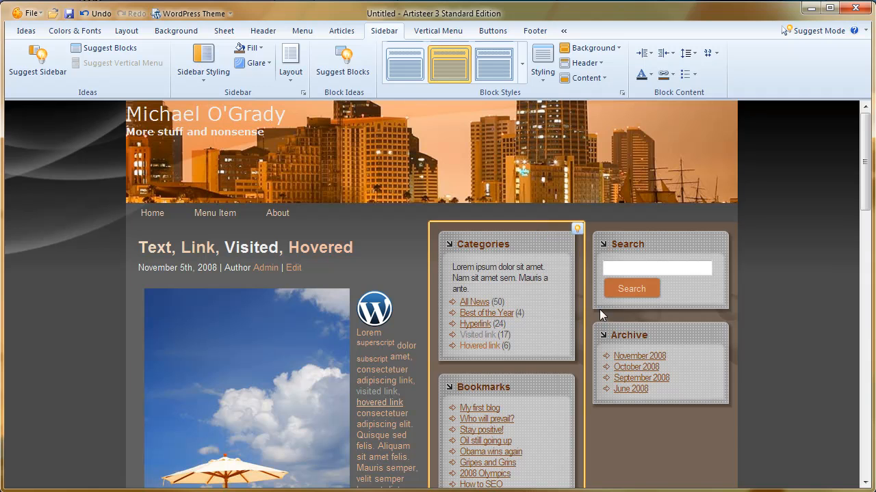
{"action": "scroll", "scroll_direction": "down", "scroll_amount": 3}
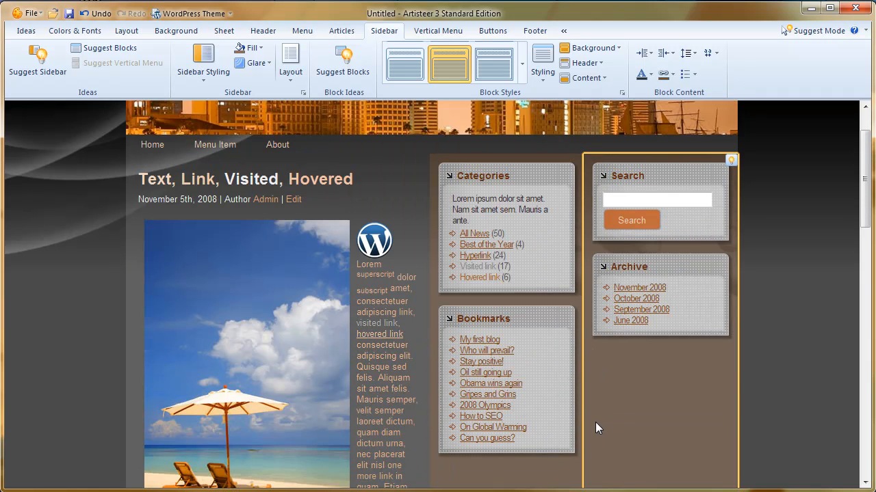
{"action": "mouse_move", "coordinate": [594, 427]}
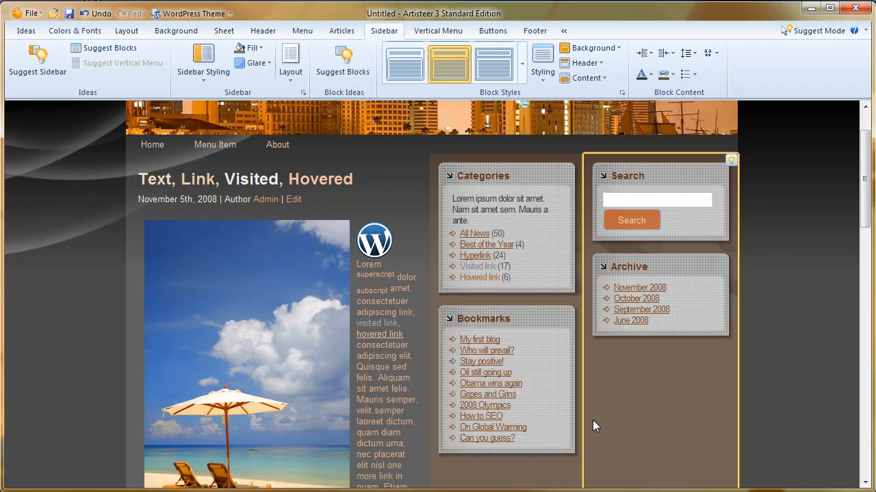